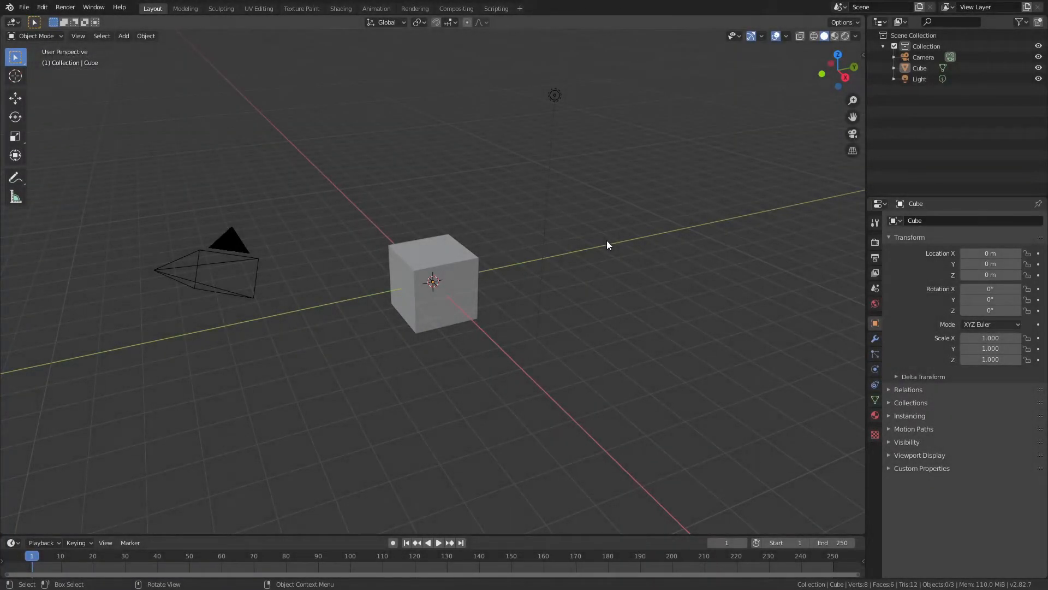
pyautogui.moveTo(466, 264)
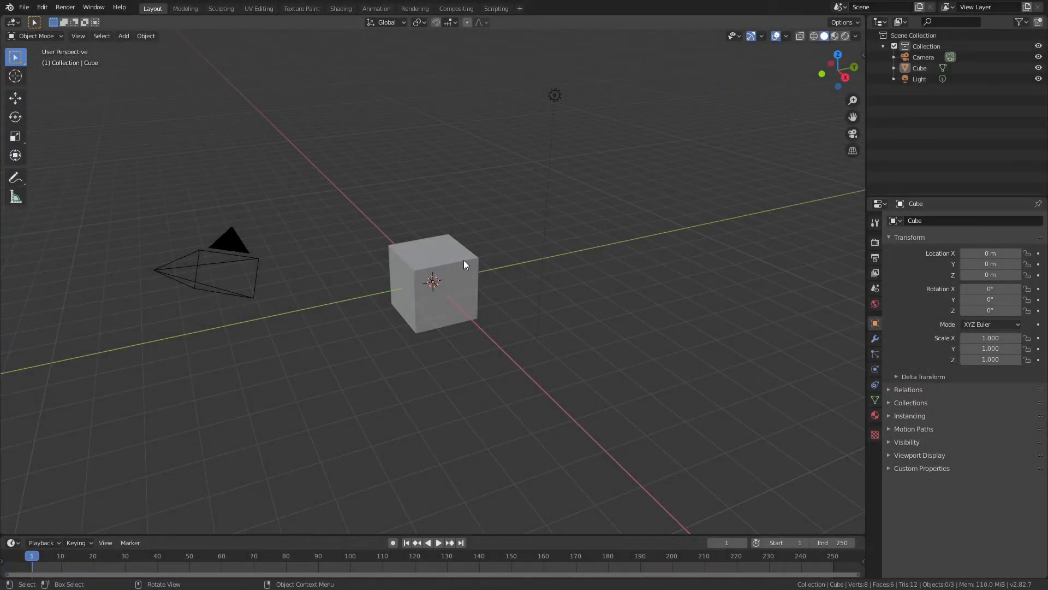
# Delete the default cube and add a cylinder mesh in its place
pyautogui.press('x')
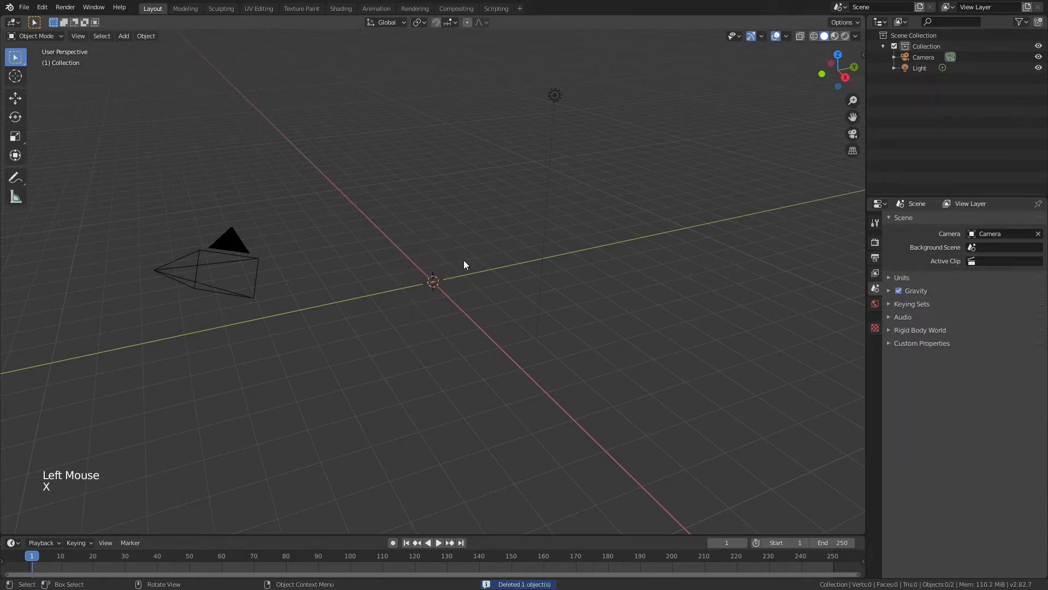
pyautogui.press('shift+a')
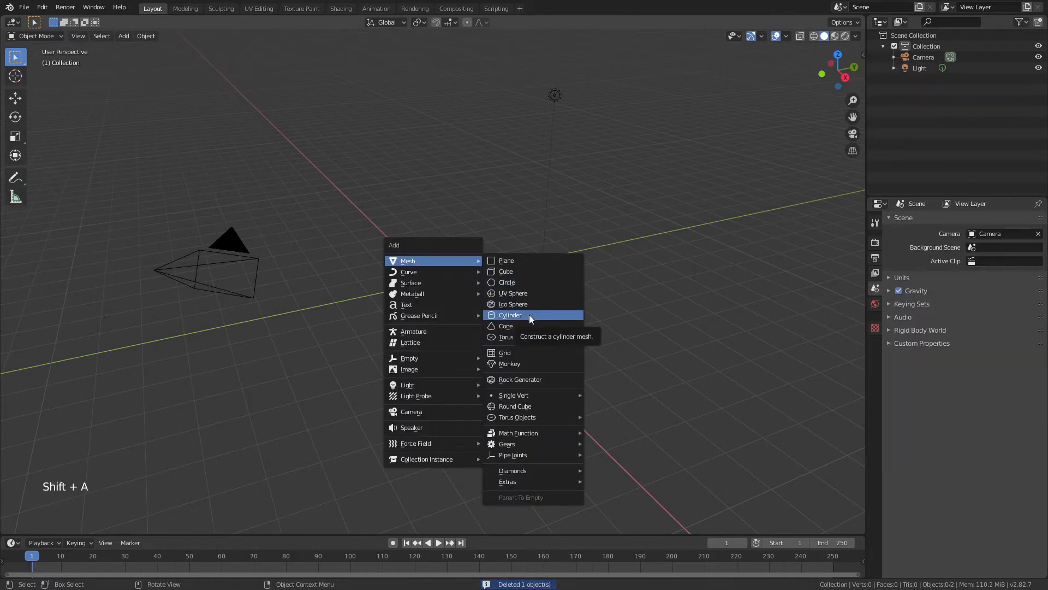
pyautogui.click(510, 315)
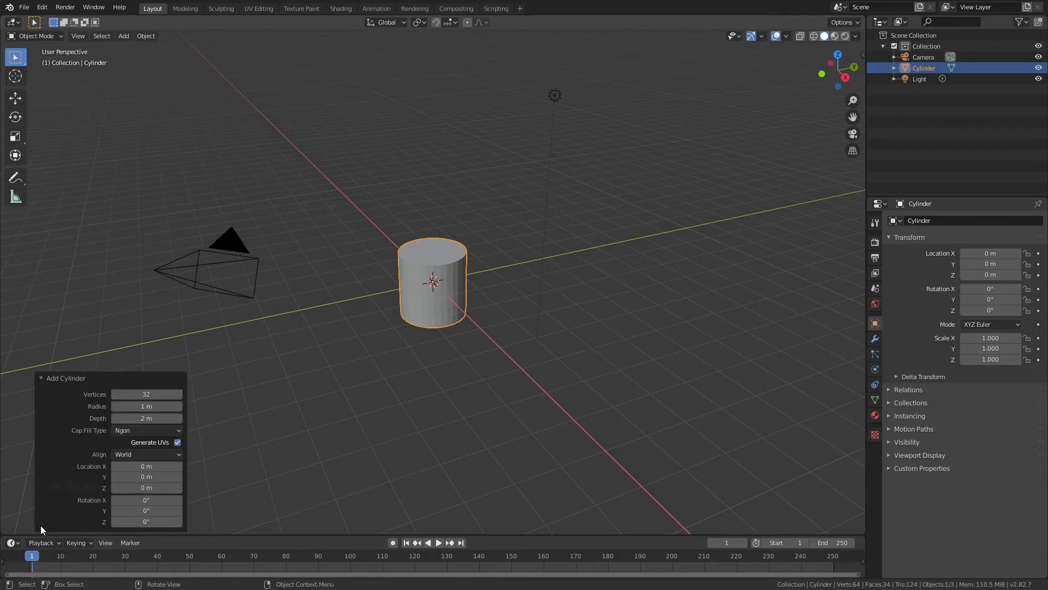
# Set the cylinder's Cap Fill Type to Nothing so both ends stay open
pyautogui.click(145, 431)
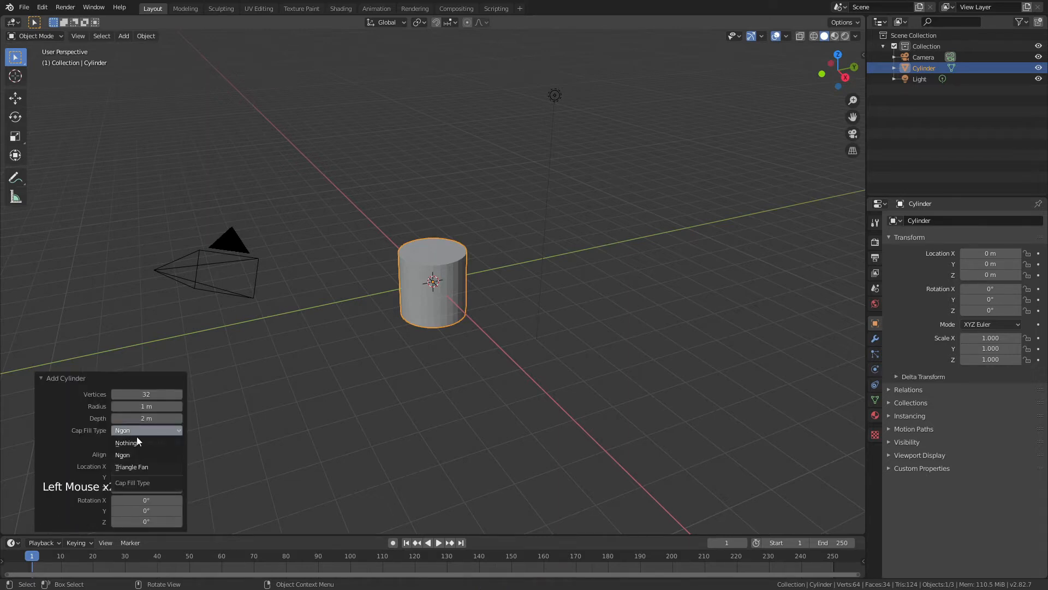
pyautogui.click(126, 442)
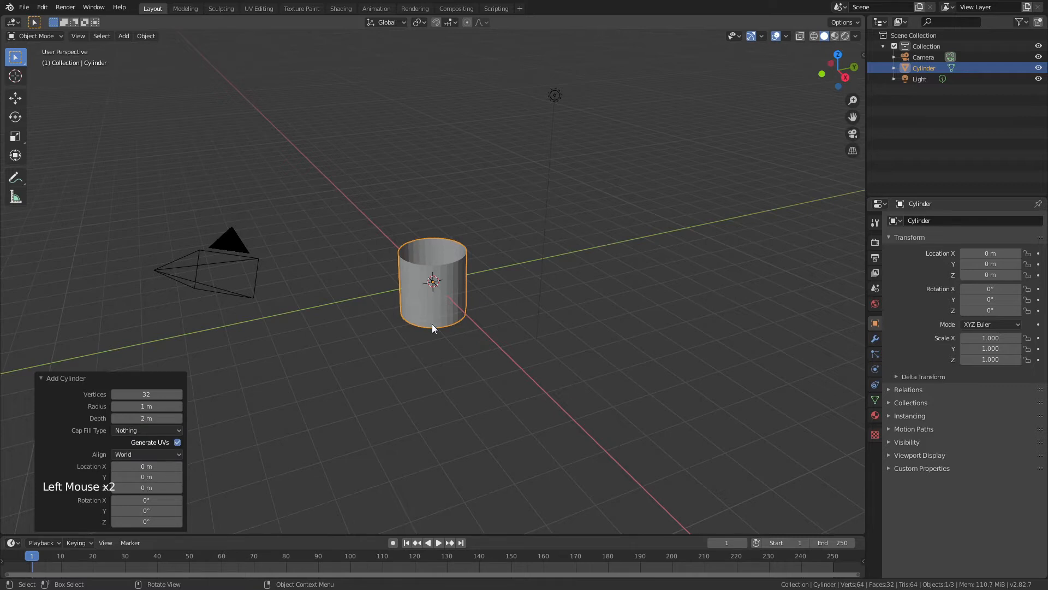
pyautogui.scroll(3)
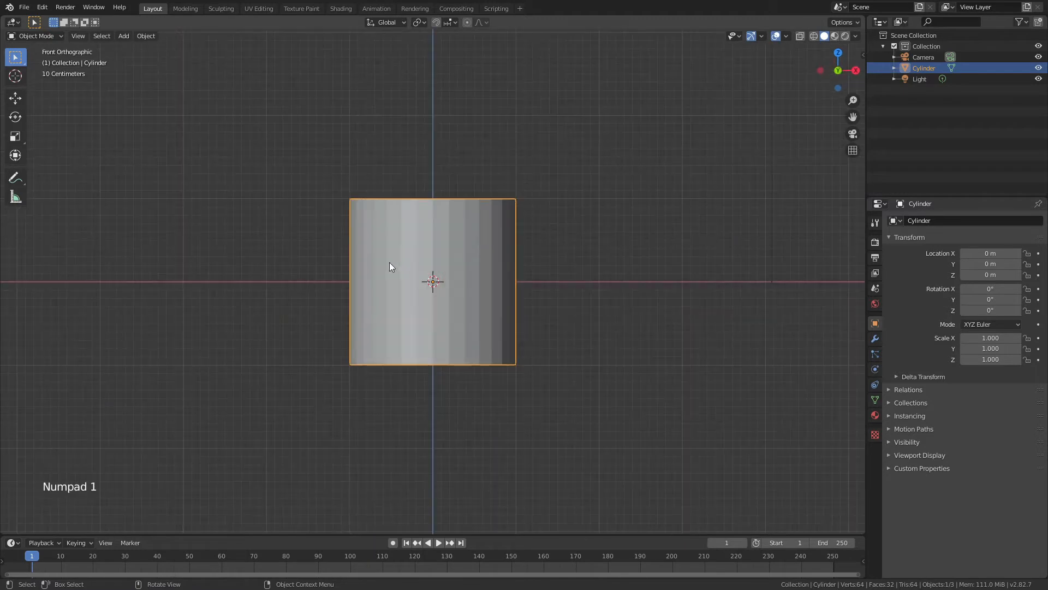
pyautogui.moveTo(427, 294)
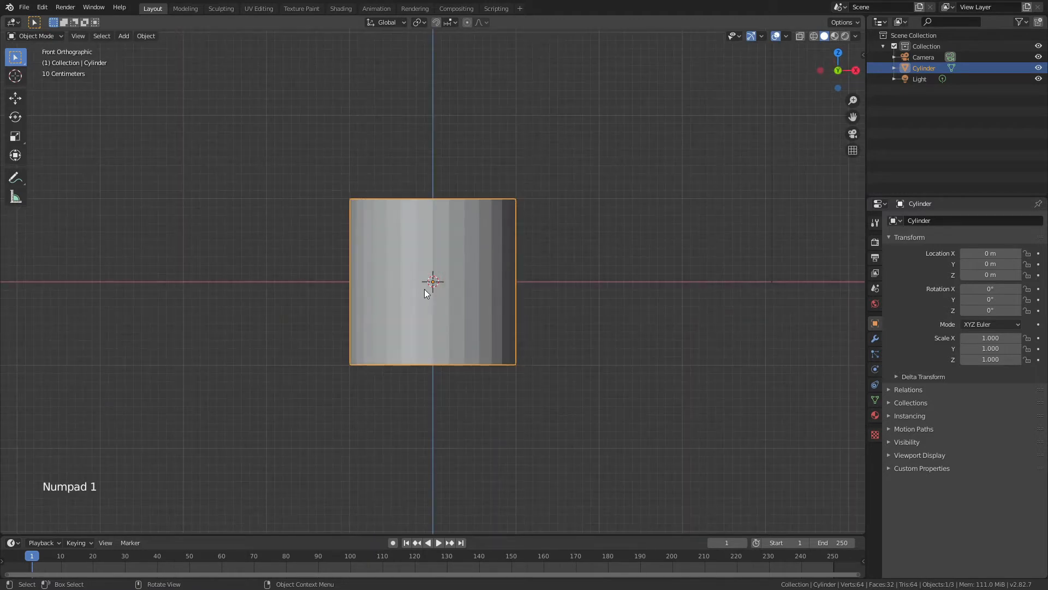
# Scale the cylinder 5x along Z and apply the scale so it reads 1 again
pyautogui.press('s')
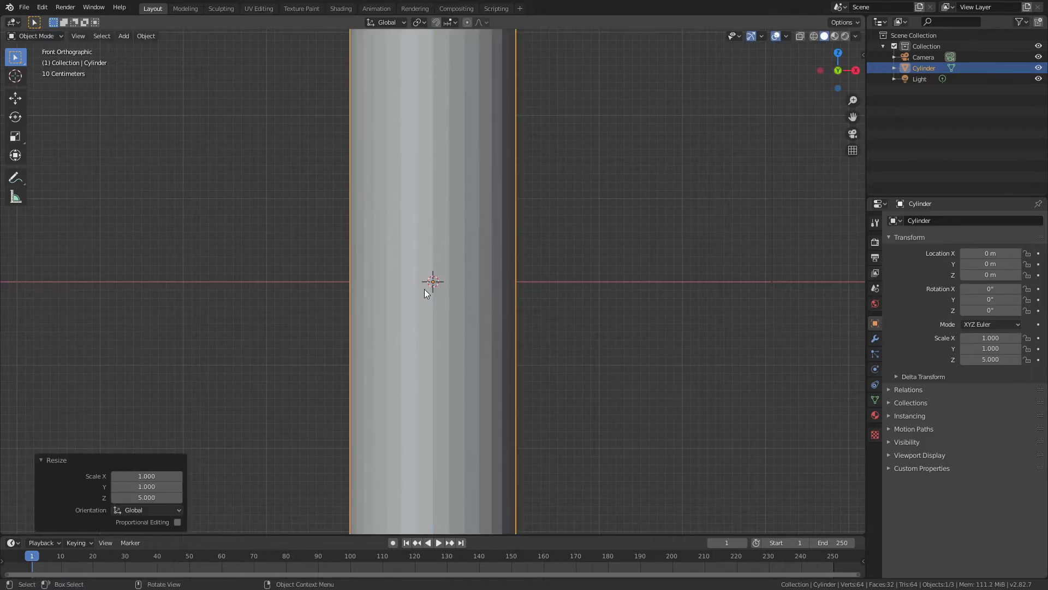
pyautogui.scroll(-3)
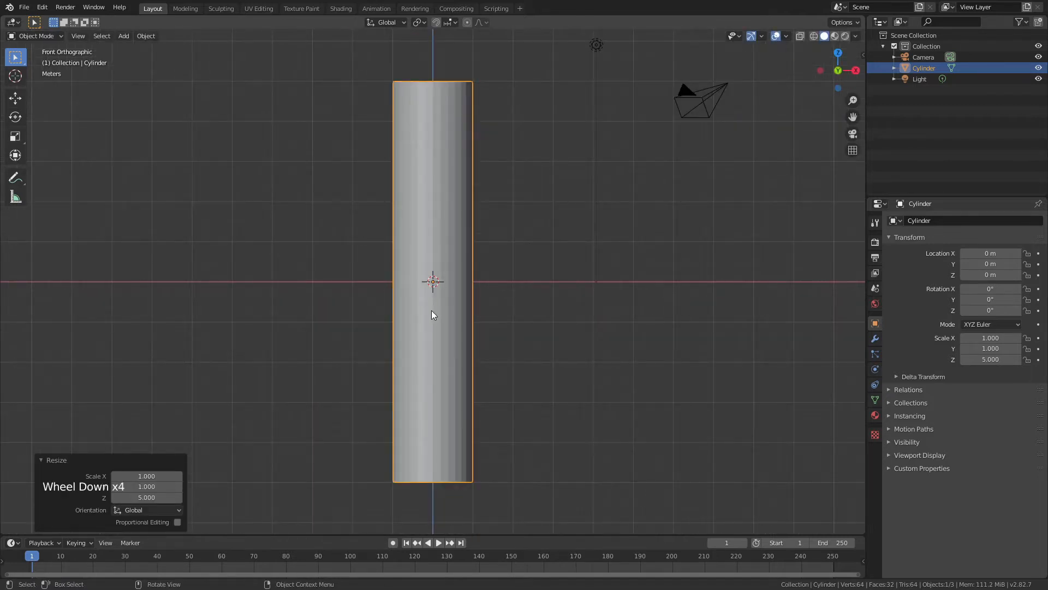
pyautogui.press('ctrl+a')
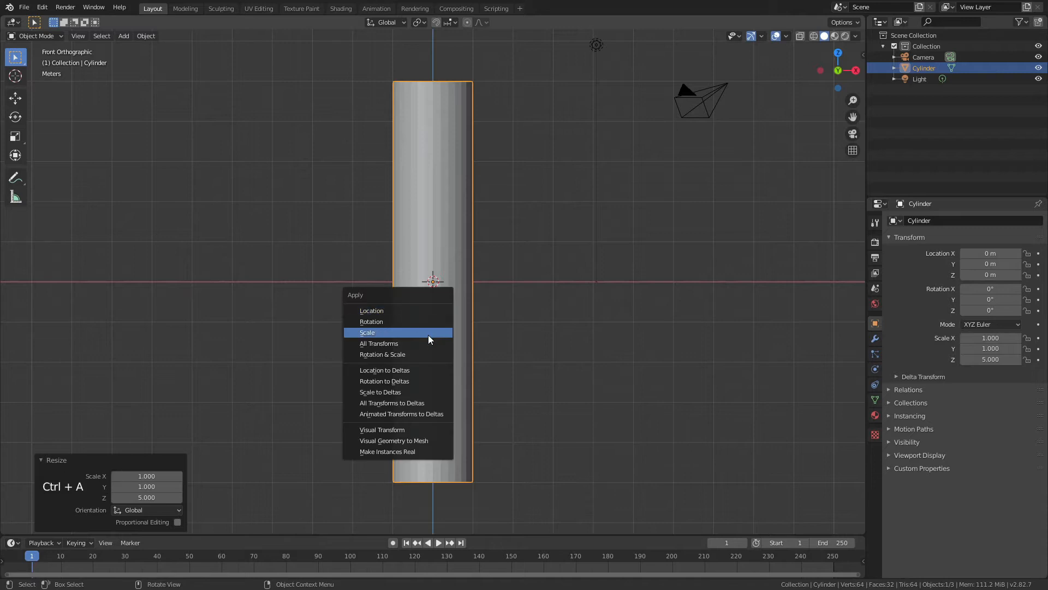
pyautogui.click(367, 332)
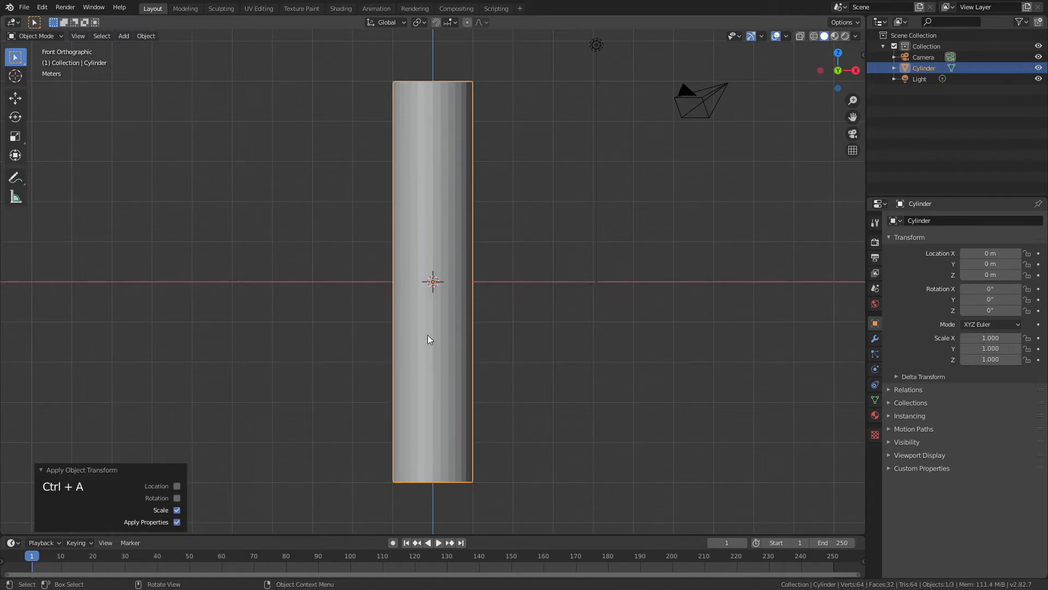
# In Edit Mode add 50 loop cuts along the cylinder's height, then deselect everything
pyautogui.press('Tab')
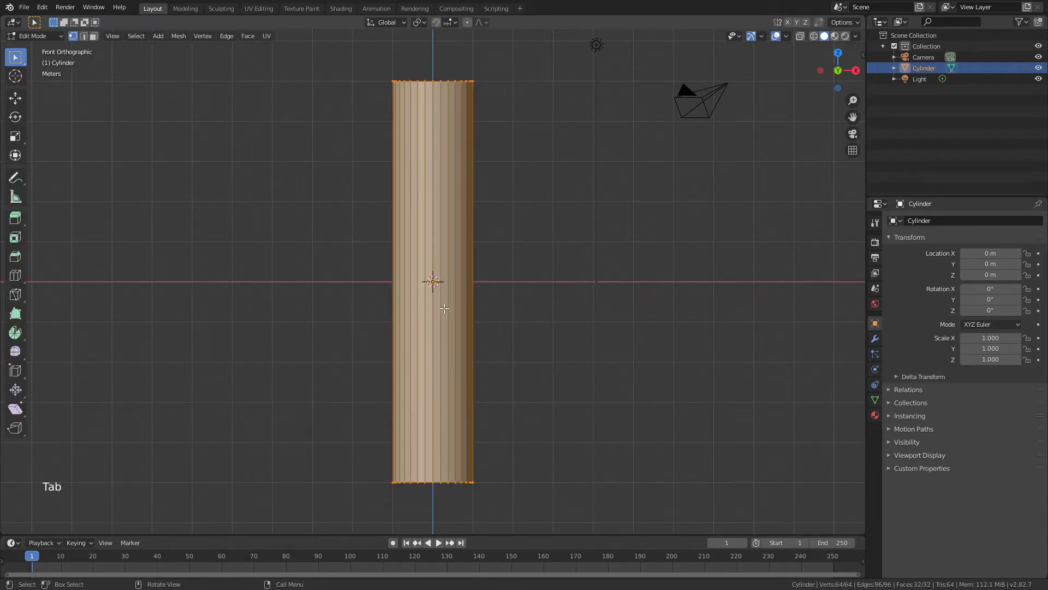
pyautogui.press('ctrl+r')
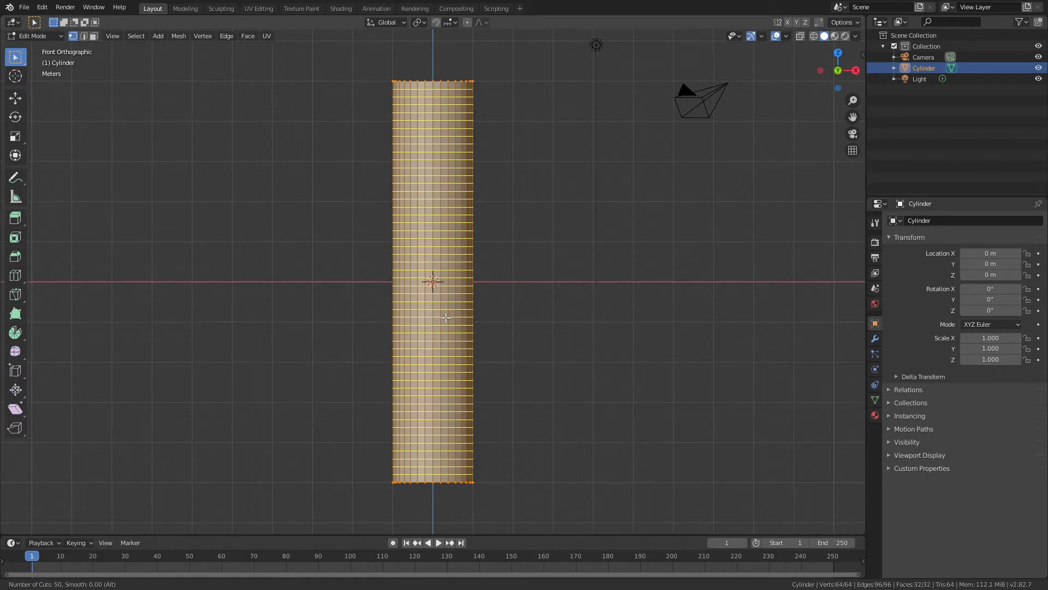
pyautogui.click(446, 317)
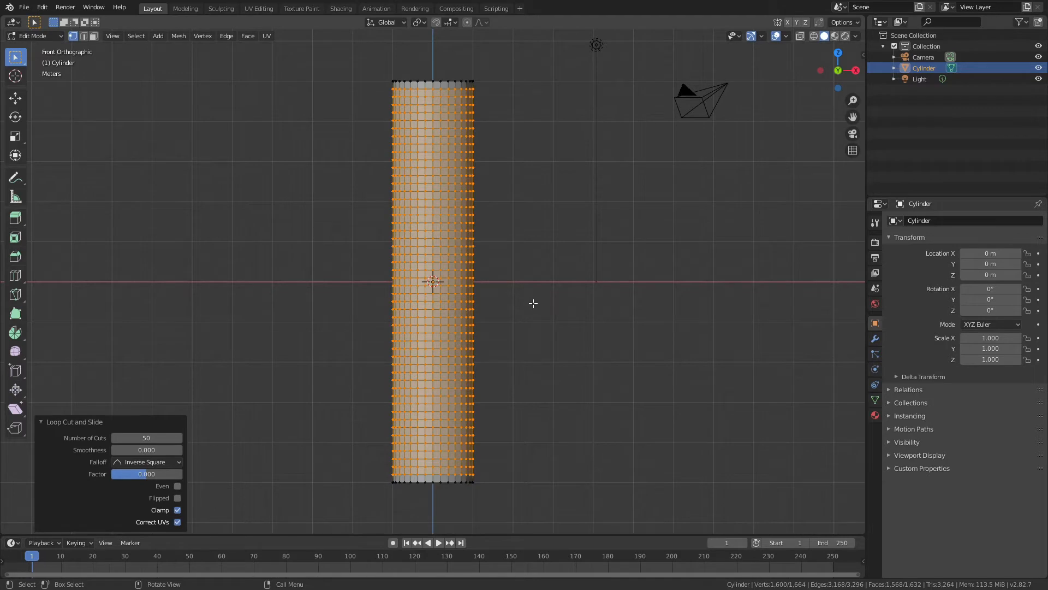
pyautogui.press('alt+a')
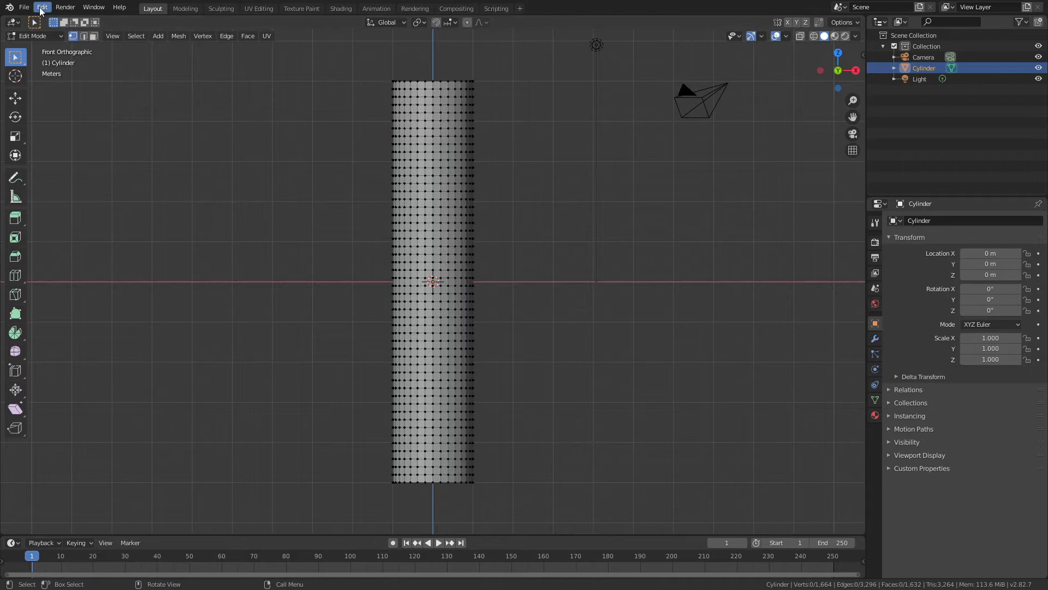
pyautogui.click(41, 8)
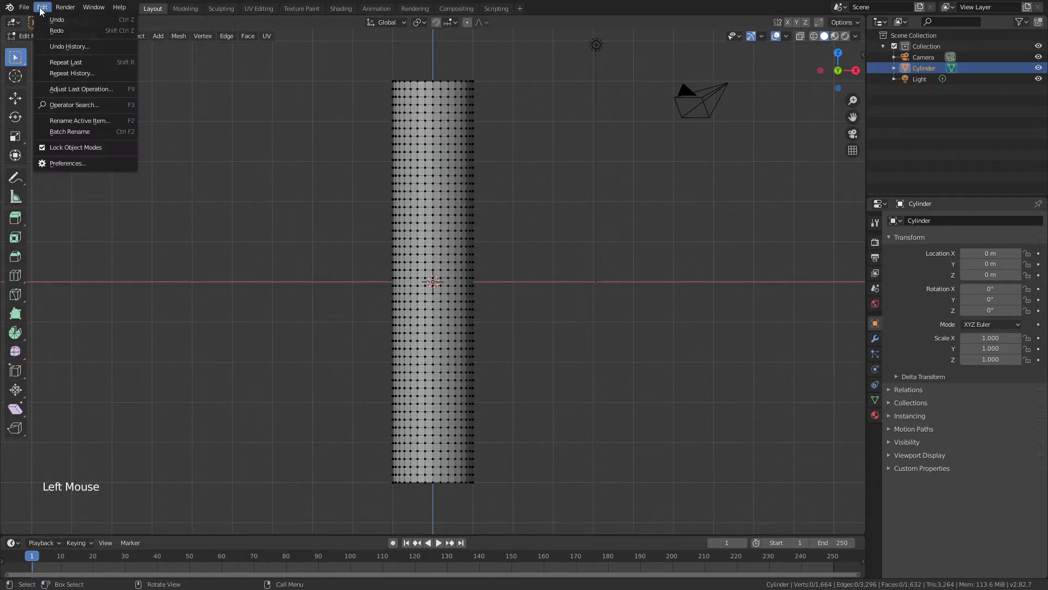
pyautogui.moveTo(67, 162)
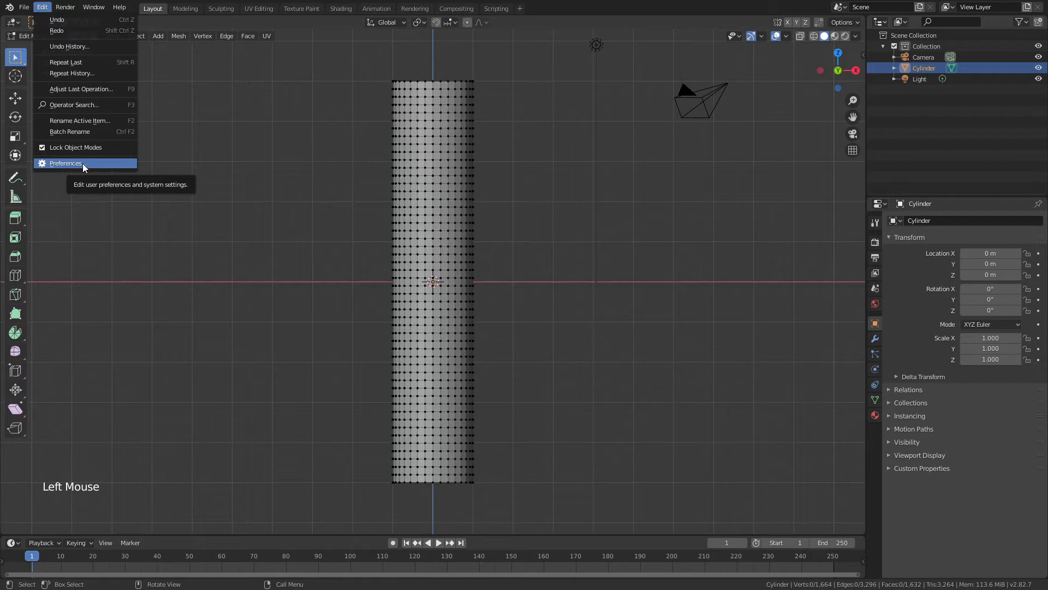
pyautogui.moveTo(84, 166)
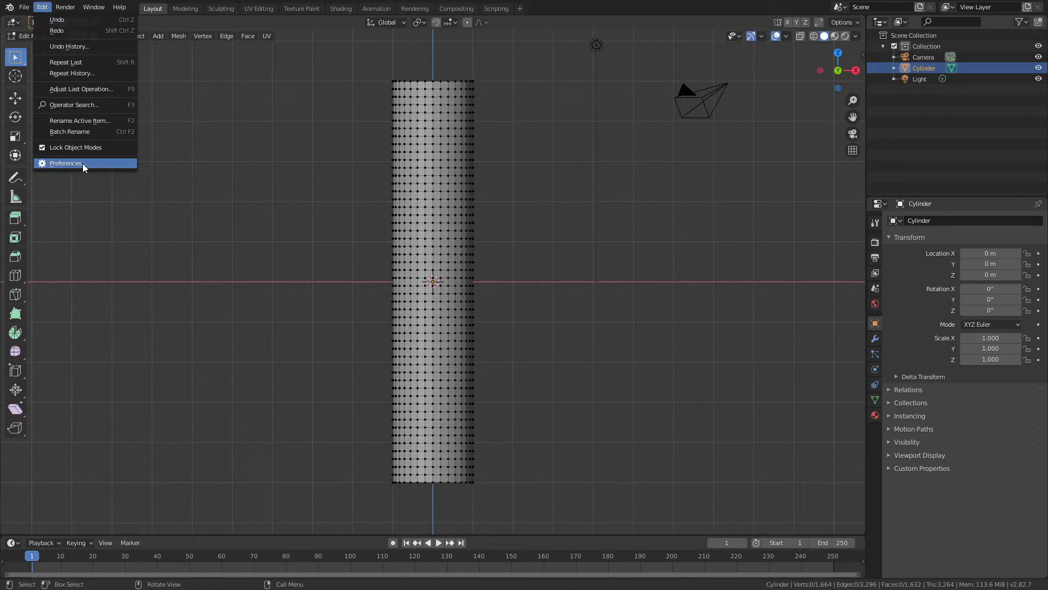
pyautogui.click(64, 163)
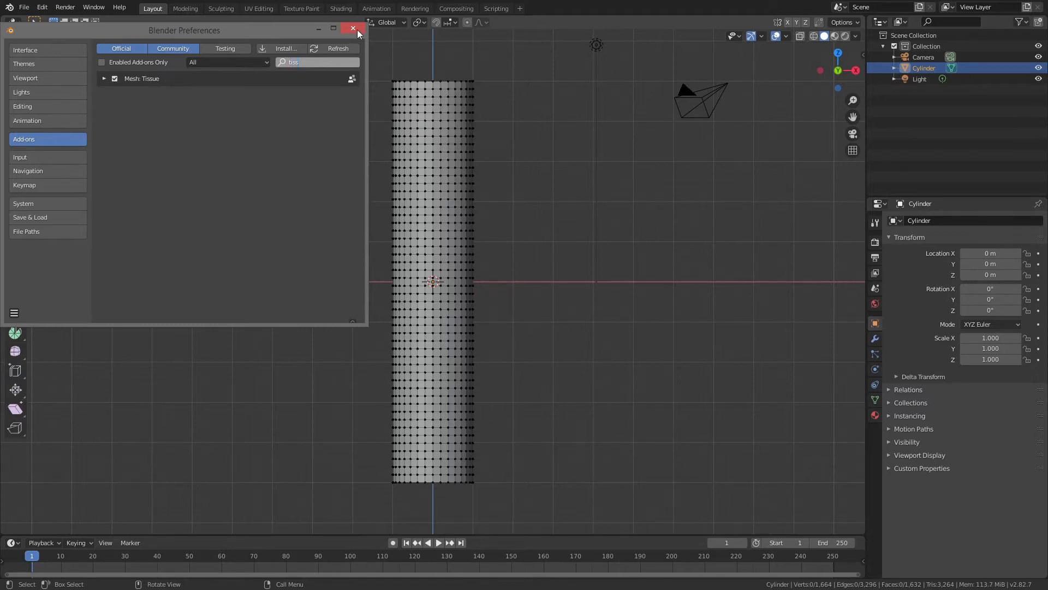
pyautogui.click(352, 28)
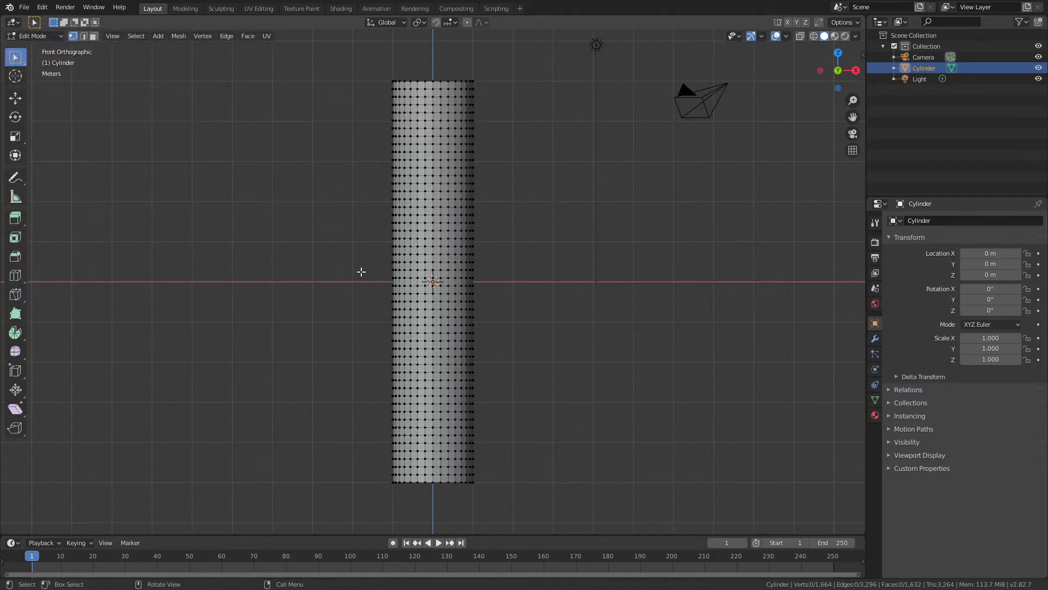
# Run Convert to Dual Mesh on the cylinder to get hexagonal faces, then show its modifier settings
pyautogui.click(42, 8)
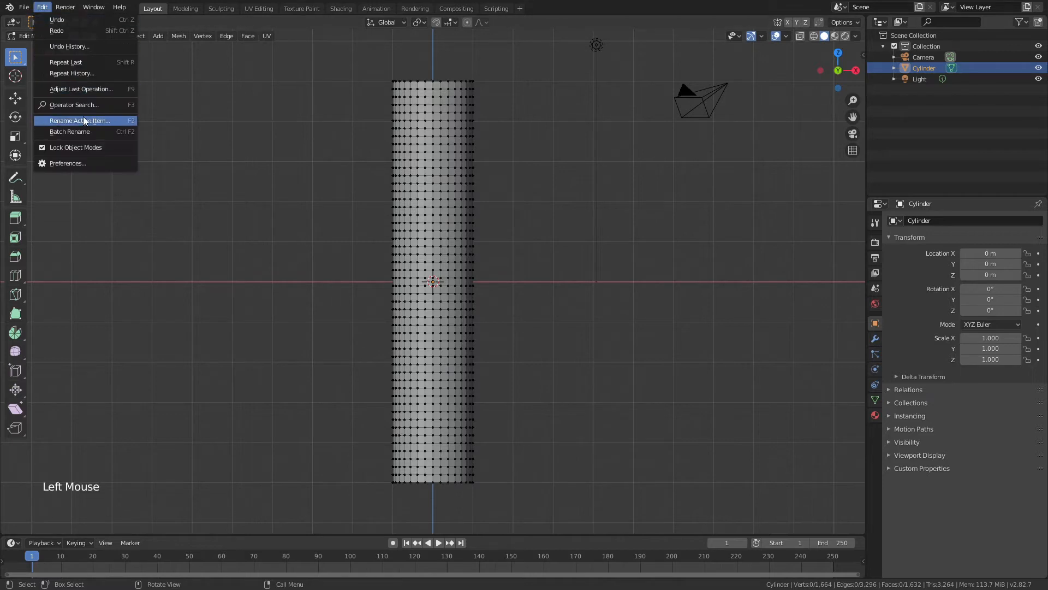
pyautogui.press('f3')
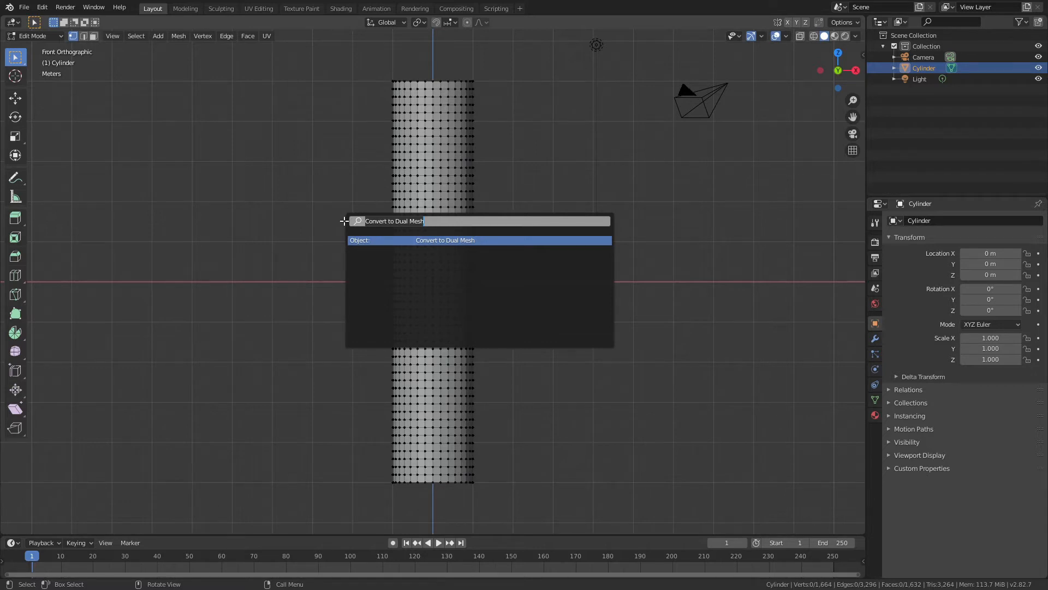
pyautogui.click(444, 240)
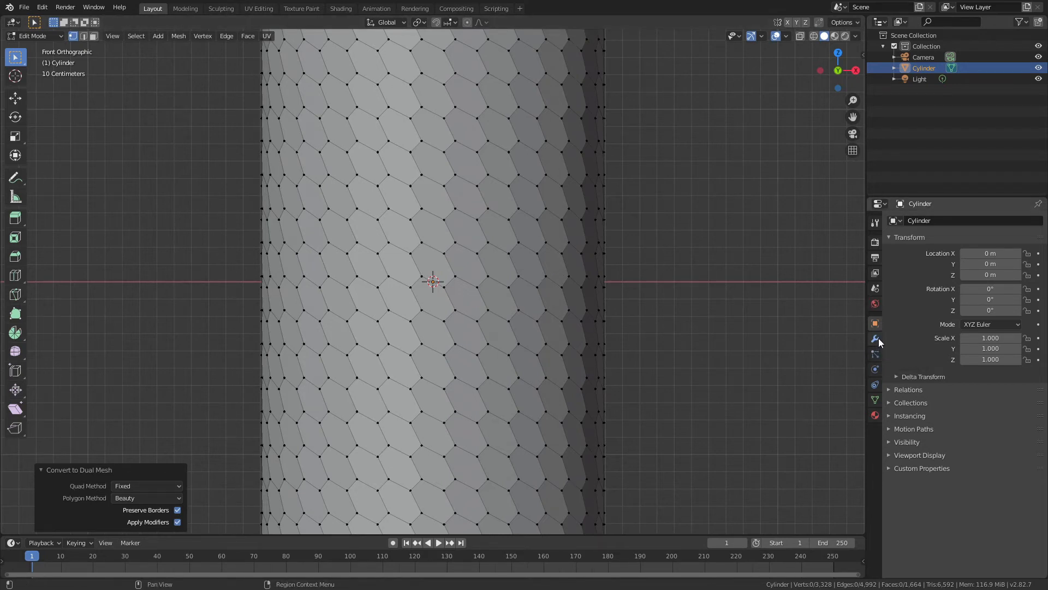
pyautogui.click(874, 338)
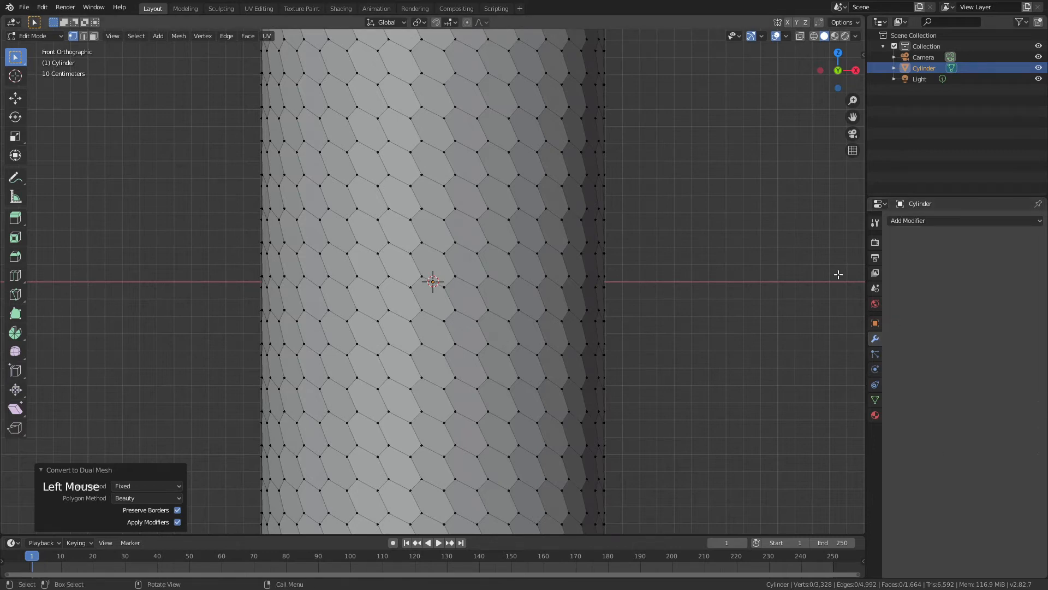
# Back in Object Mode, add a Simple Deform twist modifier set to the Z axis
pyautogui.press('Tab')
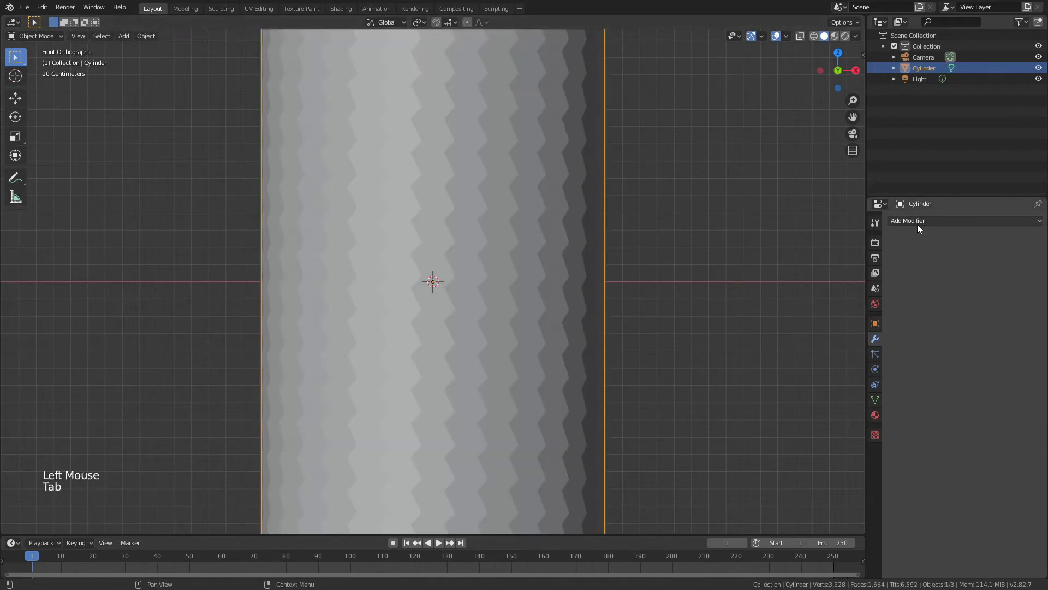
pyautogui.click(963, 220)
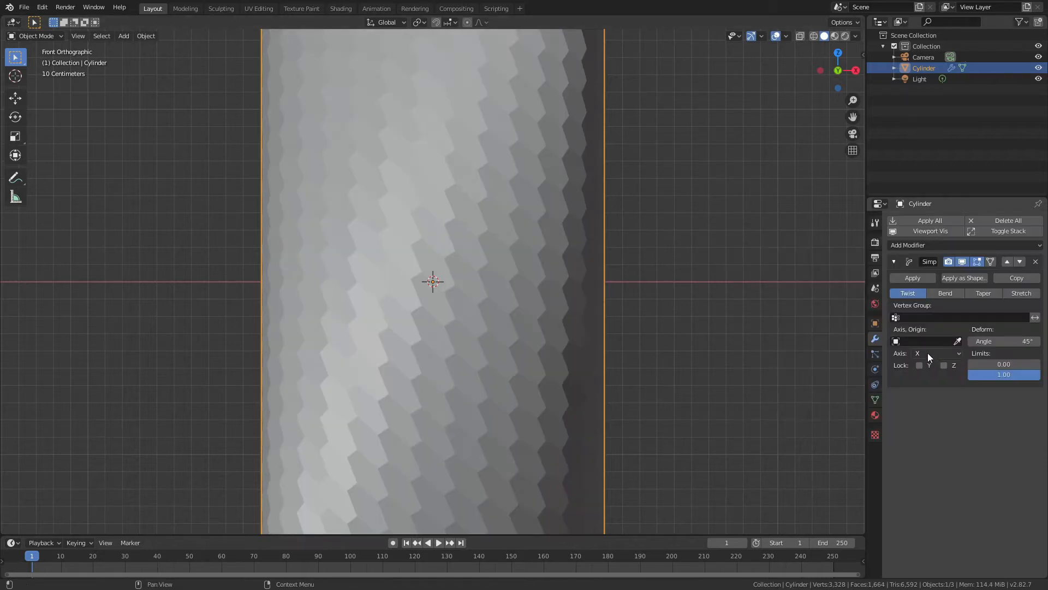
pyautogui.click(934, 352)
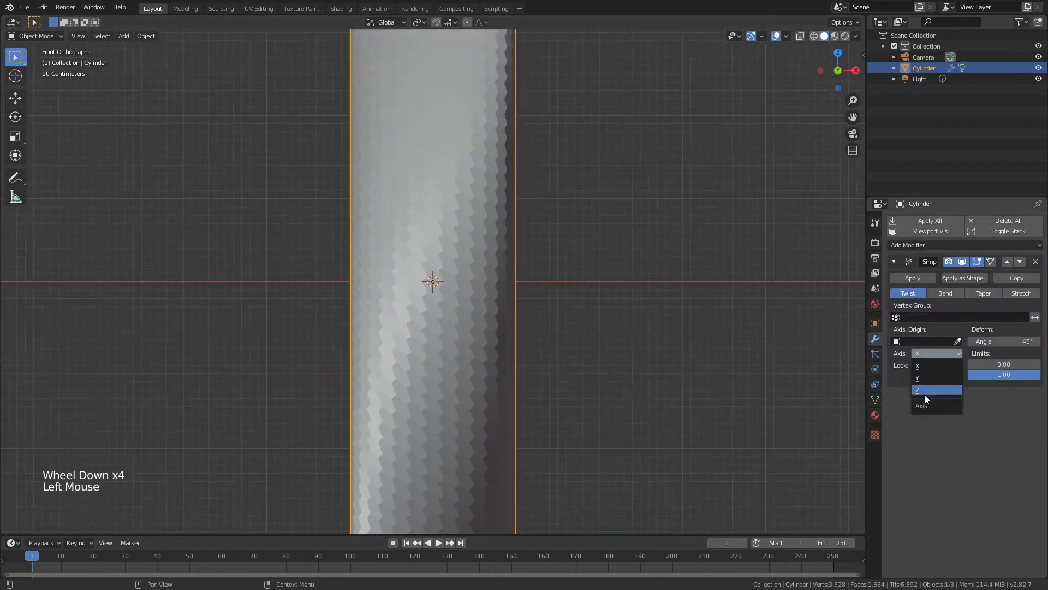
pyautogui.click(919, 390)
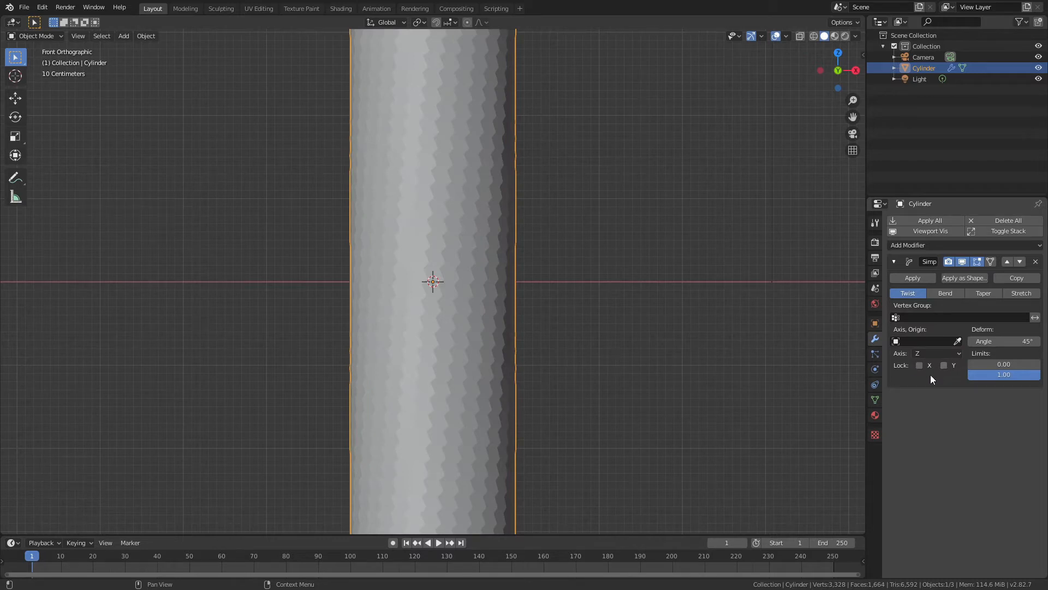
pyautogui.moveTo(1003, 341)
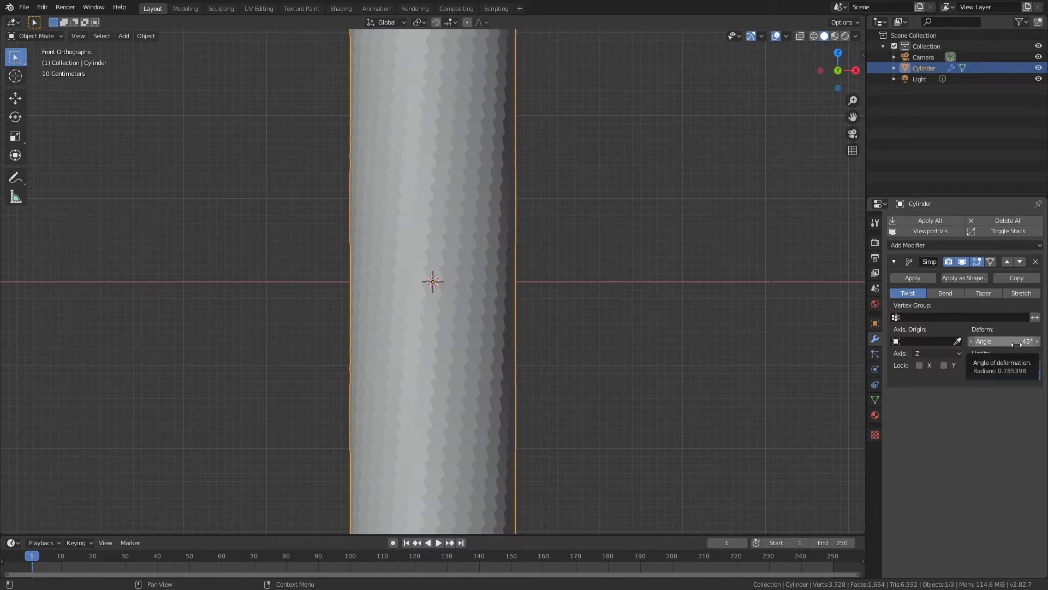
pyautogui.scroll(-3)
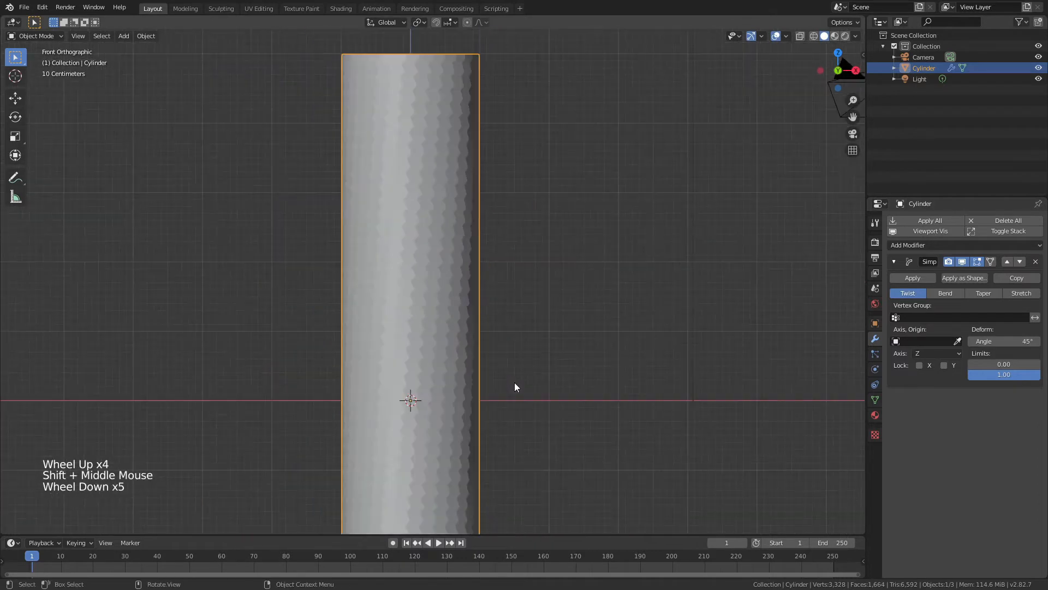
pyautogui.moveTo(1002, 341)
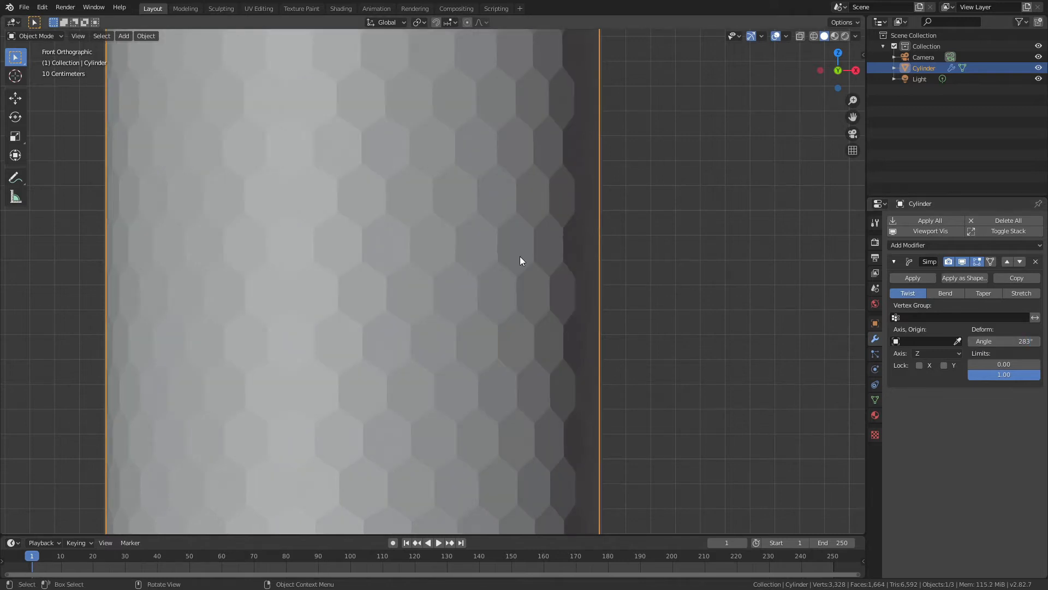
# Scale the tube to 0.884 along Z and apply the new scale
pyautogui.scroll(-3)
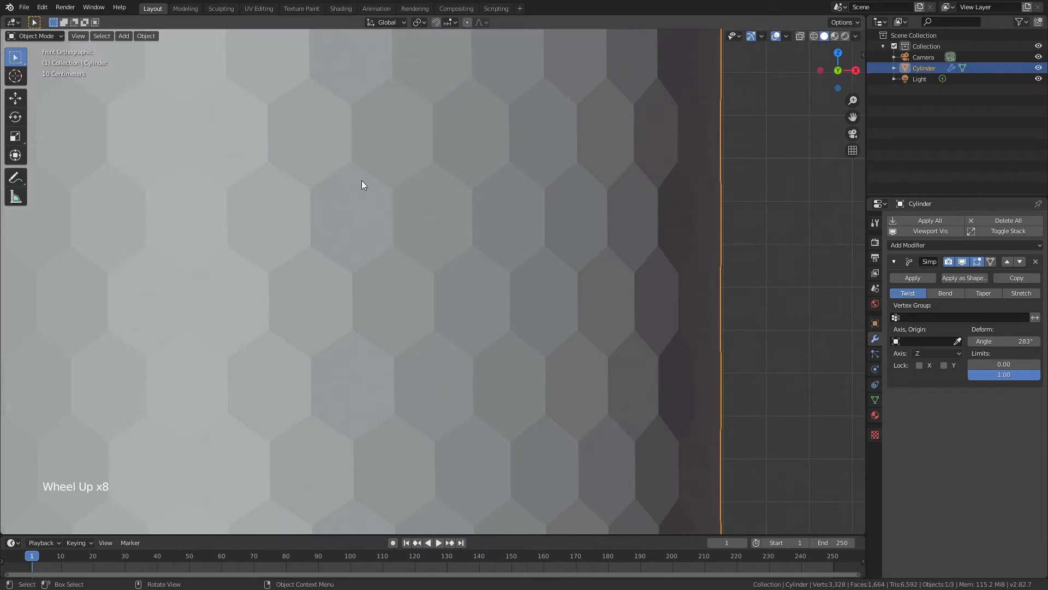
pyautogui.moveTo(773, 244)
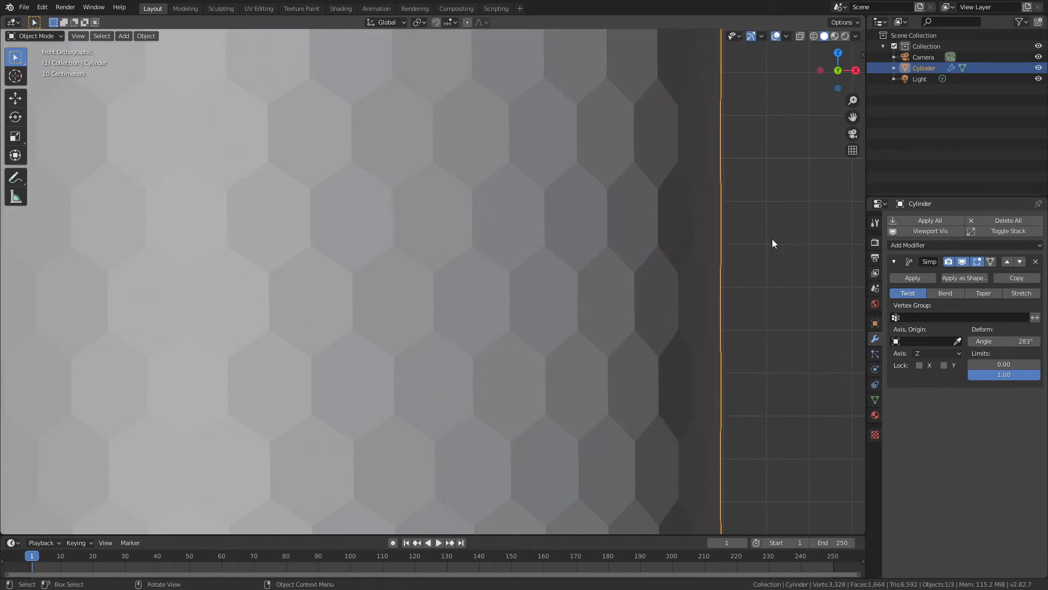
pyautogui.press('s')
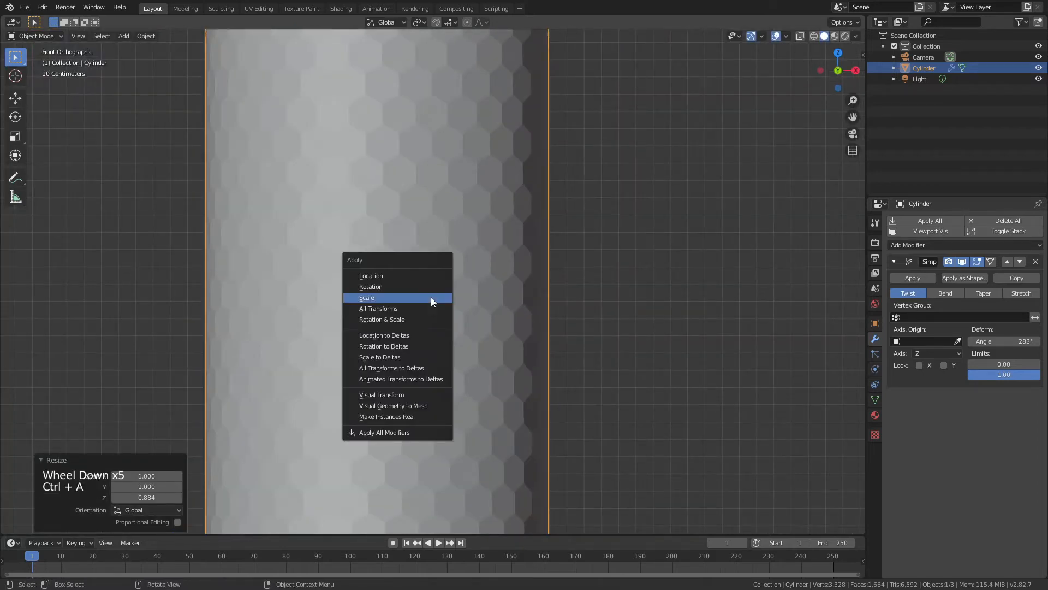
pyautogui.click(367, 297)
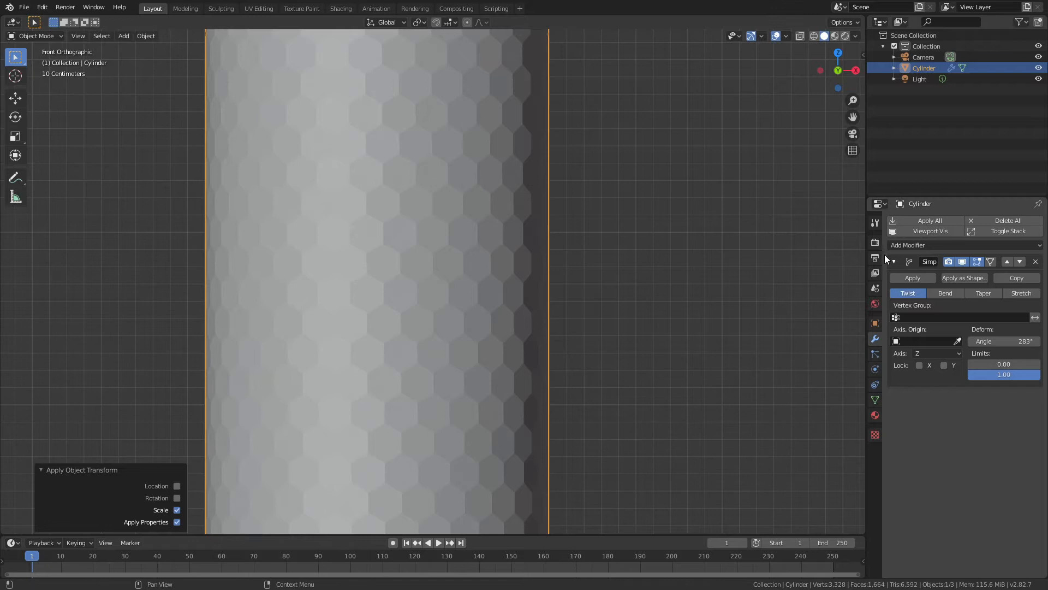
pyautogui.scroll(-3)
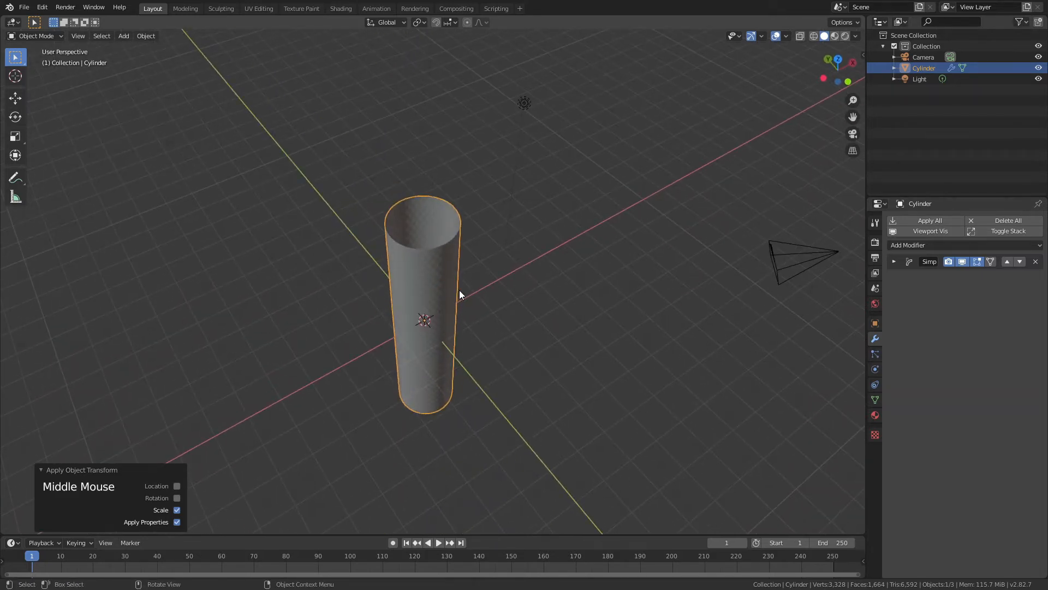
# Adjust the tube's scale again and view it straight from the front
pyautogui.scroll(3)
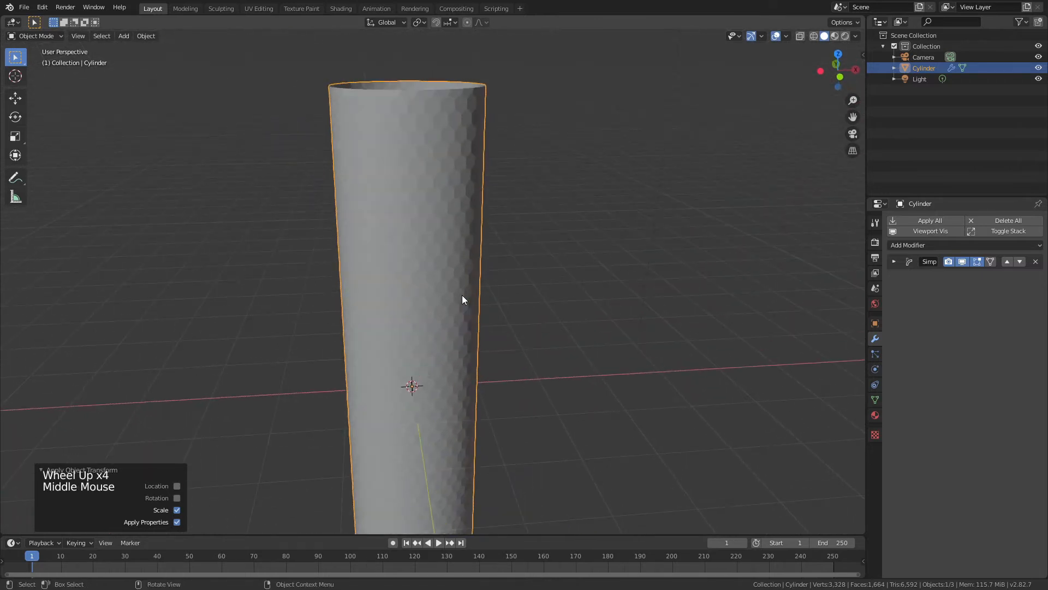
pyautogui.press('s')
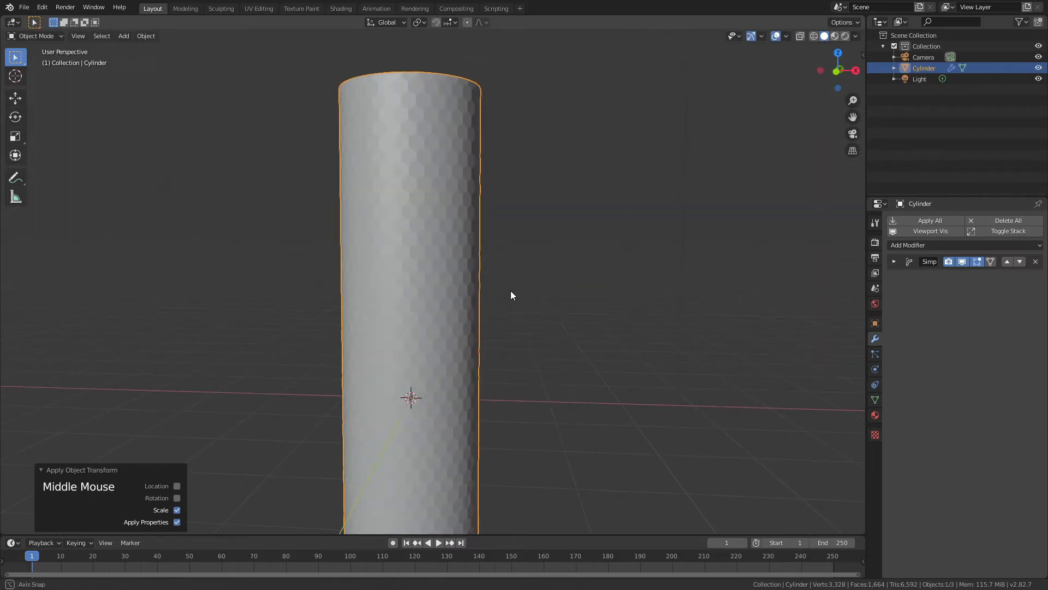
pyautogui.press('KP_1')
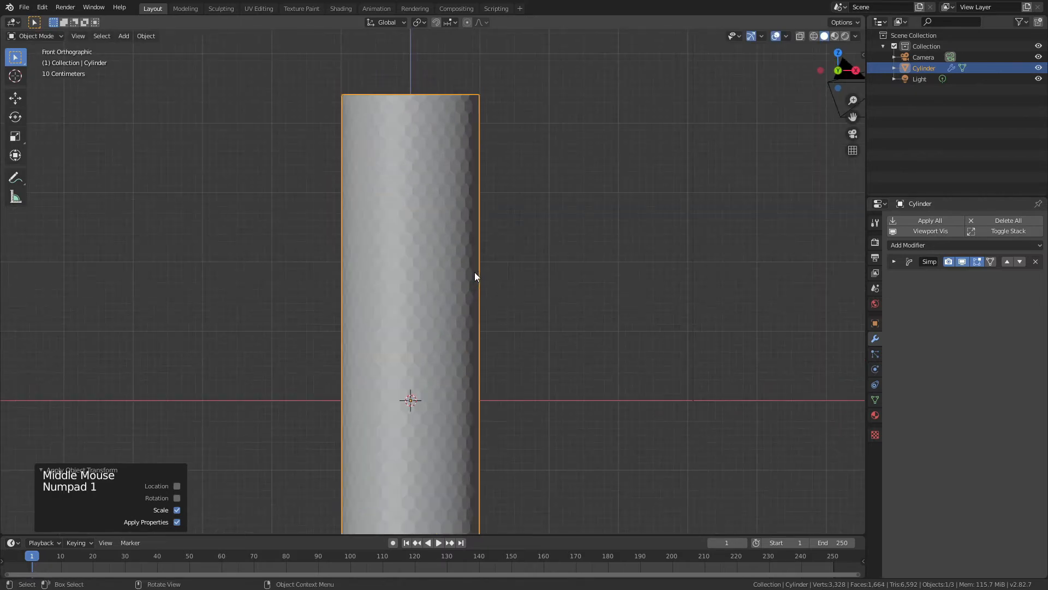
# In Edit Mode box-select the top vertex row and delete those vertices
pyautogui.press('Tab')
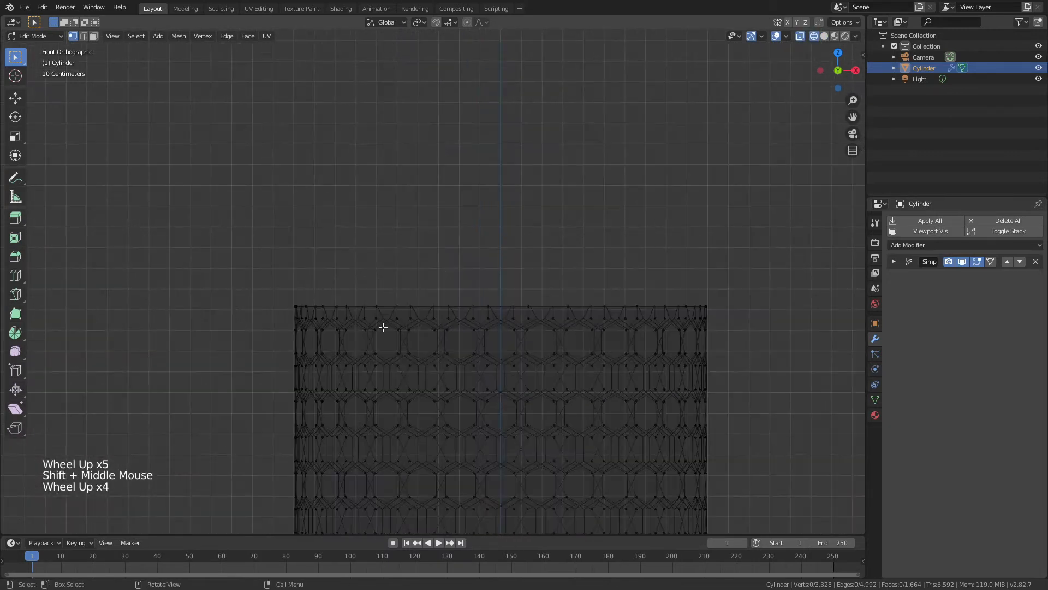
pyautogui.moveTo(261, 273); pyautogui.dragTo(722, 297)
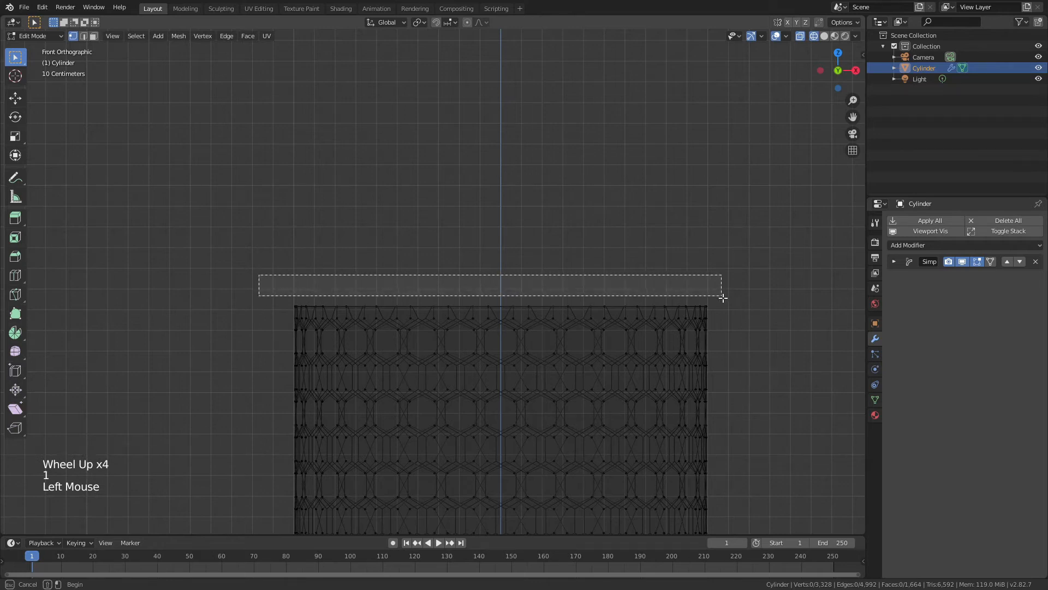
pyautogui.press('x')
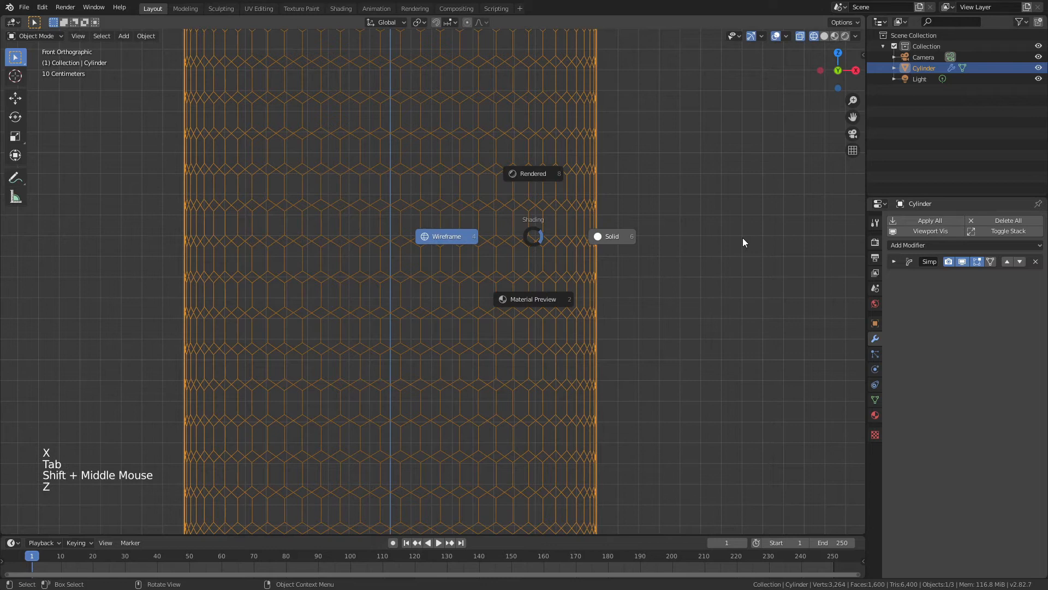
# Add an Array modifier with Merge on and a Relative Offset Z of 0.994
pyautogui.click(612, 236)
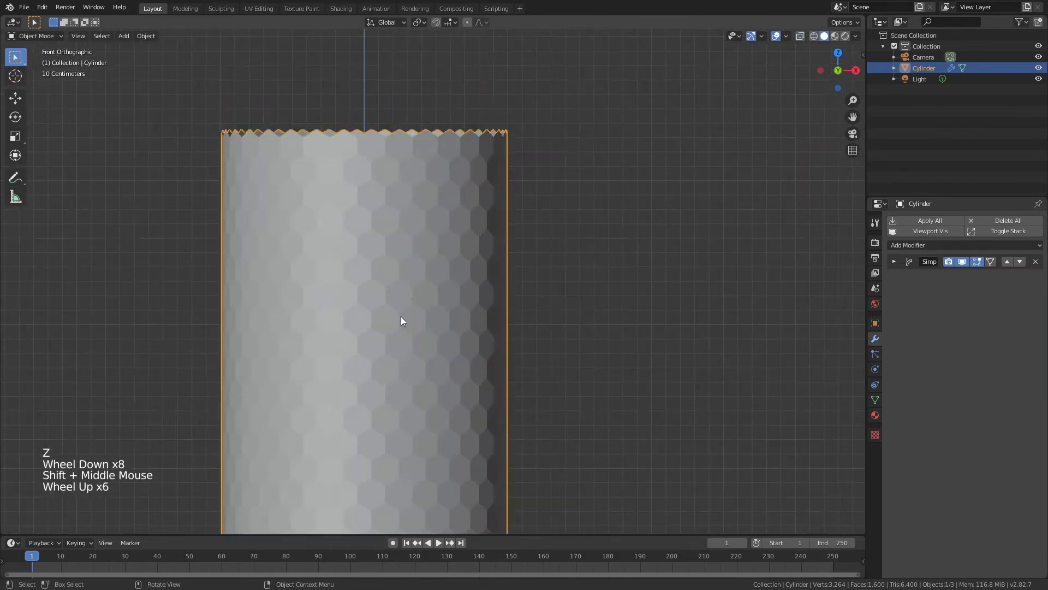
pyautogui.scroll(3)
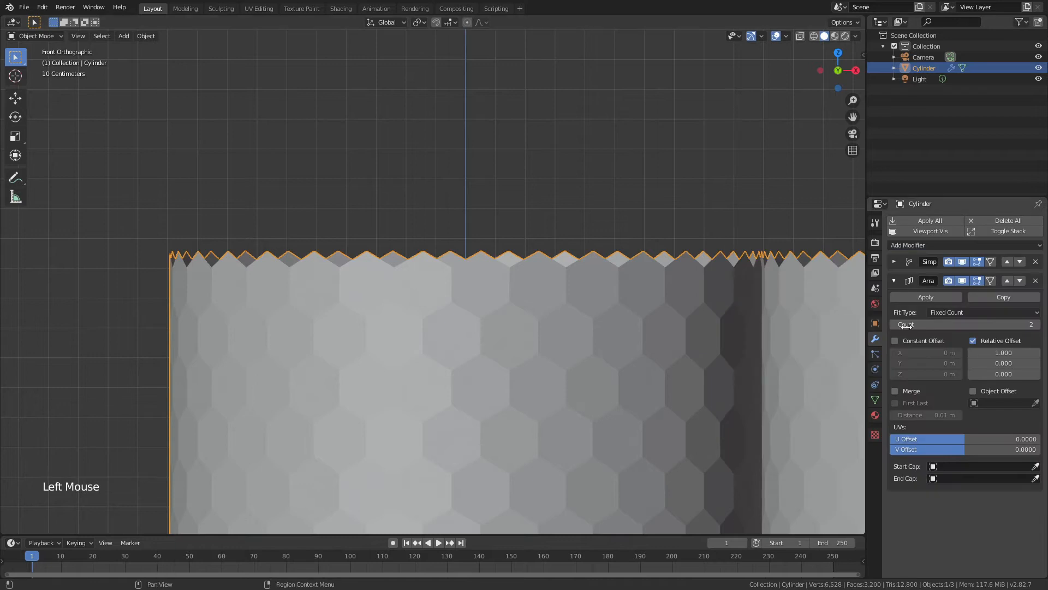
pyautogui.scroll(-3)
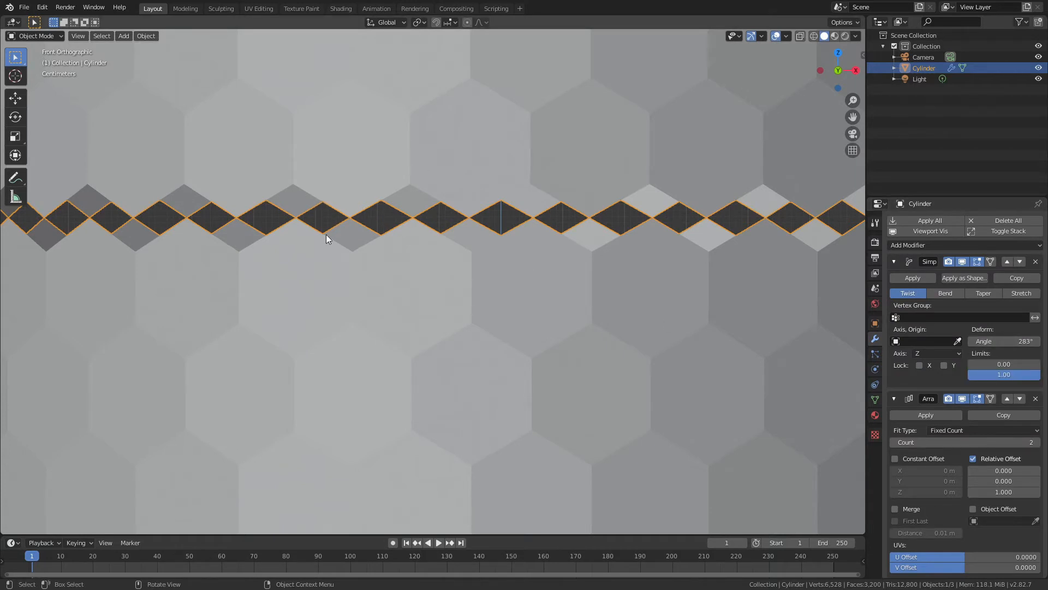
pyautogui.click(893, 261)
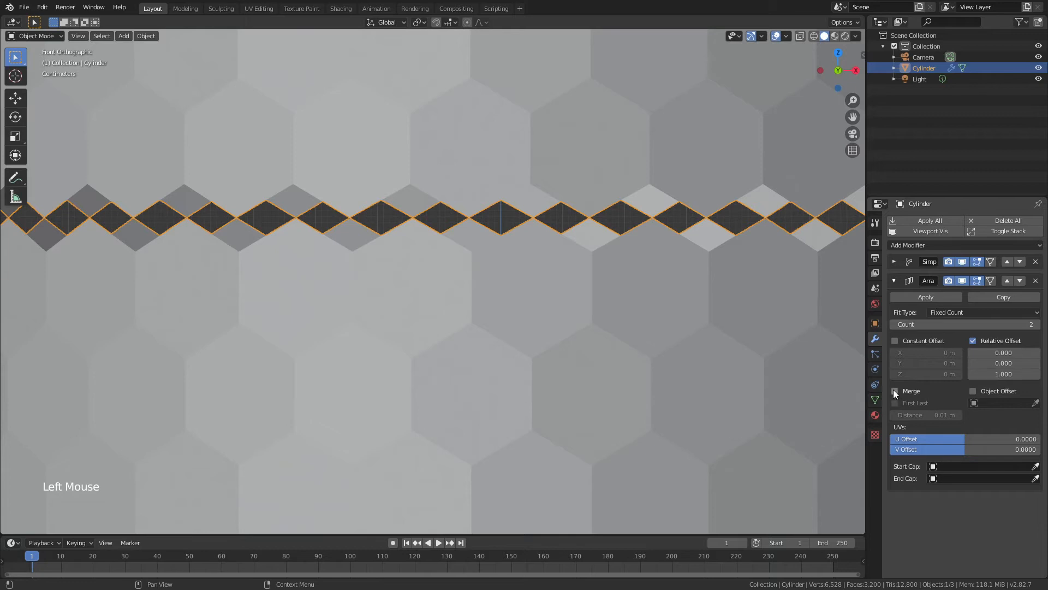
pyautogui.click(894, 391)
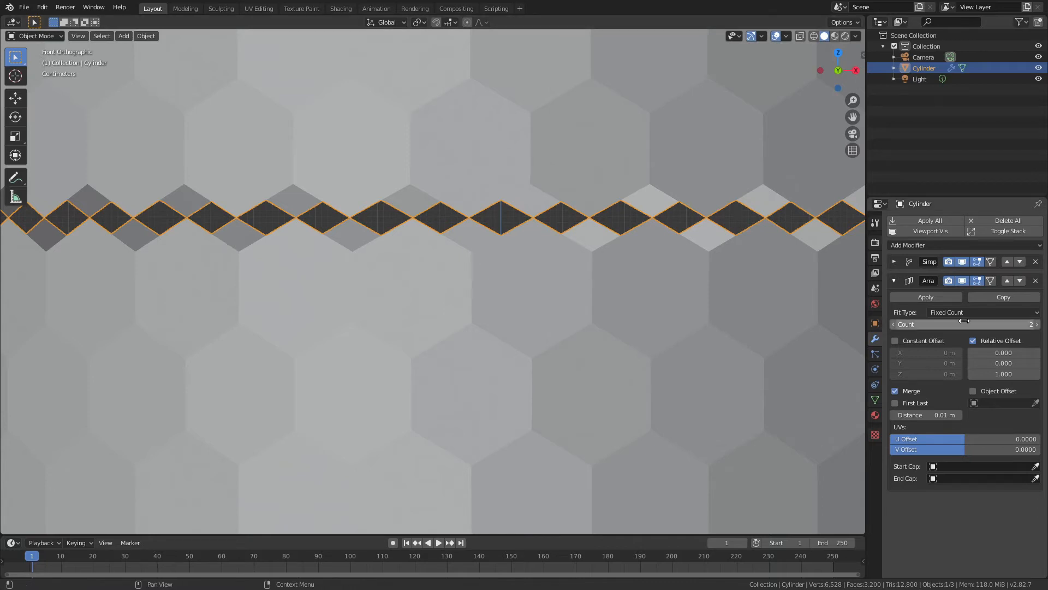
pyautogui.click(1003, 374)
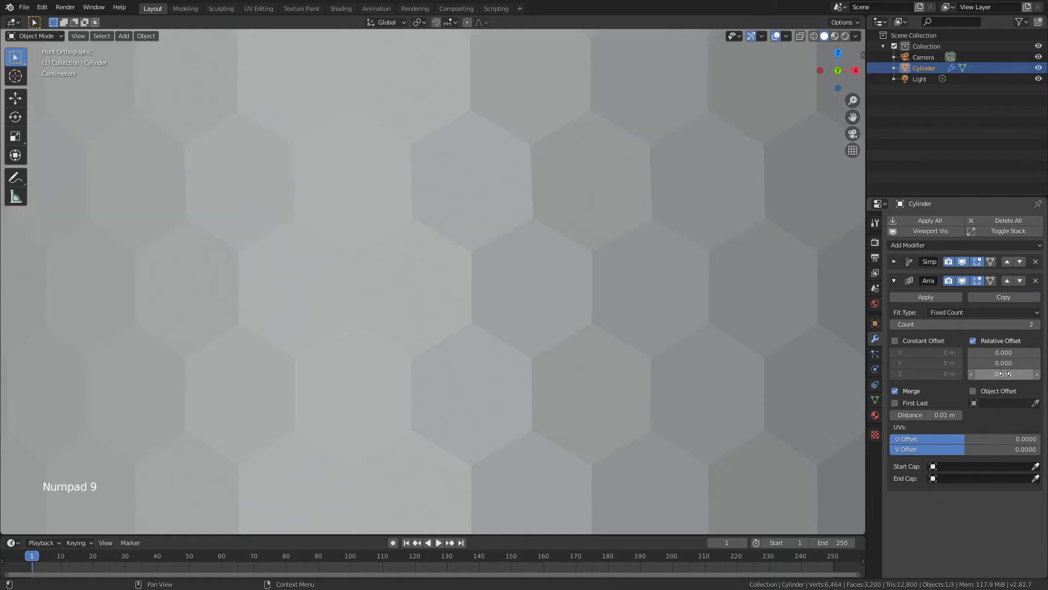
# Change the viewport shading and raise the Array count to 6 stacked copies
pyautogui.press('z')
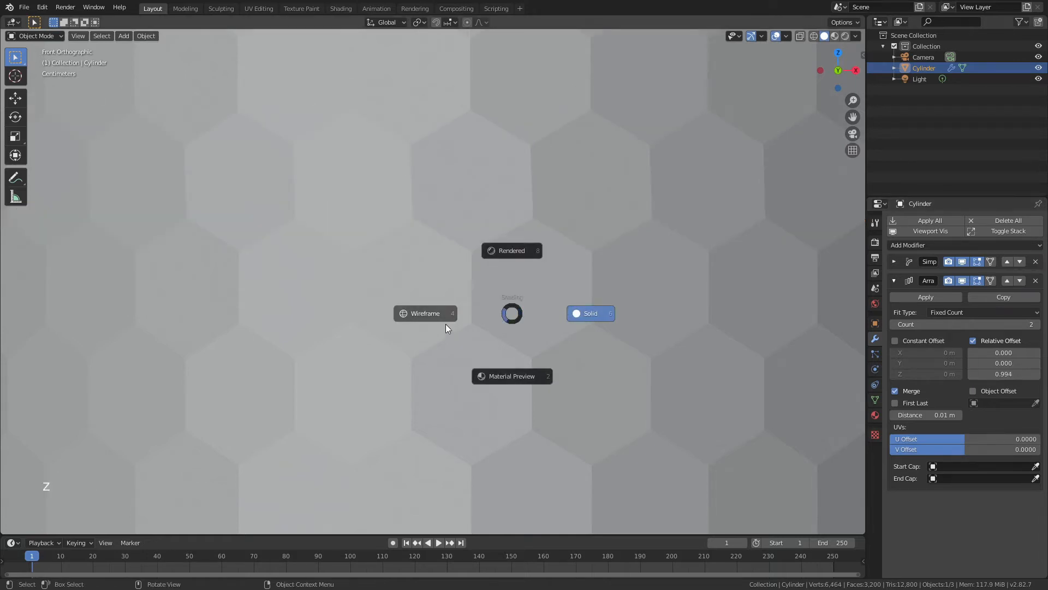
pyautogui.click(424, 313)
pyautogui.write('99')
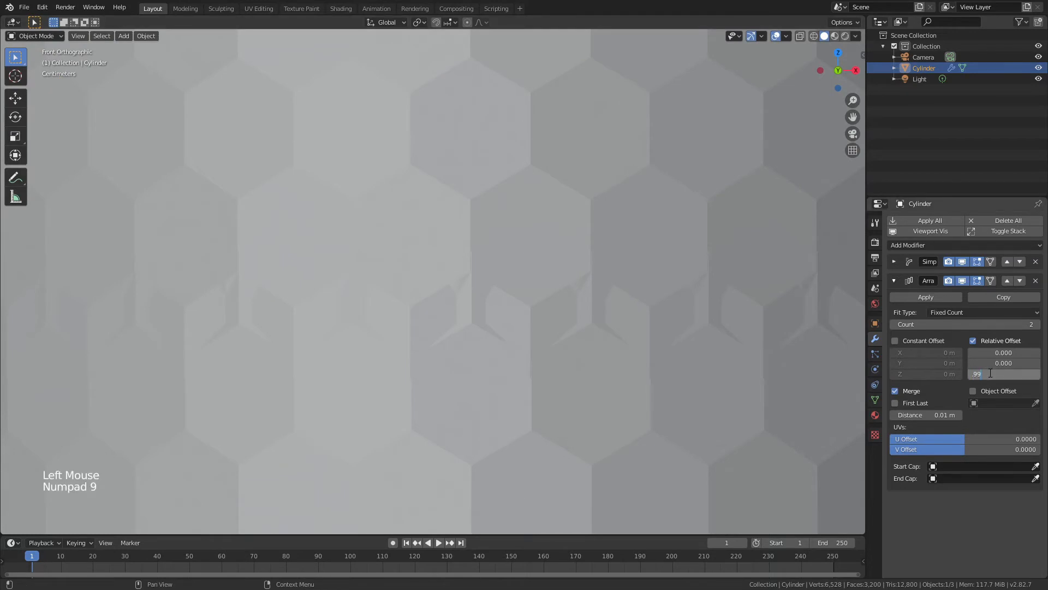
pyautogui.scroll(-3)
pyautogui.write('0.994')
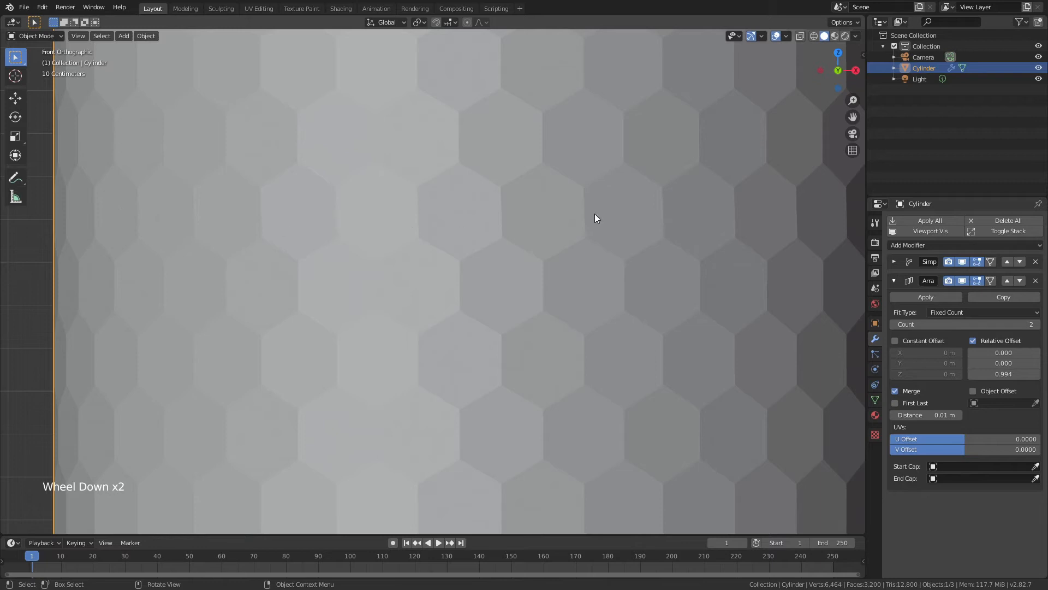
pyautogui.scroll(-3)
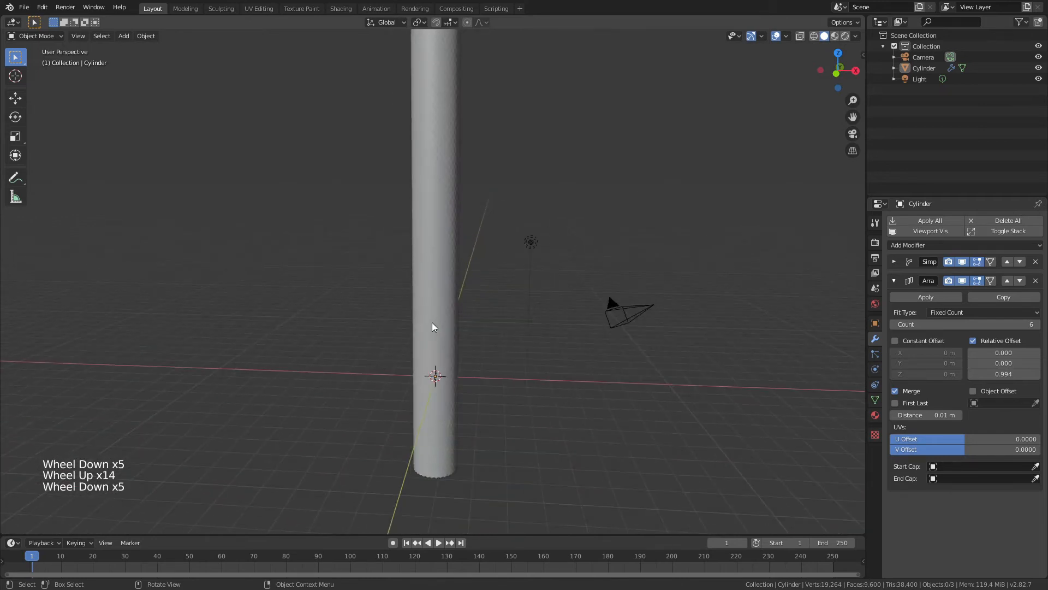
# Undo back to Count 2, hide the Array in the viewport and collapse its panel
pyautogui.press('s')
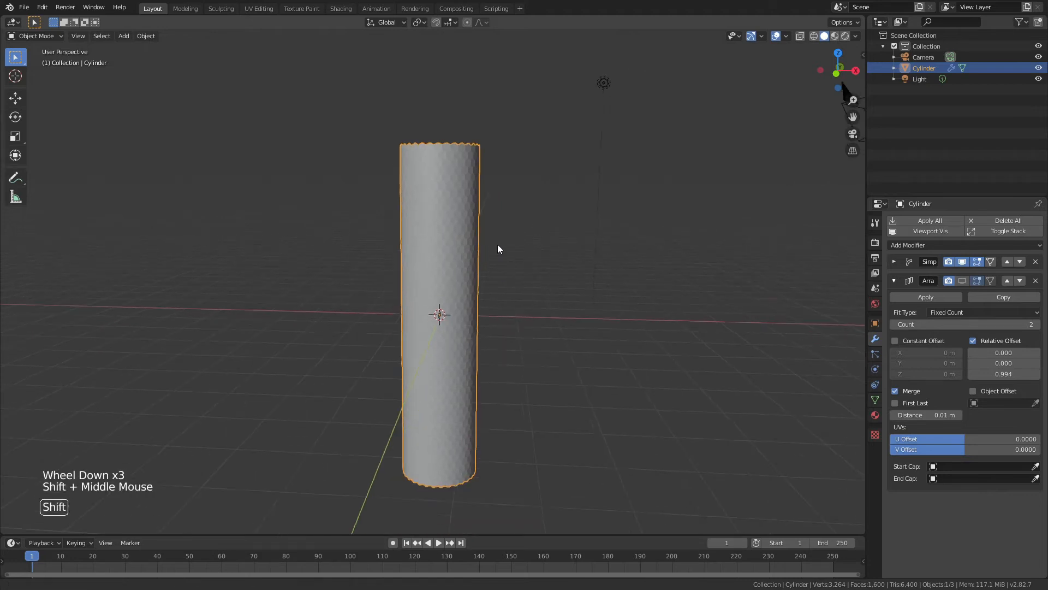
pyautogui.moveTo(498, 249); pyautogui.dragTo(491, 220)
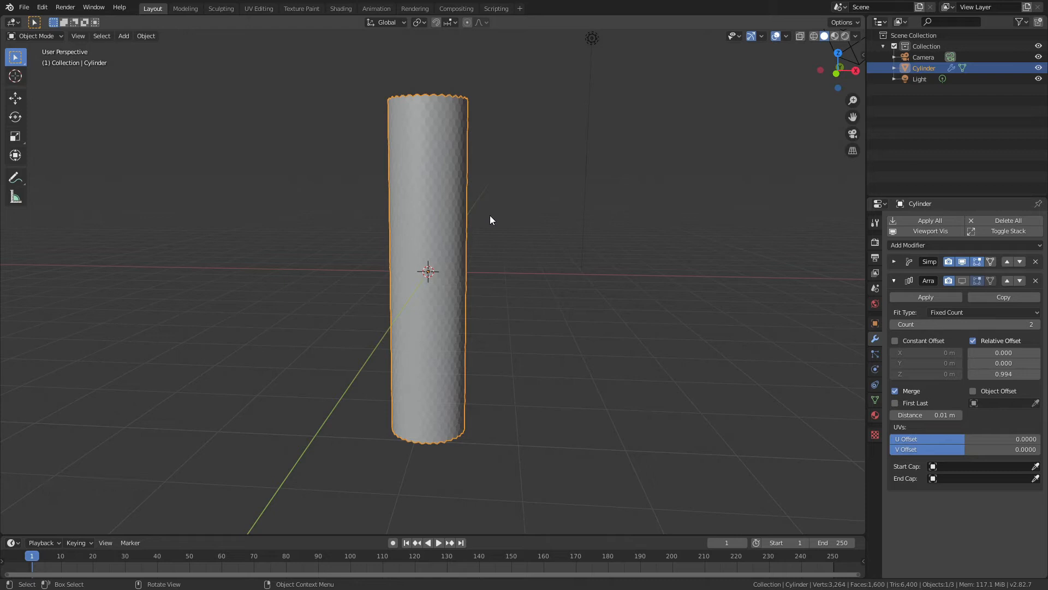
pyautogui.scroll(3)
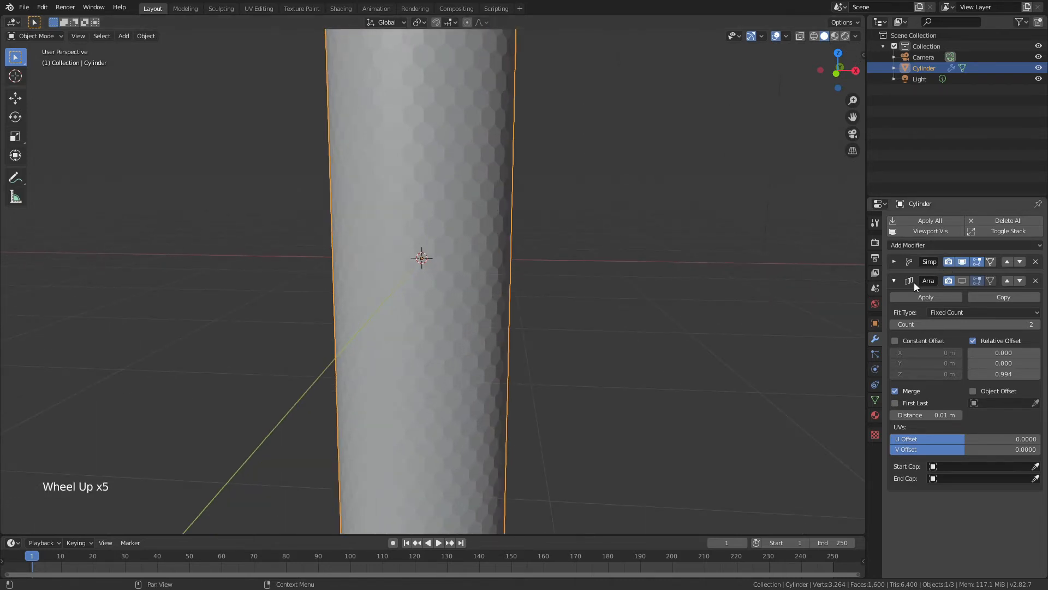
pyautogui.click(894, 280)
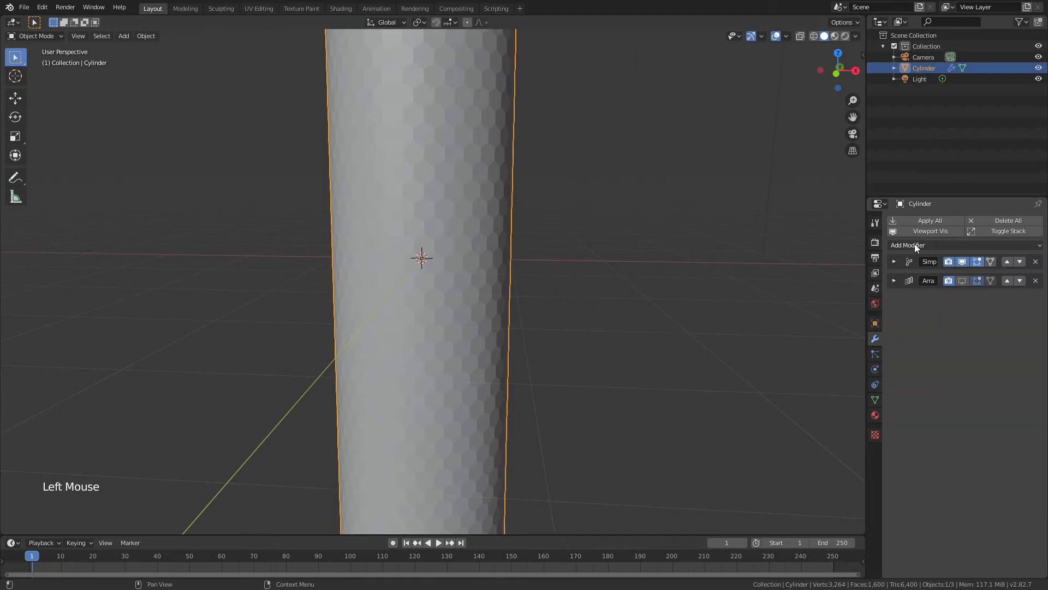
# Add a Wireframe modifier at 0.02 m thickness with Boundary enabled
pyautogui.click(908, 245)
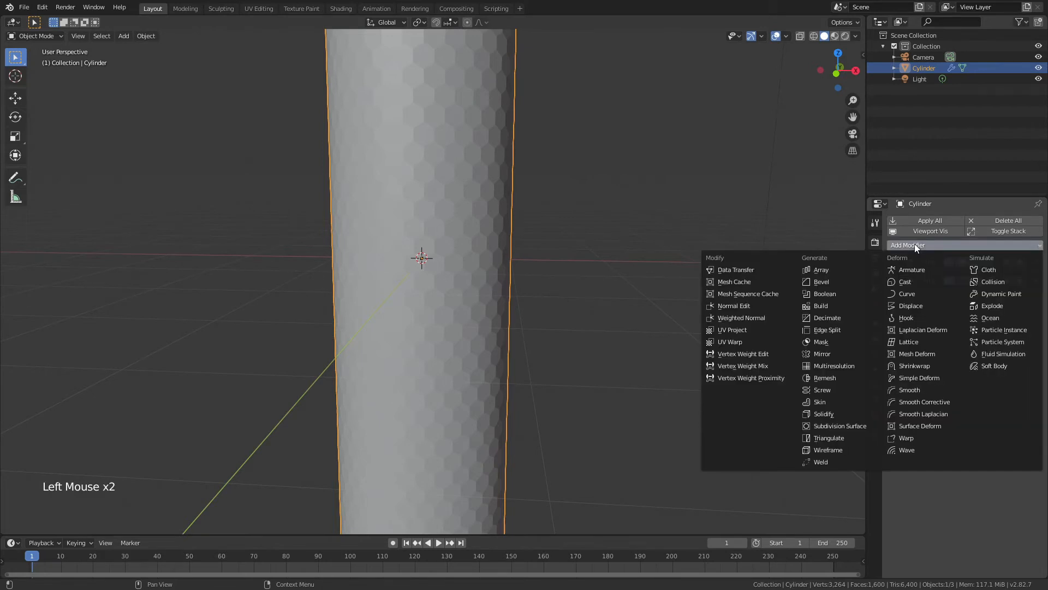
pyautogui.click(828, 449)
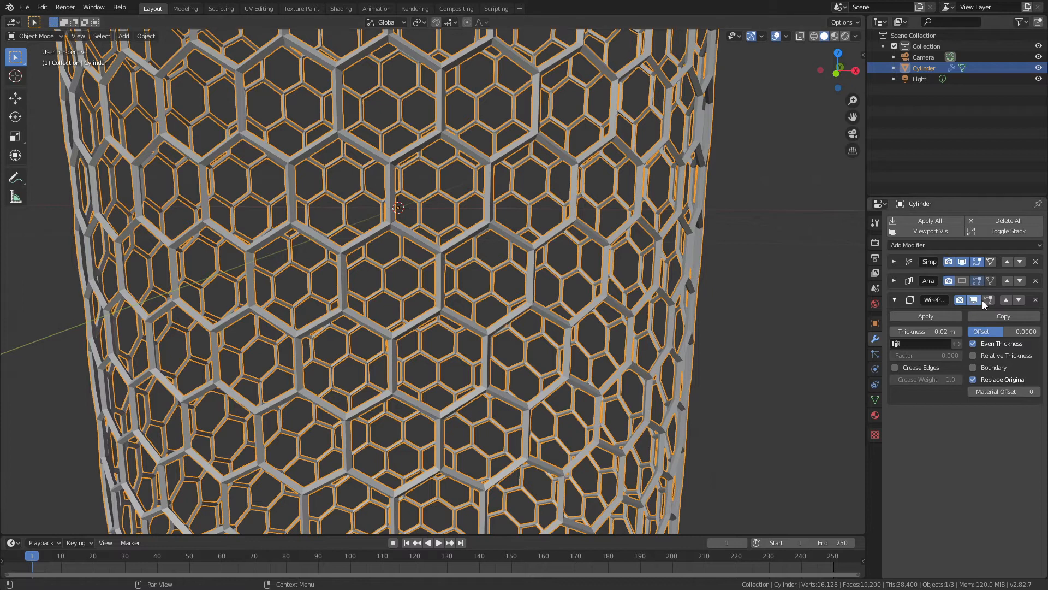
pyautogui.moveTo(928, 261)
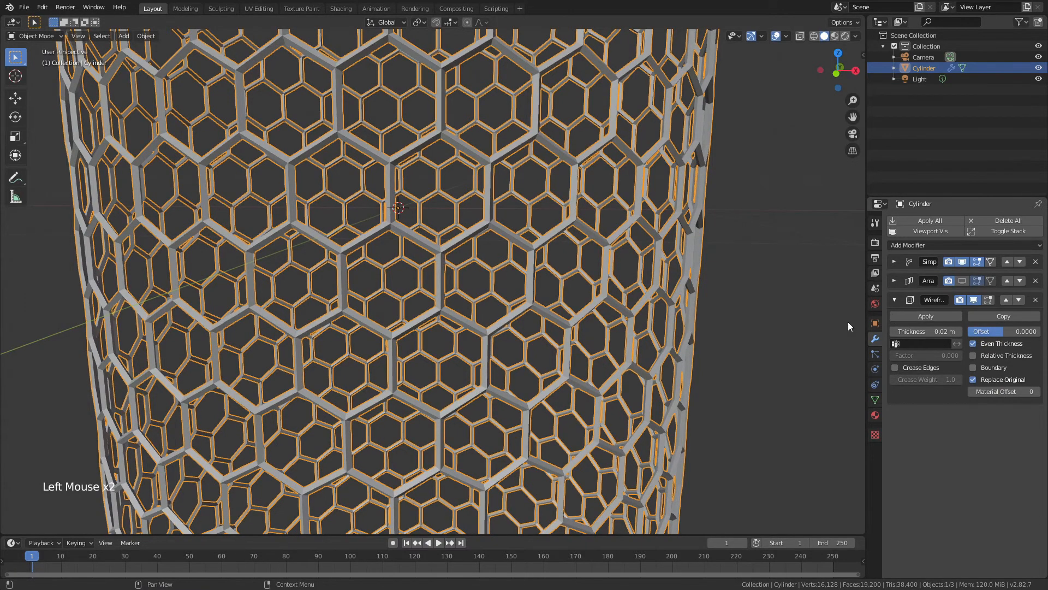
pyautogui.scroll(-3)
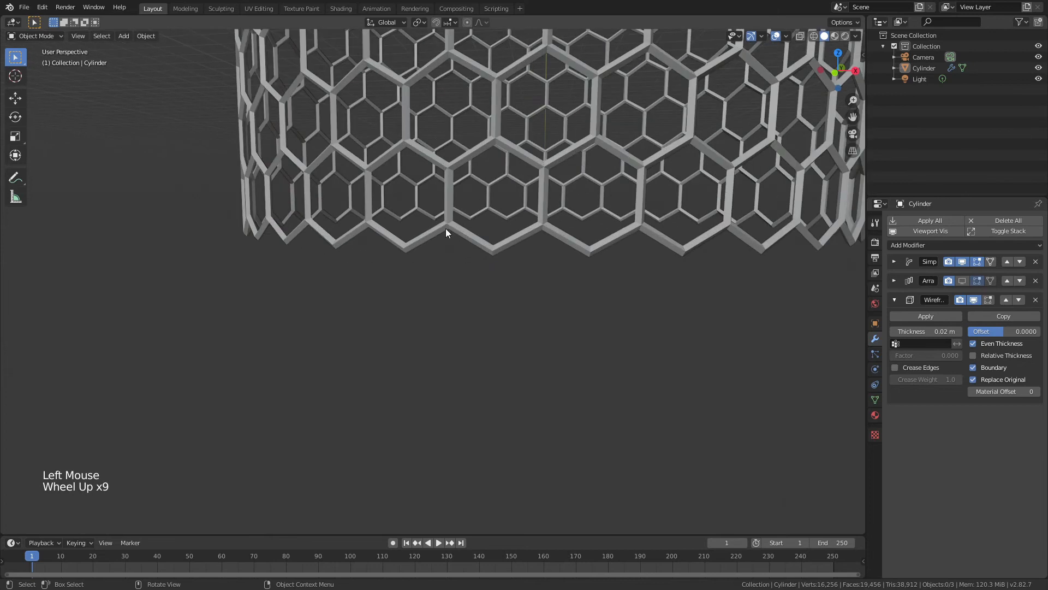
# Add a Bevel modifier with a 0.005 m offset to round the hexagonal struts
pyautogui.moveTo(447, 232); pyautogui.dragTo(458, 277)
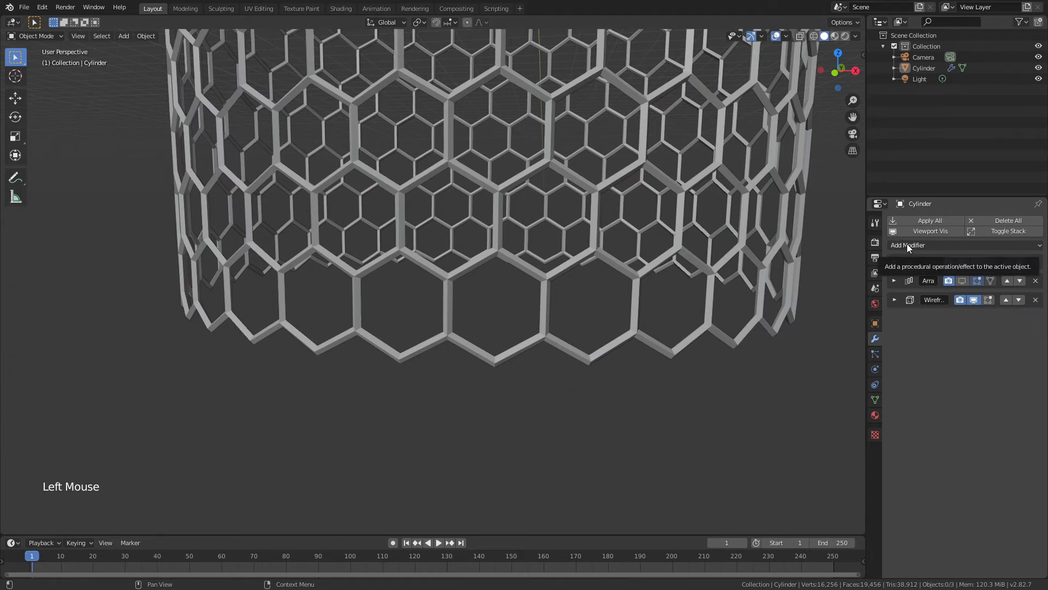
pyautogui.click(907, 245)
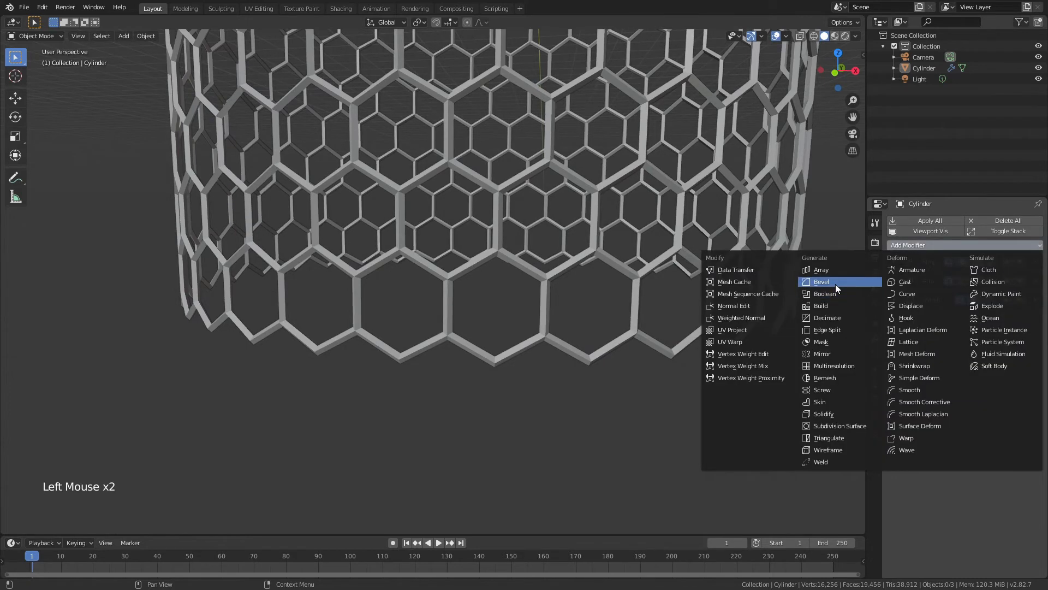
pyautogui.click(821, 282)
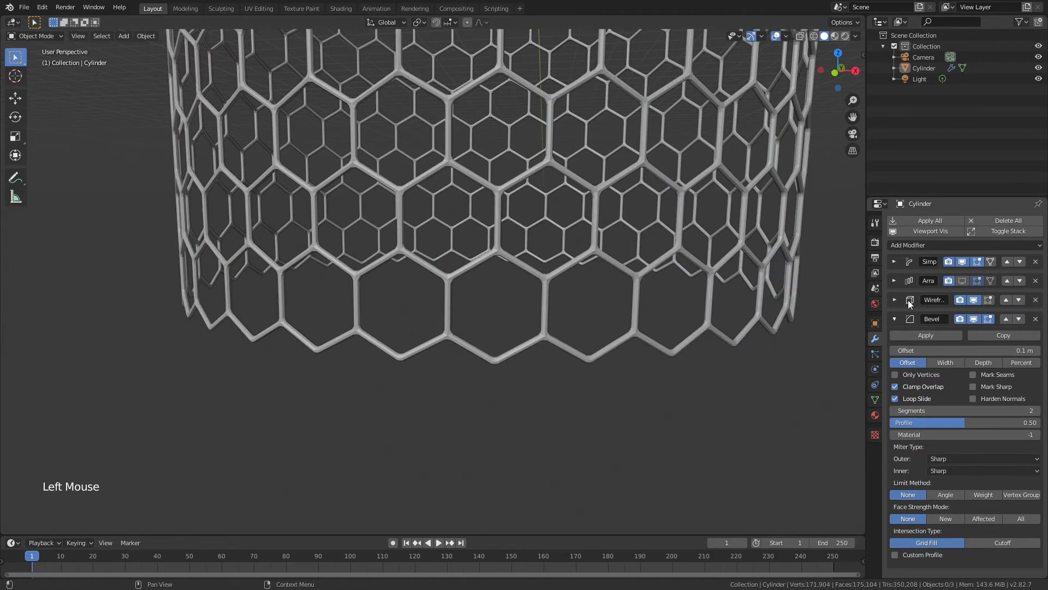
pyautogui.click(895, 300)
pyautogui.write('005')
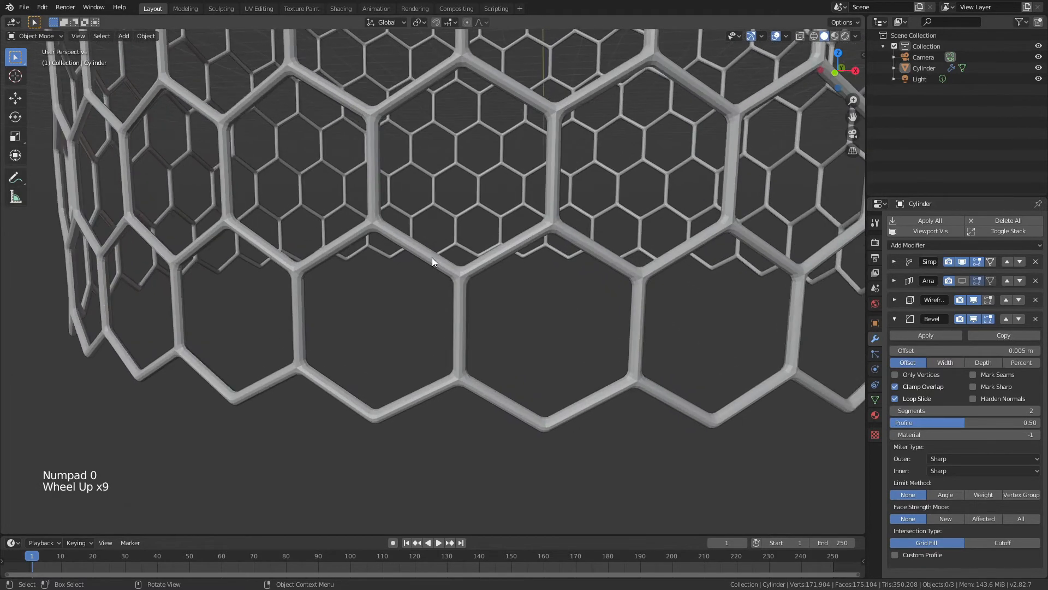
pyautogui.scroll(3)
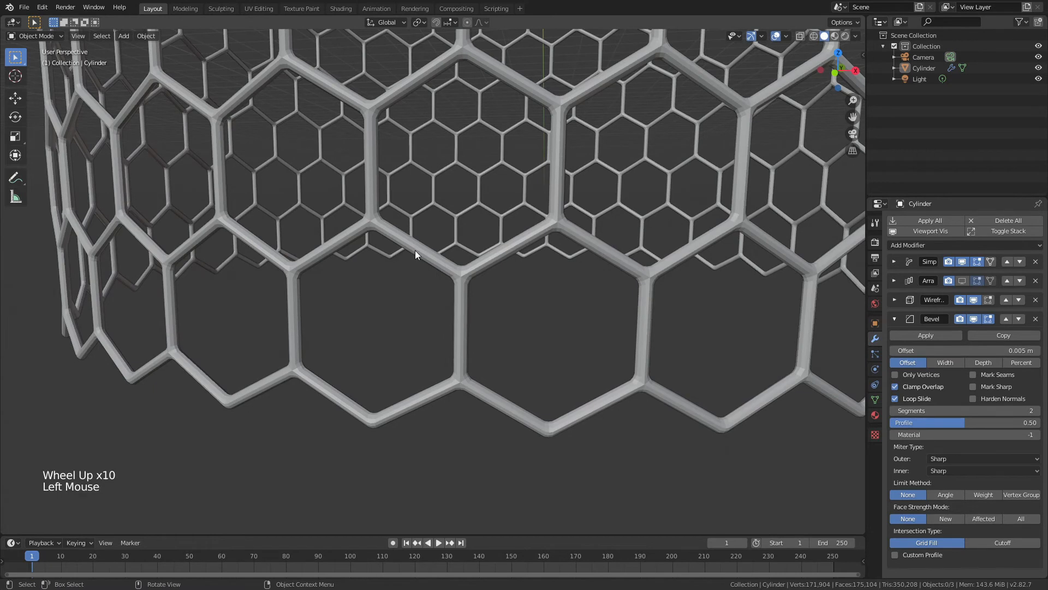
# Apply Shade Smooth to the beveled lattice and collapse the Bevel modifier panel
pyautogui.rightClick(415, 254)
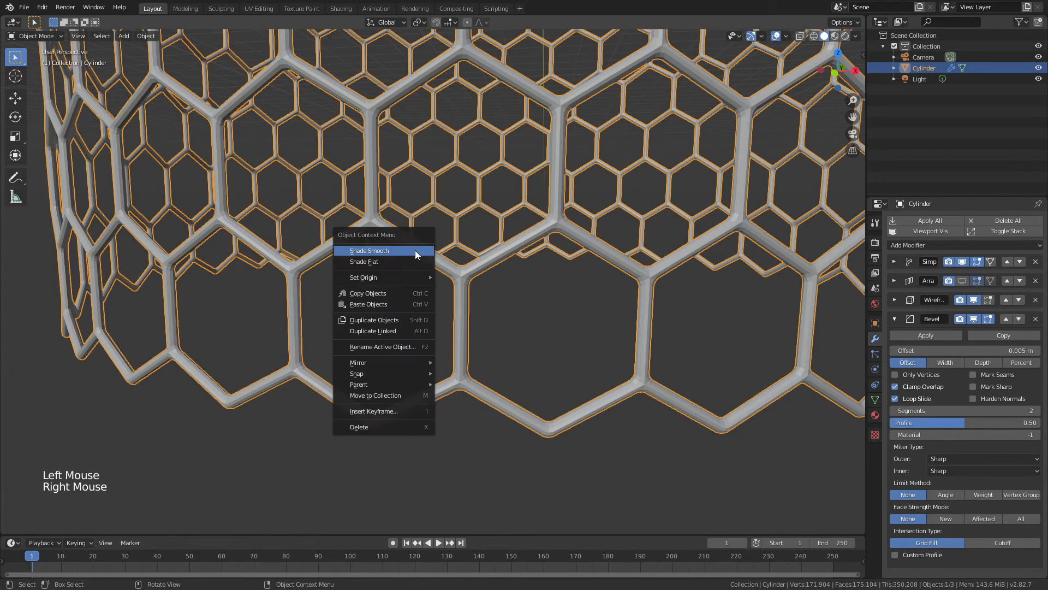
pyautogui.scroll(-3)
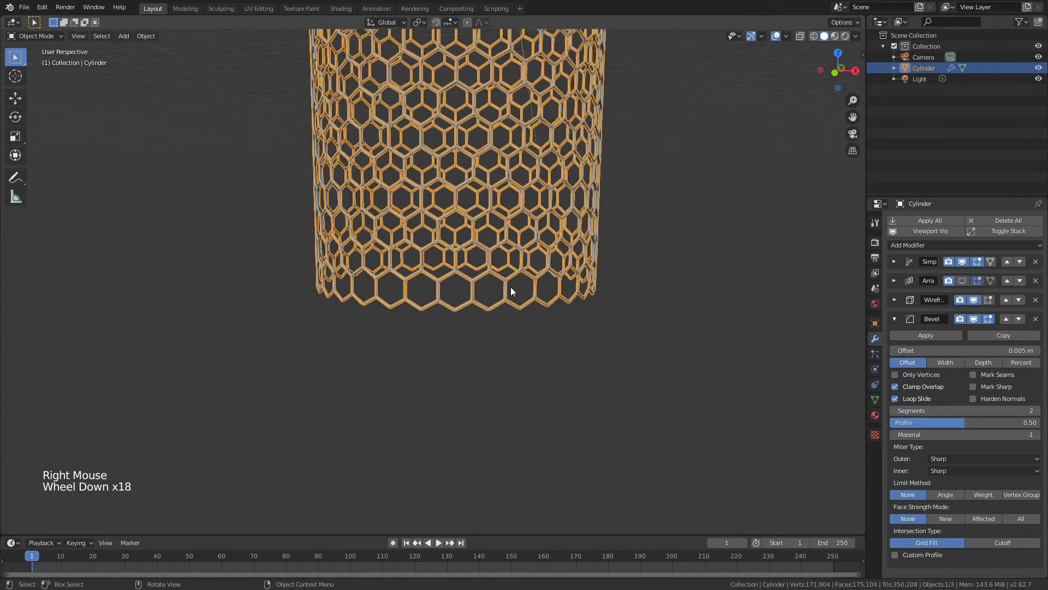
pyautogui.scroll(-3)
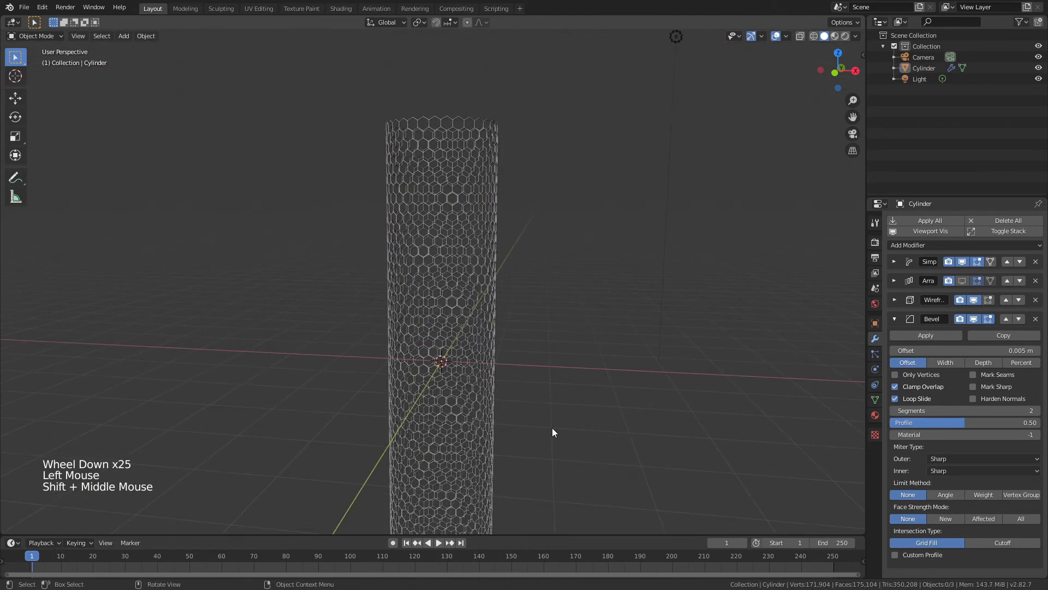
pyautogui.scroll(-3)
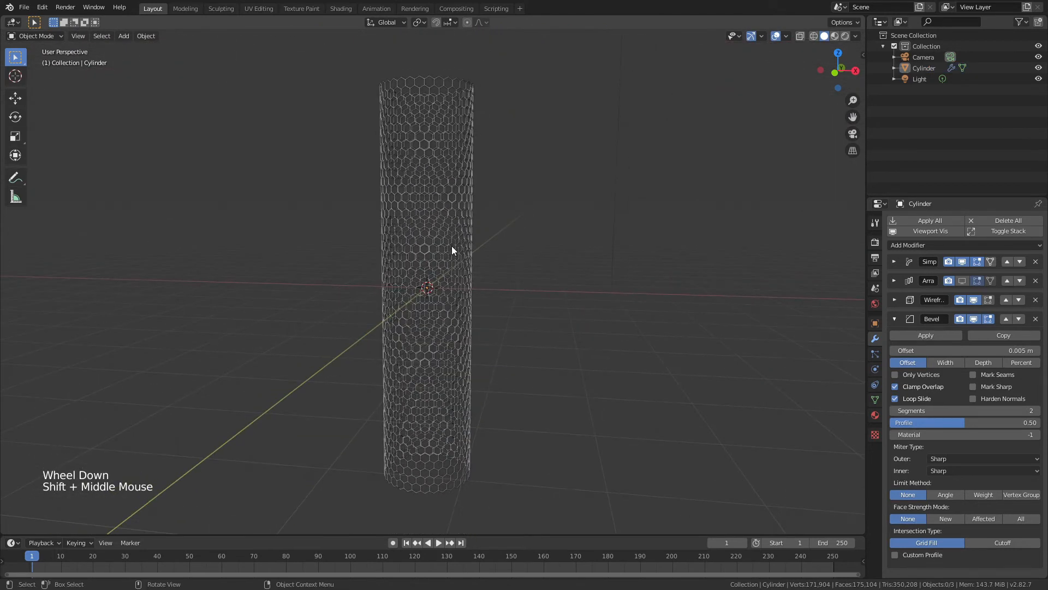
pyautogui.click(894, 319)
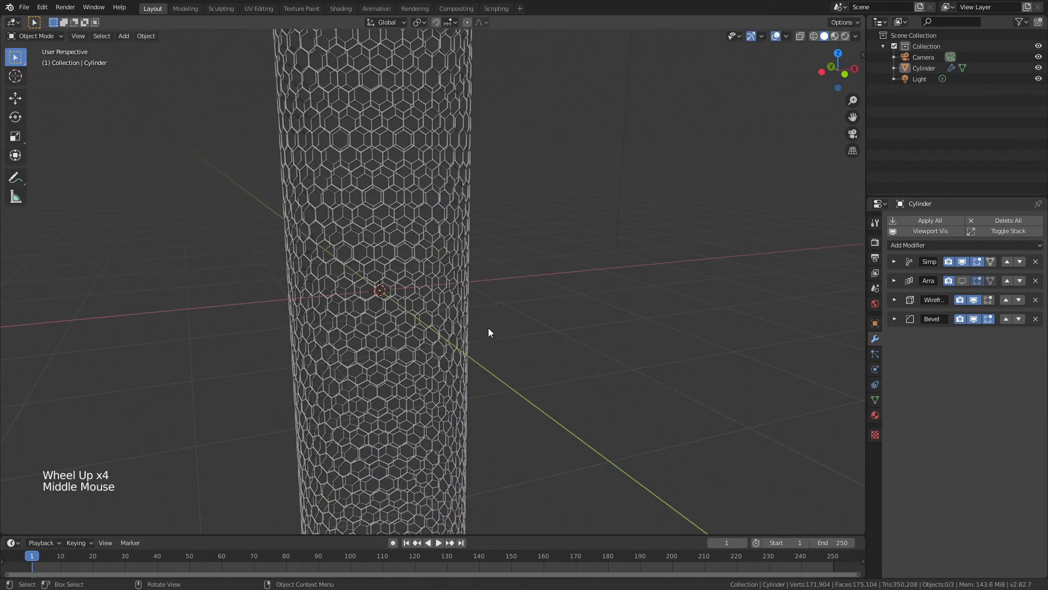
# Uncheck Replace Original on the Wireframe modifier so the tube surface stays solid beneath the hexagons
pyautogui.click(895, 299)
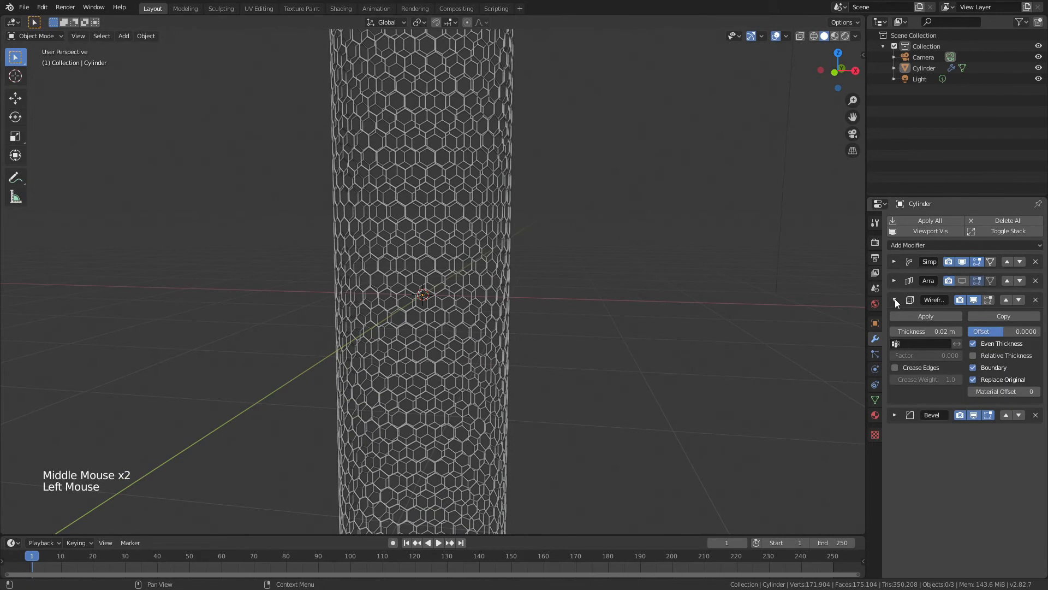
pyautogui.moveTo(973, 379)
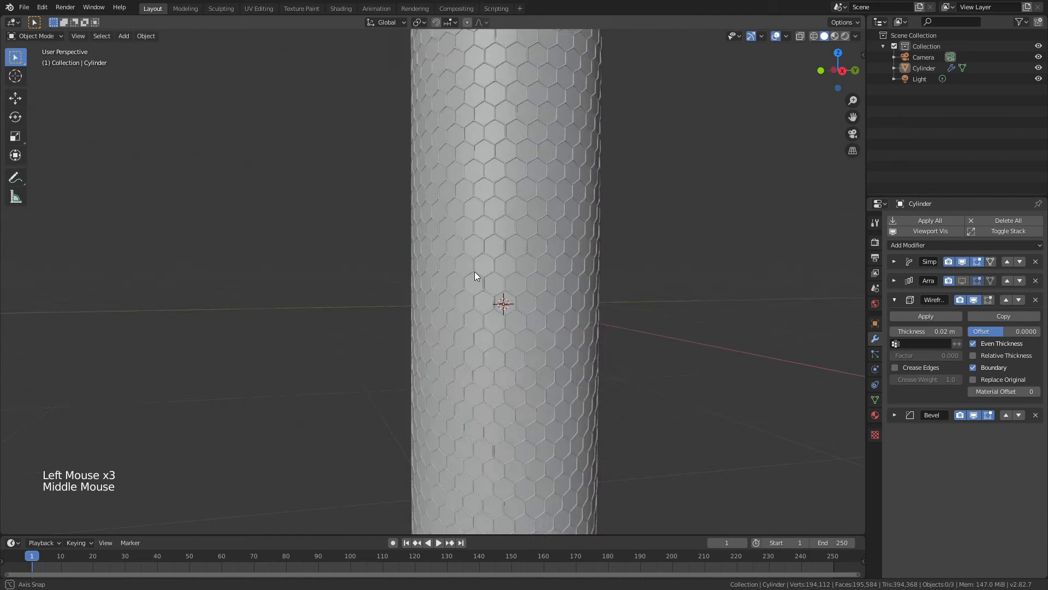
pyautogui.scroll(-3)
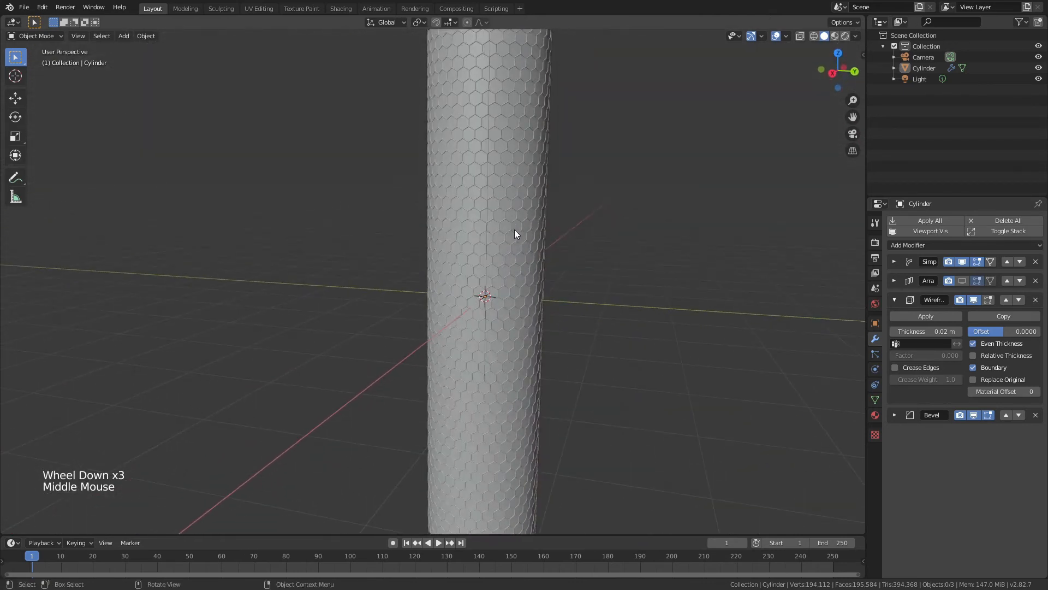
pyautogui.scroll(3)
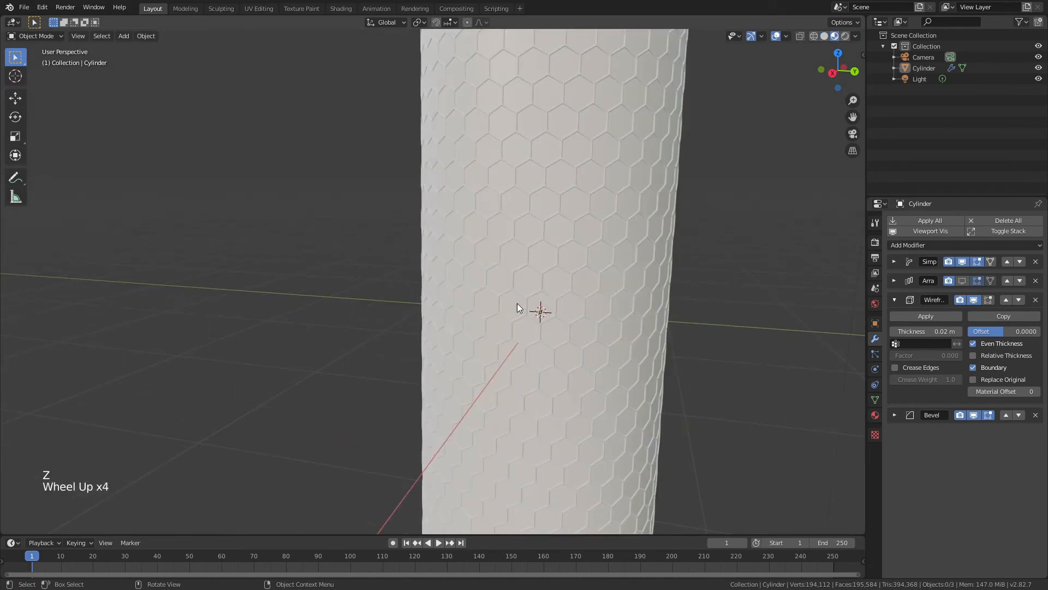
pyautogui.click(875, 415)
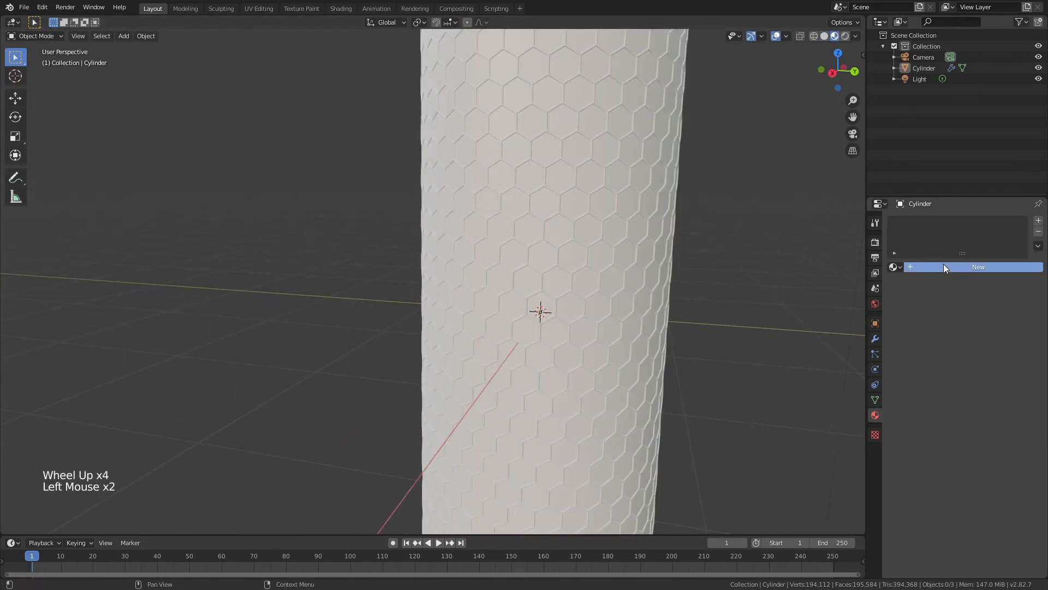
# Create a new material with Metallic 1 and Roughness 0.2 for a shiny chrome look
pyautogui.click(978, 266)
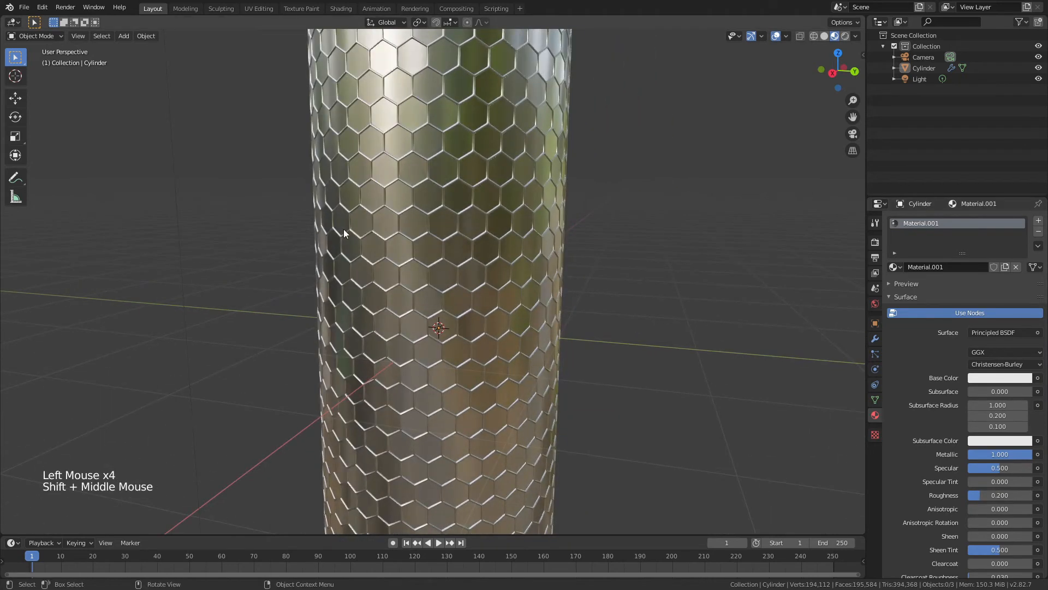
pyautogui.scroll(-3)
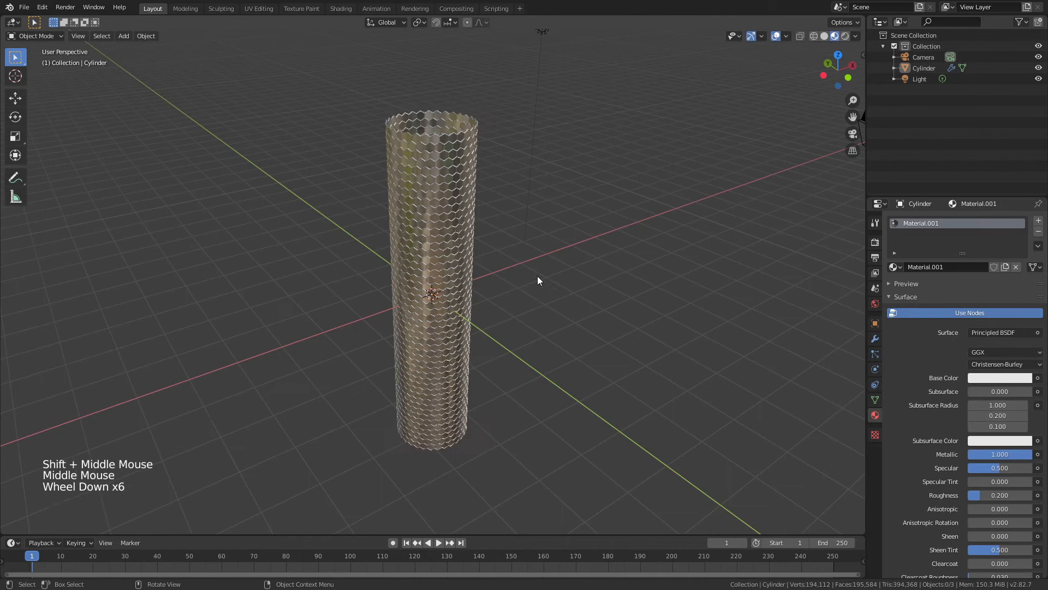
pyautogui.click(874, 338)
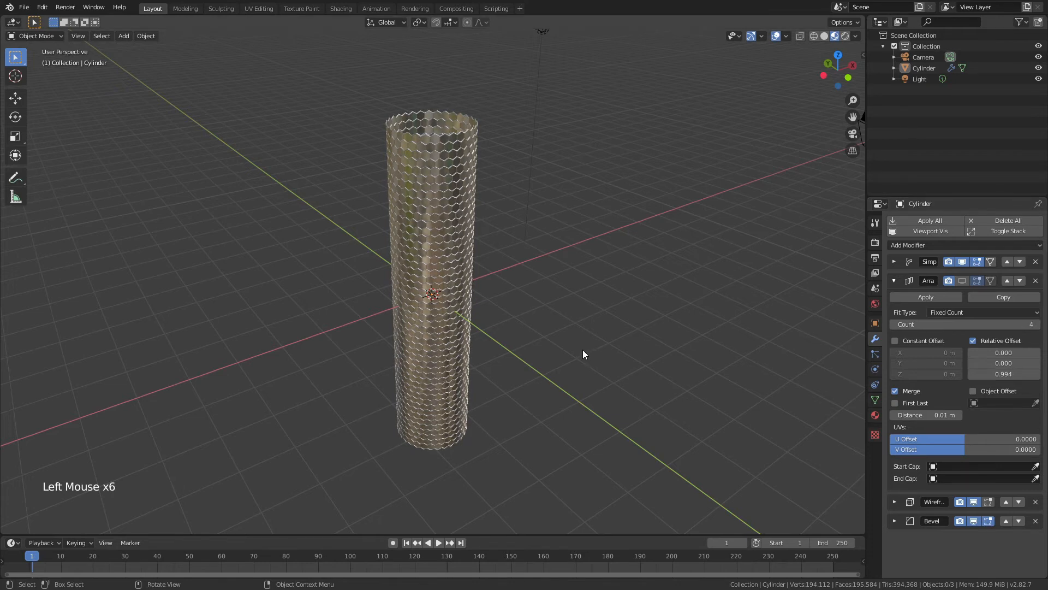
# Raise the Array count to four copies and hide the Bevel modifier in the viewport
pyautogui.scroll(-3)
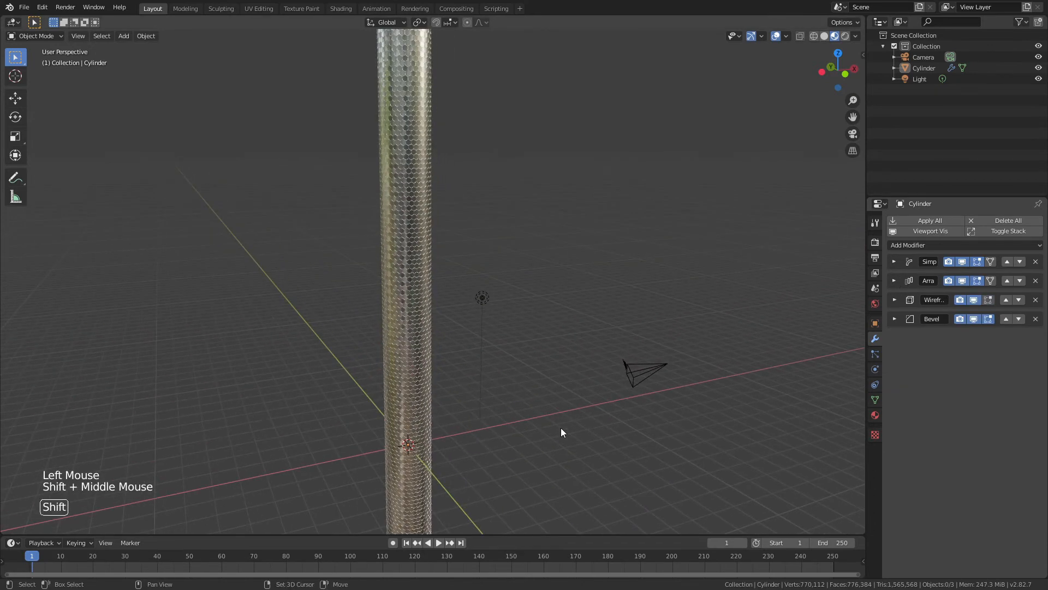
pyautogui.scroll(-3)
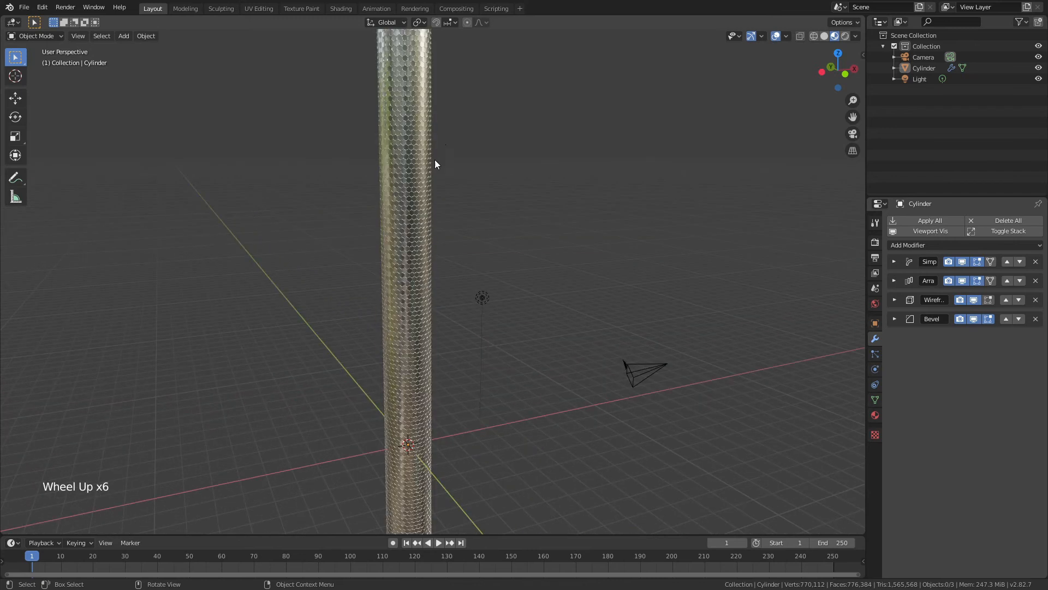
pyautogui.scroll(3)
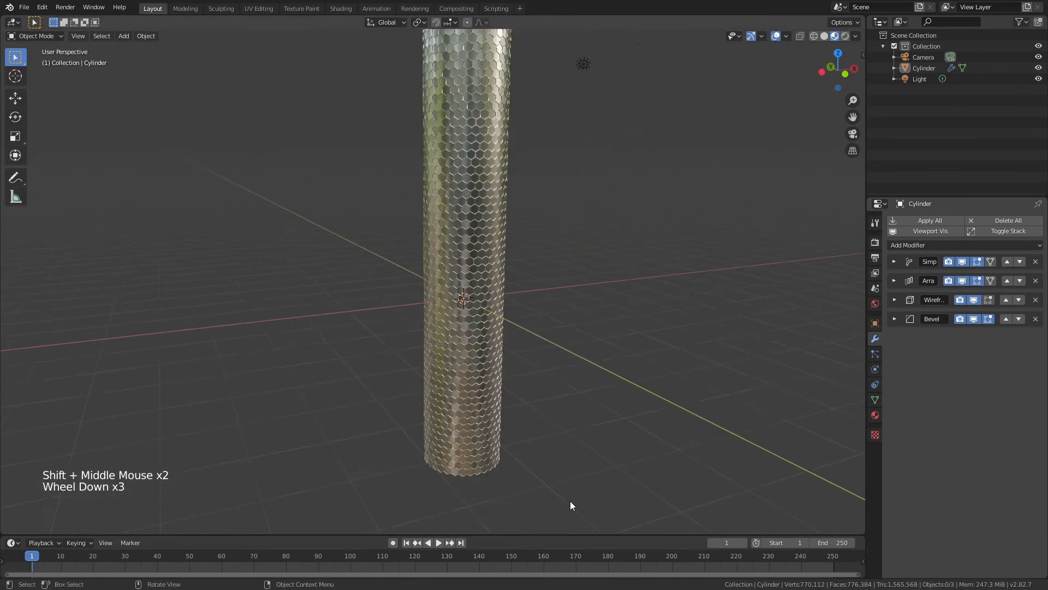
pyautogui.scroll(-3)
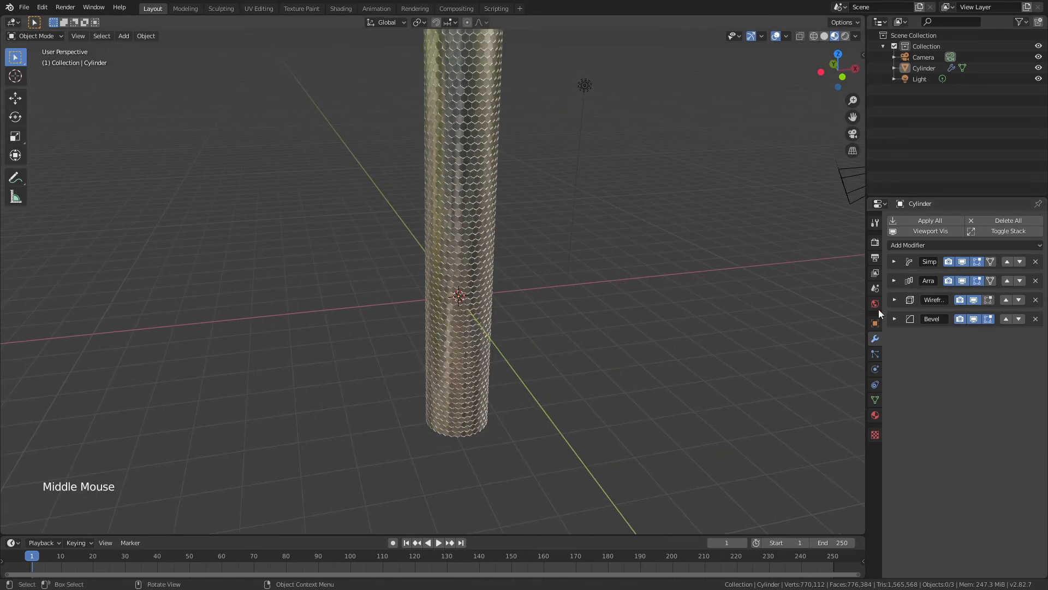
pyautogui.click(989, 317)
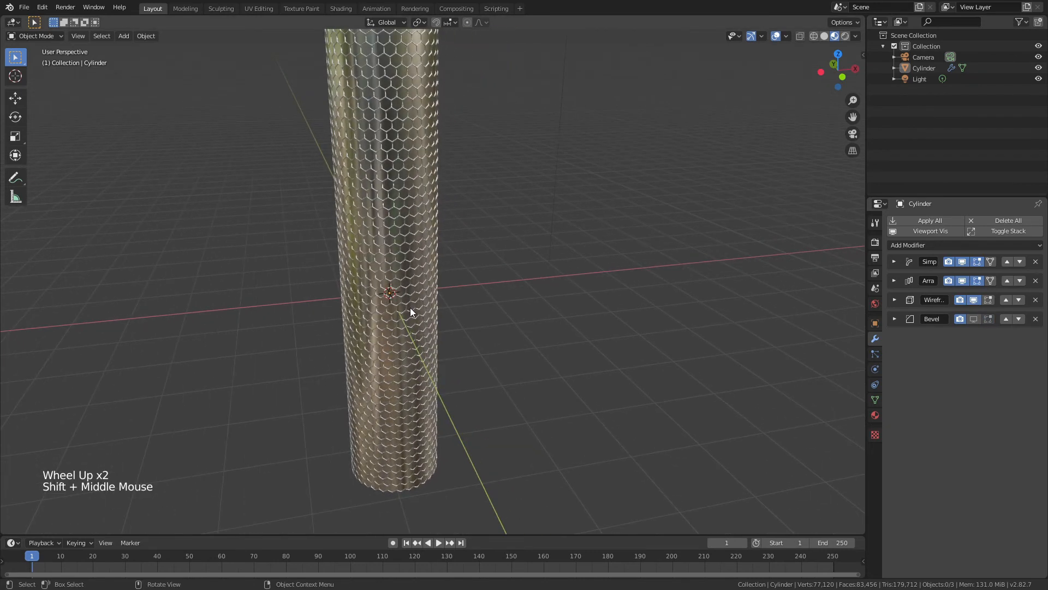
pyautogui.press('shift+a')
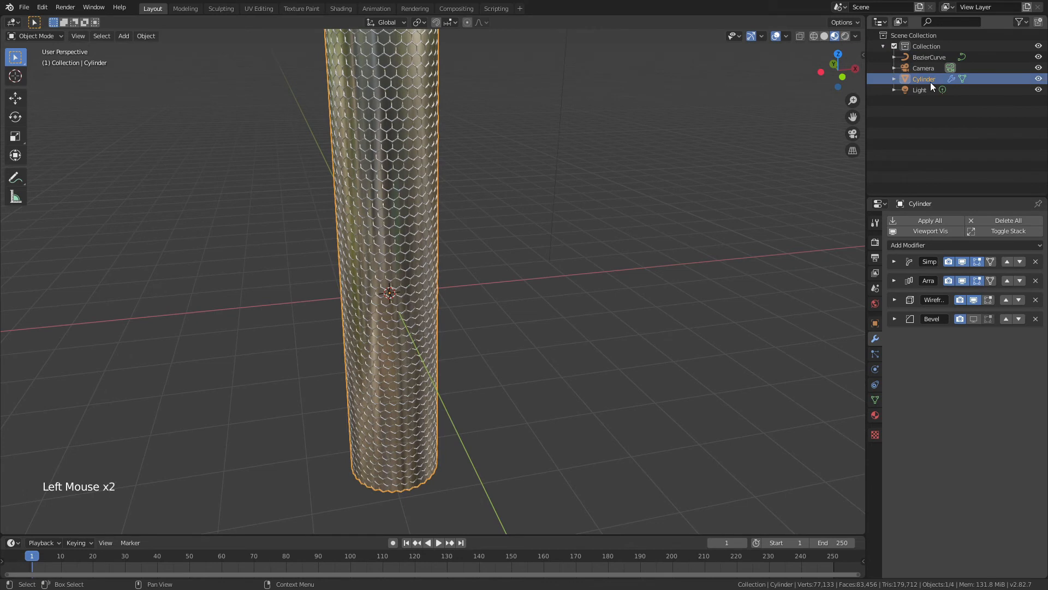
# Rename the Cylinder to 'Carbon nanotube' and enter edit mode on the new Bezier curve
pyautogui.doubleClick(924, 79)
pyautogui.write('Carbon nanotube')
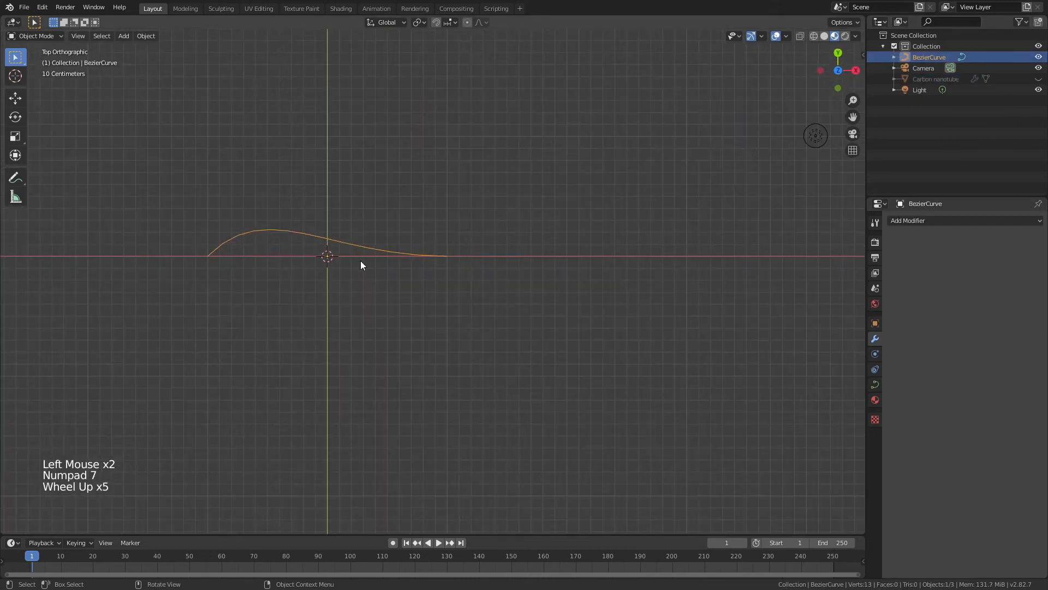
pyautogui.press('Tab')
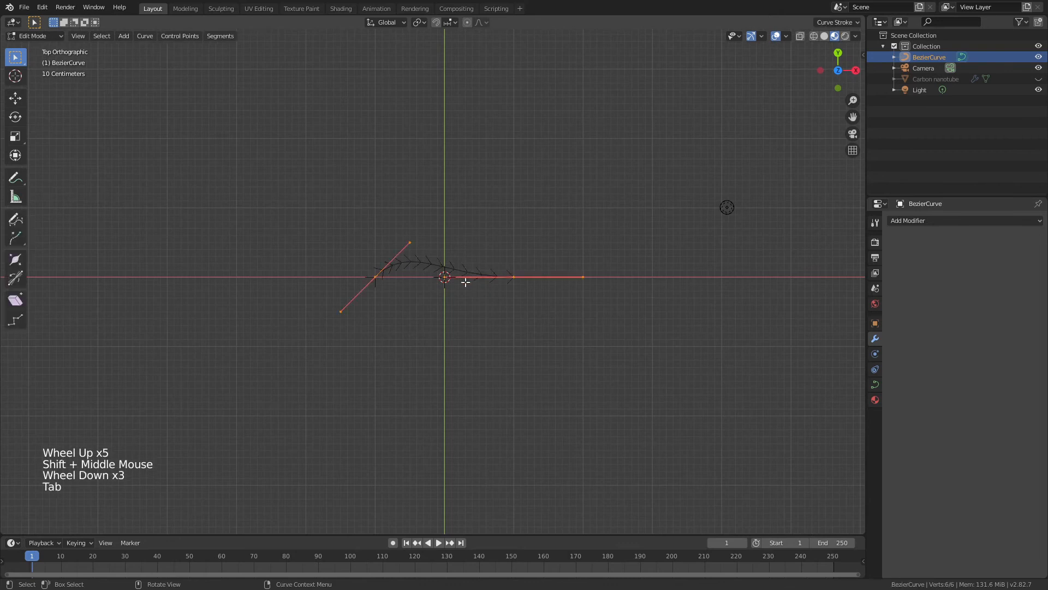
# Extrude and place control points to shape a long winding path, then return to Object Mode
pyautogui.scroll(-3)
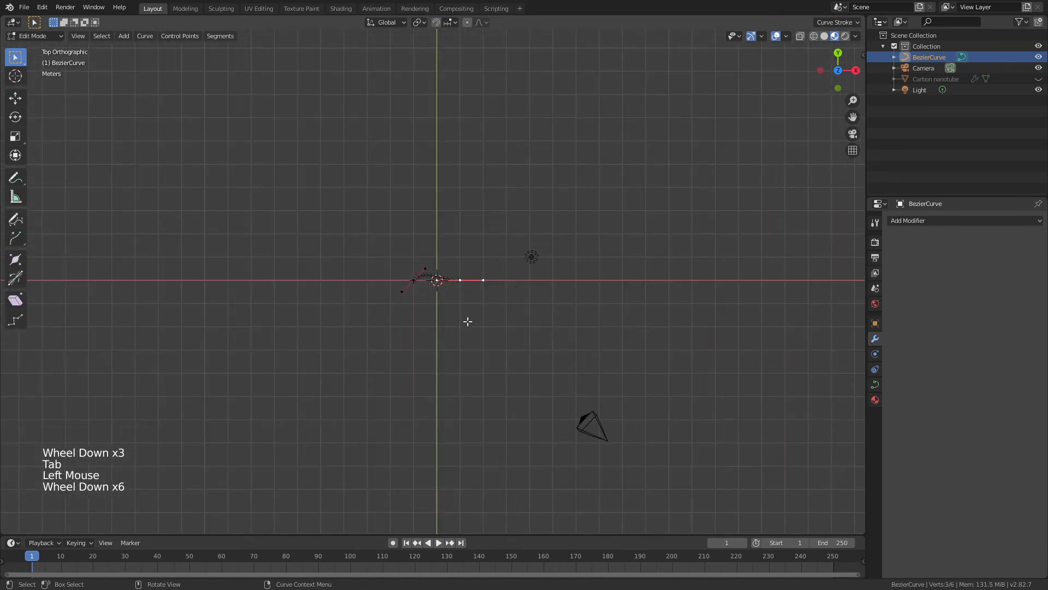
pyautogui.press('e')
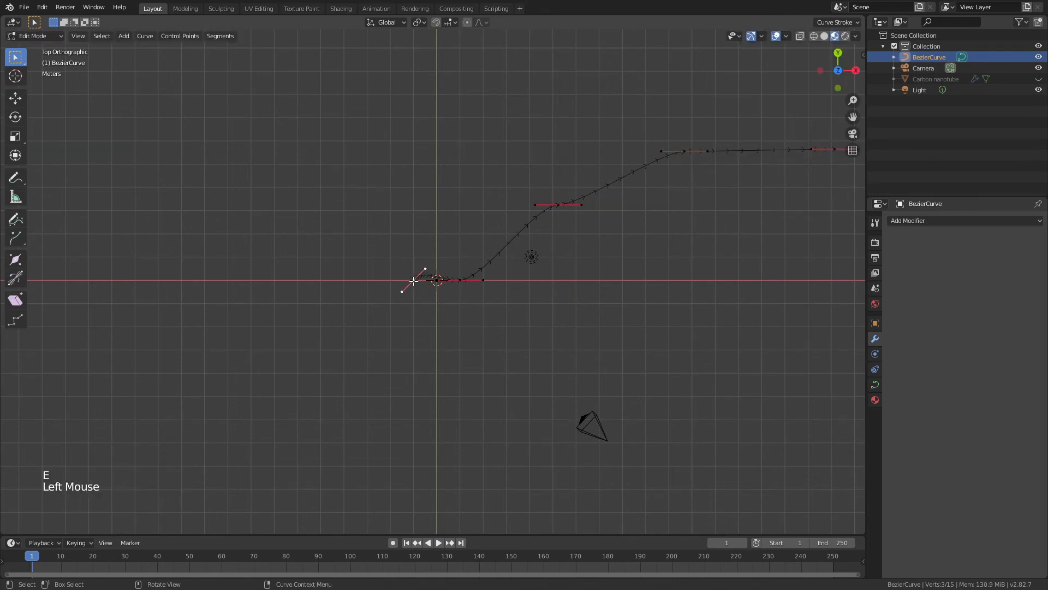
pyautogui.press('g')
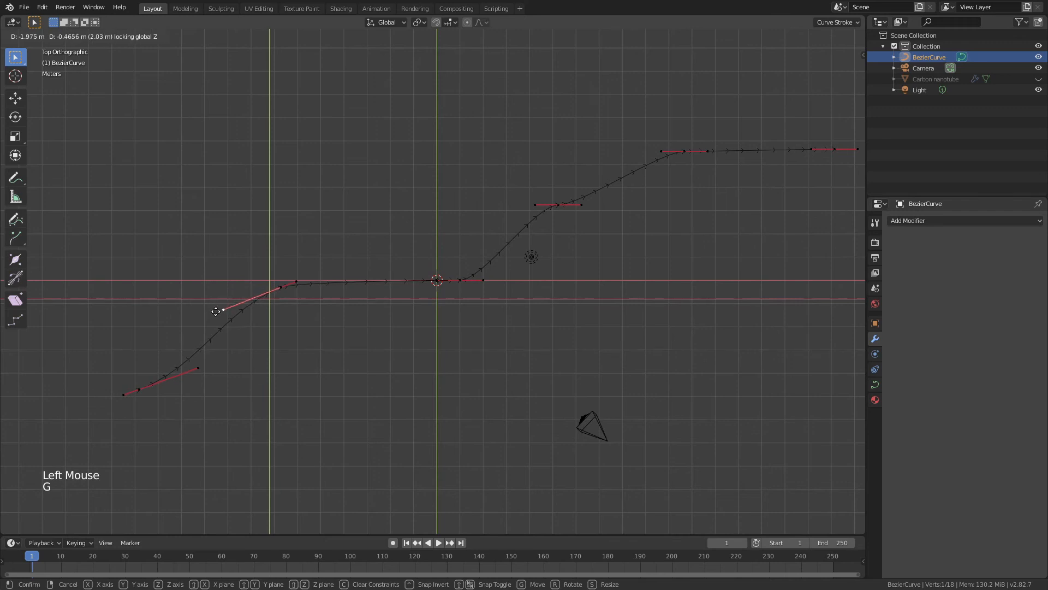
pyautogui.press('Tab')
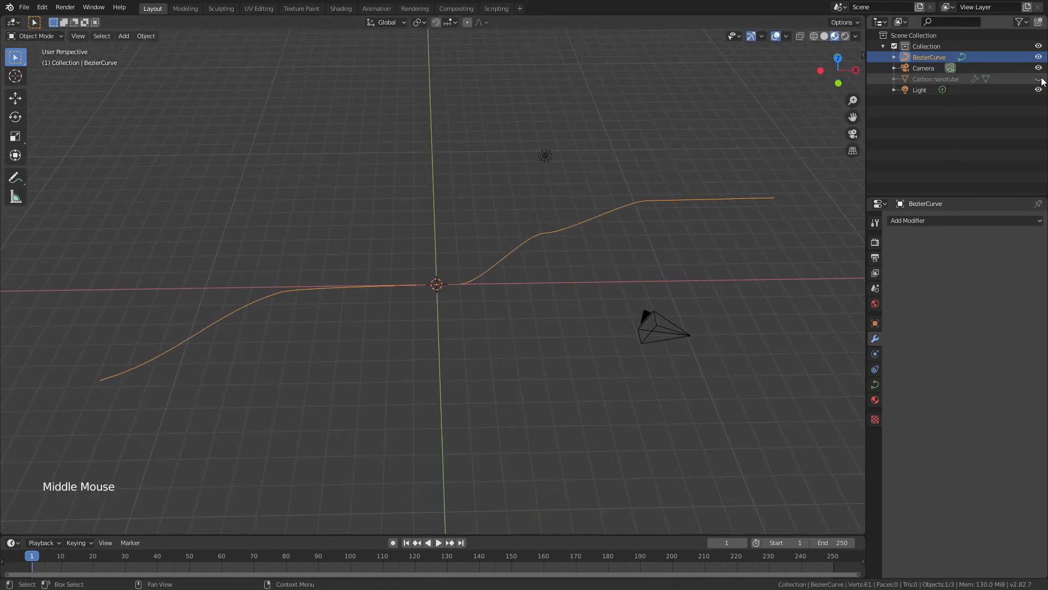
# Add a Curve modifier to Carbon nanotube targeting BezierCurve
pyautogui.doubleClick(935, 78)
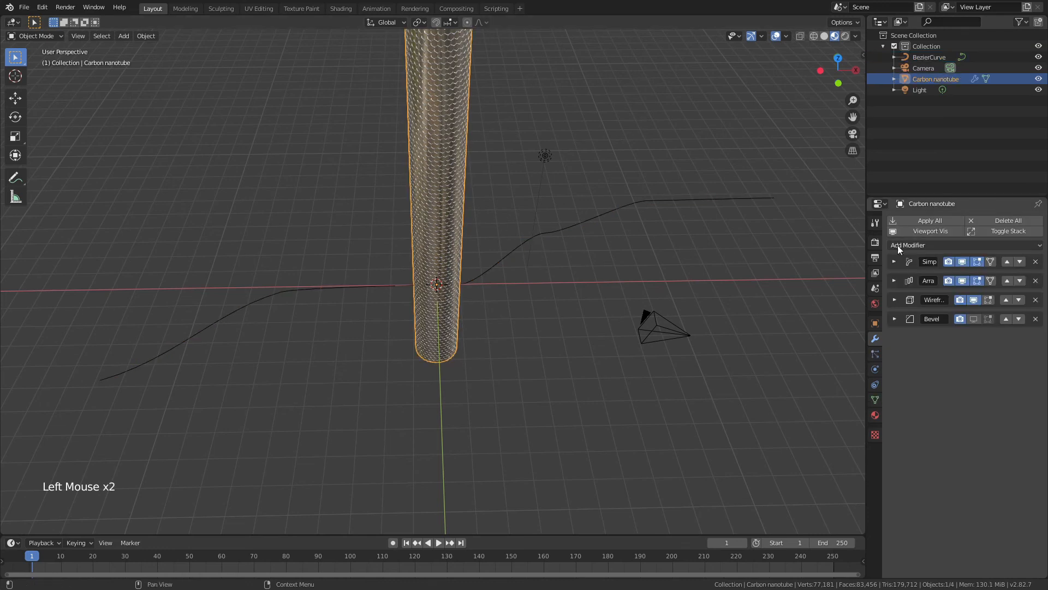
pyautogui.click(910, 245)
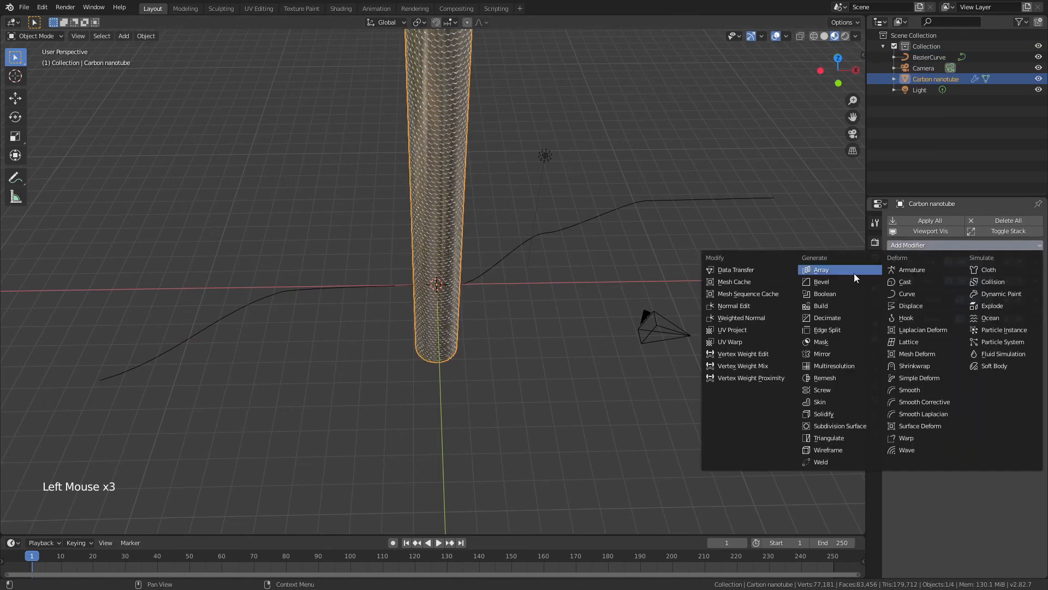
pyautogui.moveTo(906, 294)
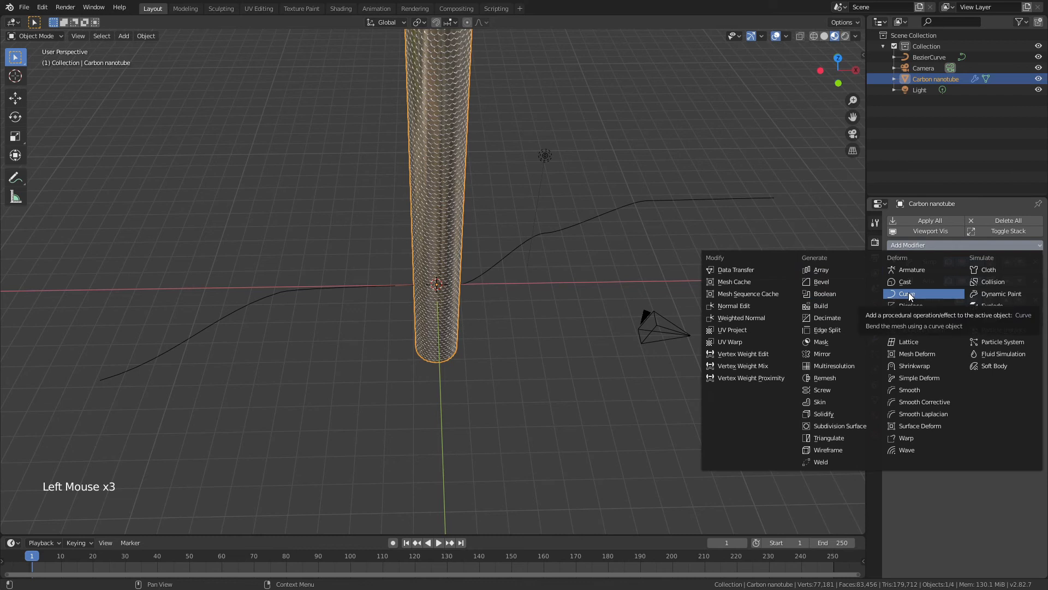
pyautogui.click(906, 294)
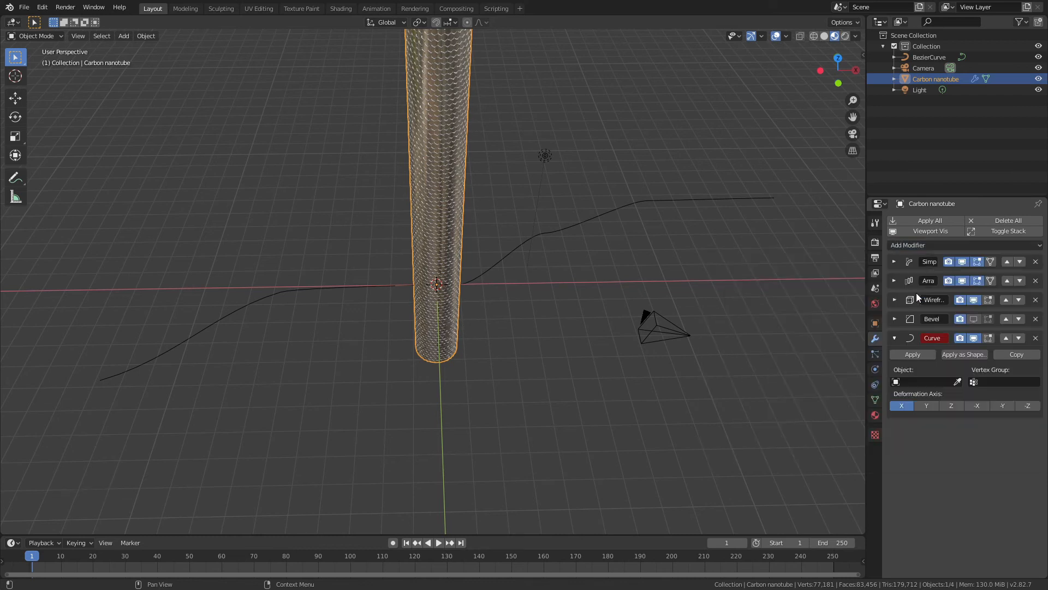
pyautogui.moveTo(933, 382)
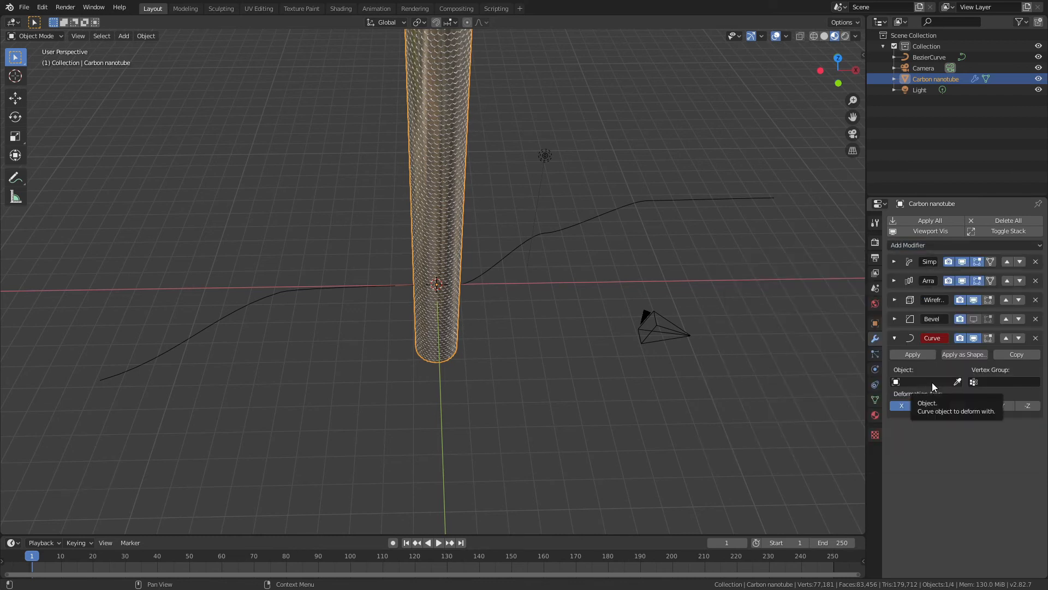
pyautogui.click(957, 381)
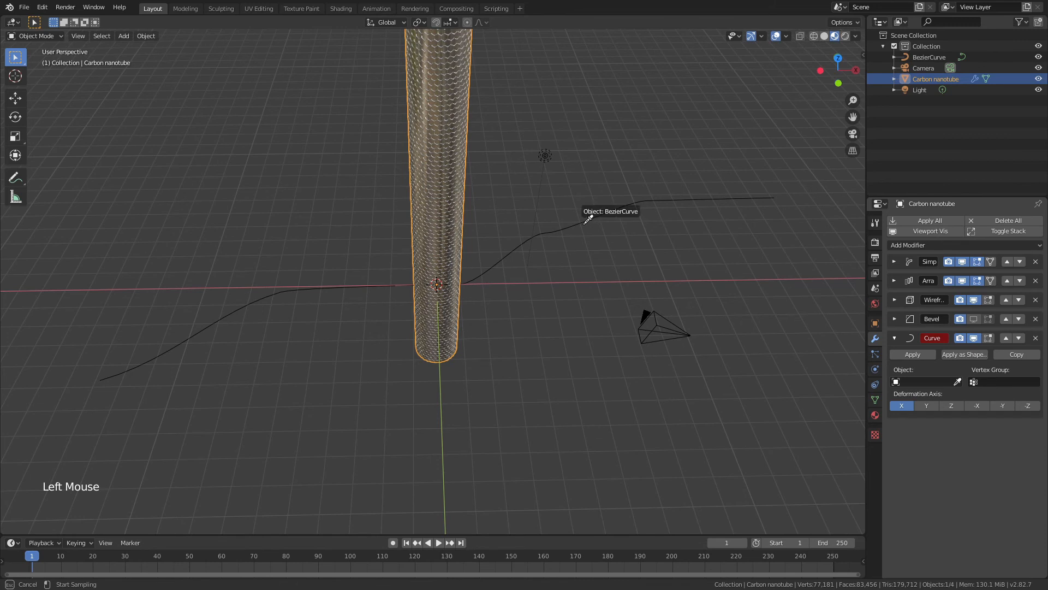
pyautogui.scroll(-3)
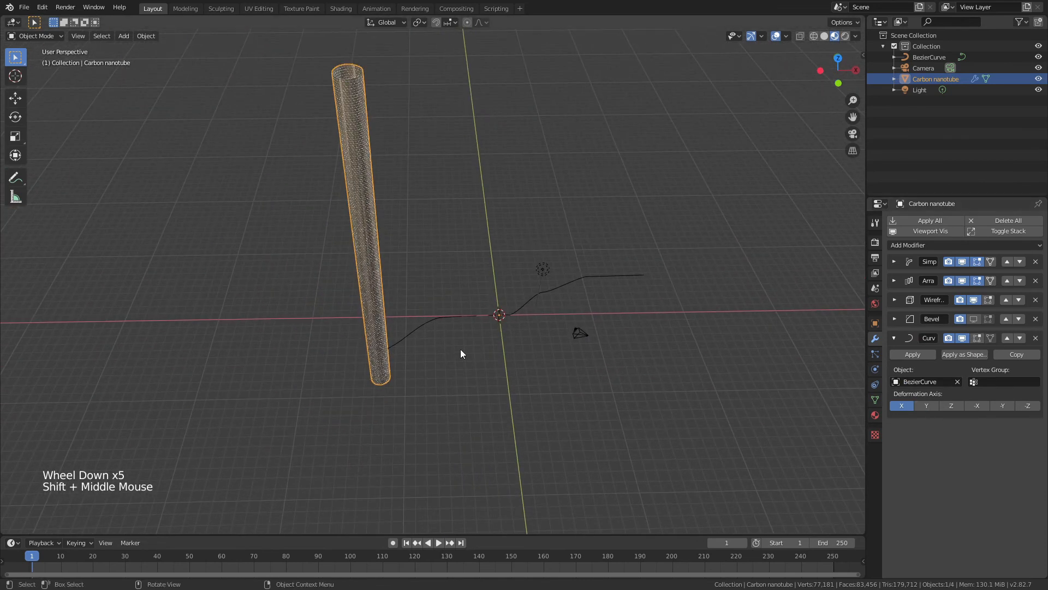
pyautogui.moveTo(951, 405)
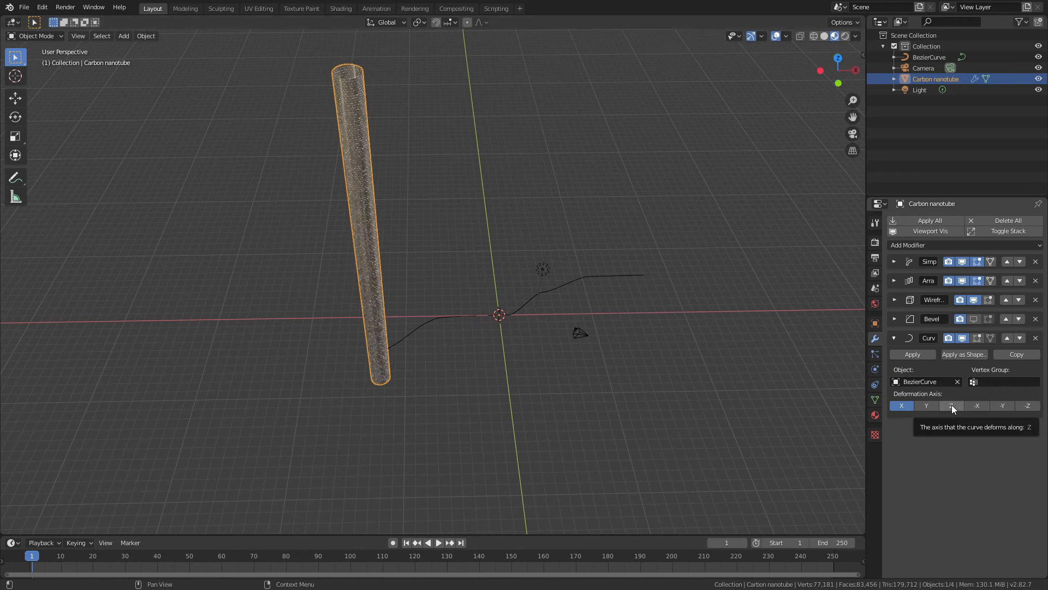
# Set the Curve modifier's deformation axis to Z so the tube bends along the wavy path
pyautogui.click(951, 406)
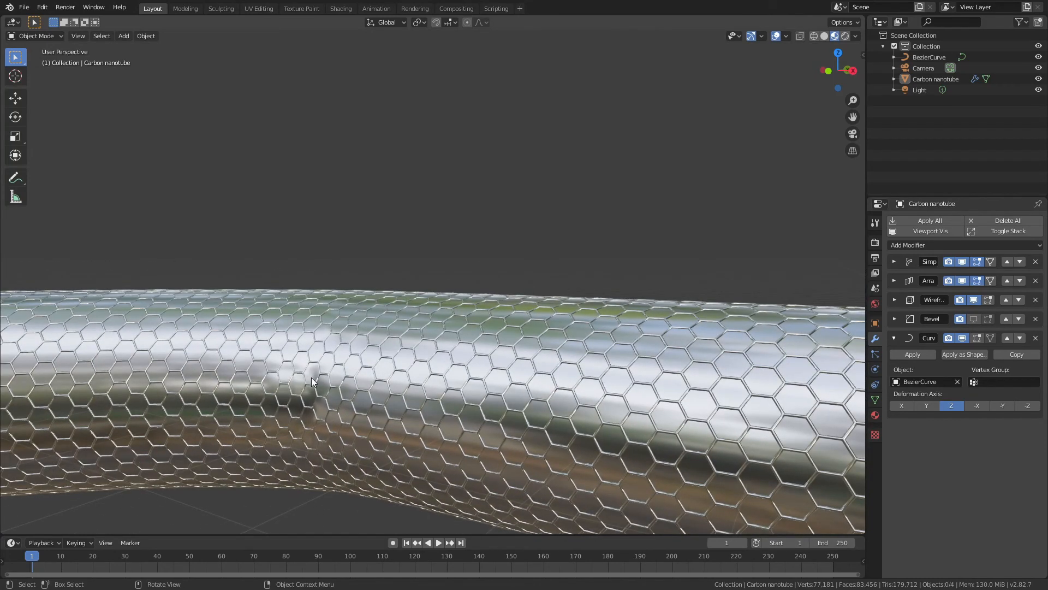
pyautogui.moveTo(314, 381); pyautogui.dragTo(391, 379)
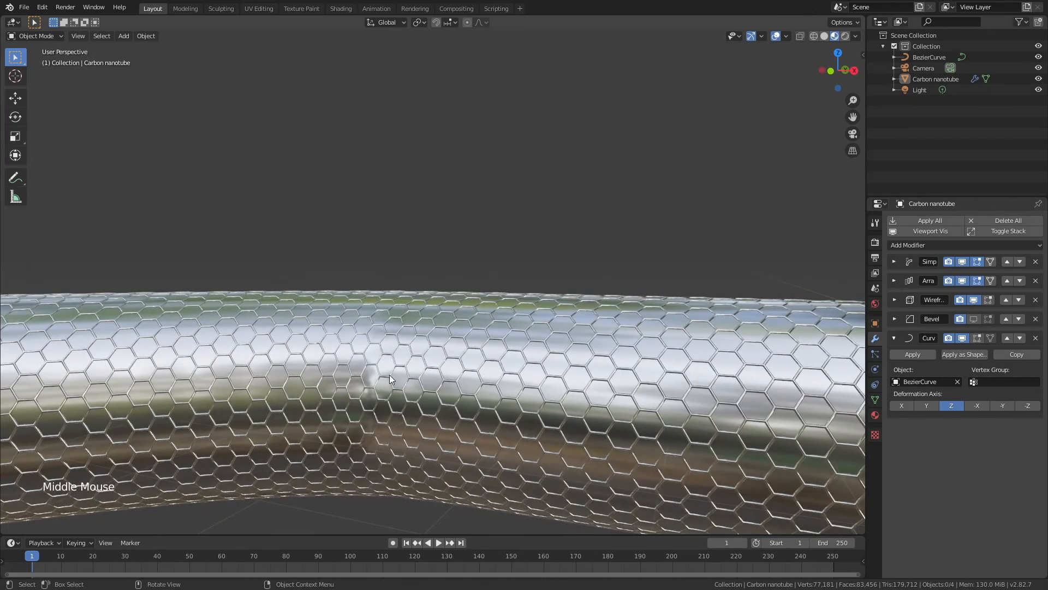
pyautogui.scroll(-3)
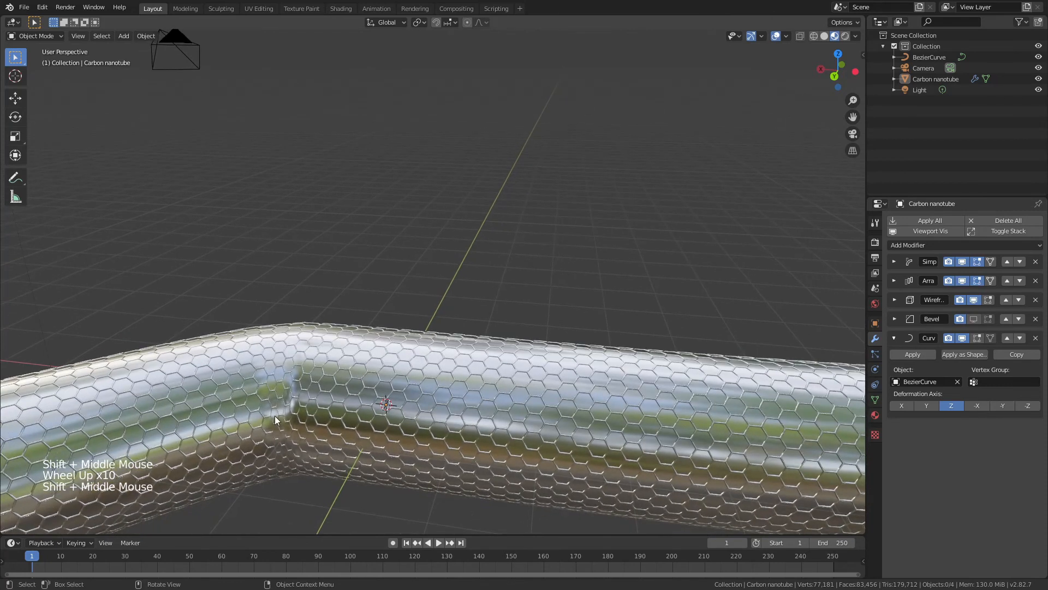
pyautogui.scroll(-3)
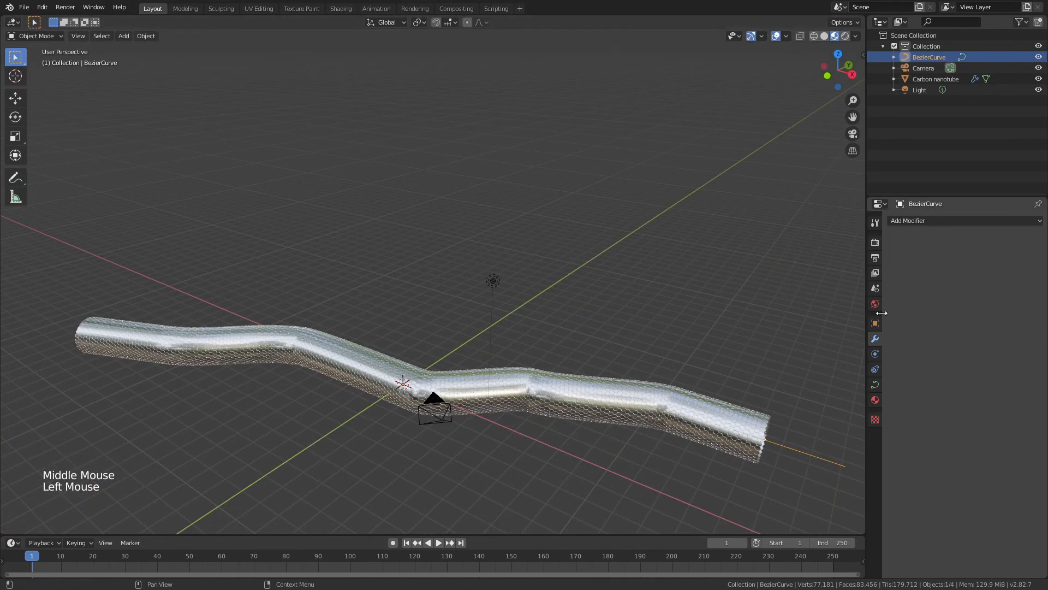
pyautogui.moveTo(874, 385)
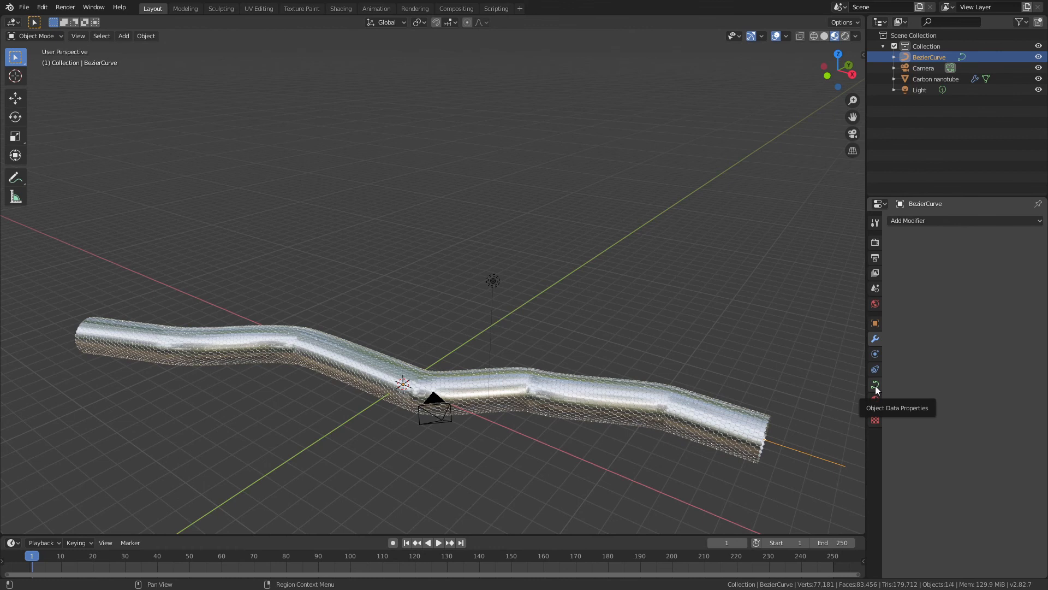
# Set BezierCurve's Resolution Preview U to 25 in Object Data Properties
pyautogui.click(875, 385)
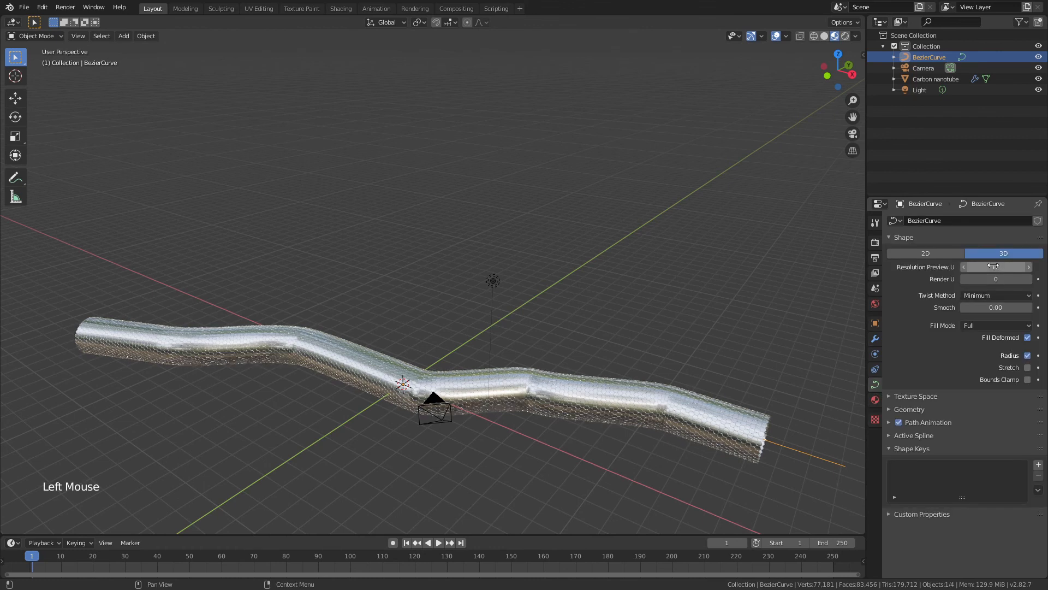
pyautogui.click(996, 266)
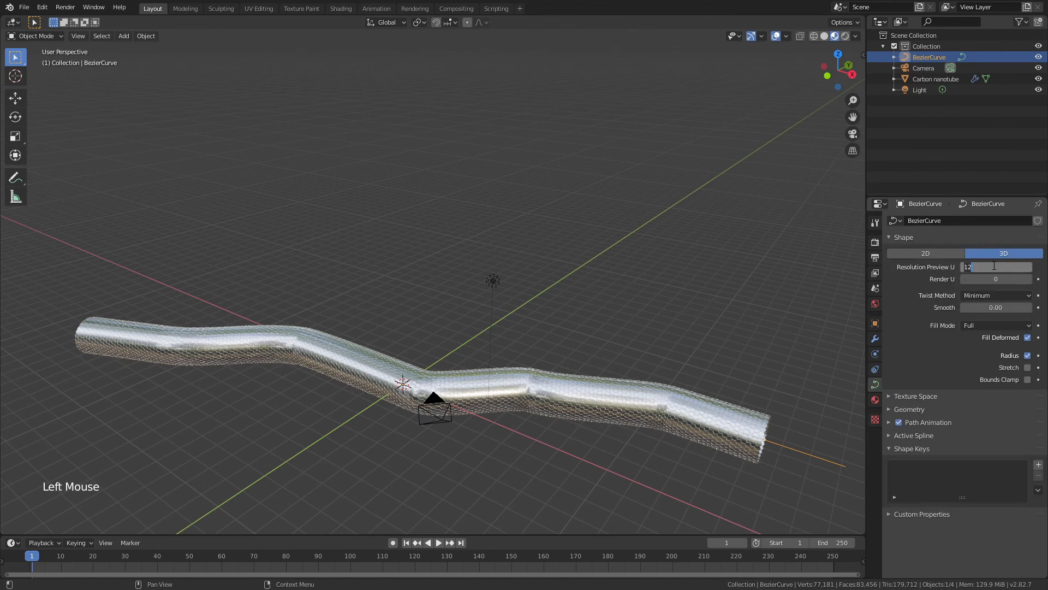
pyautogui.write('1')
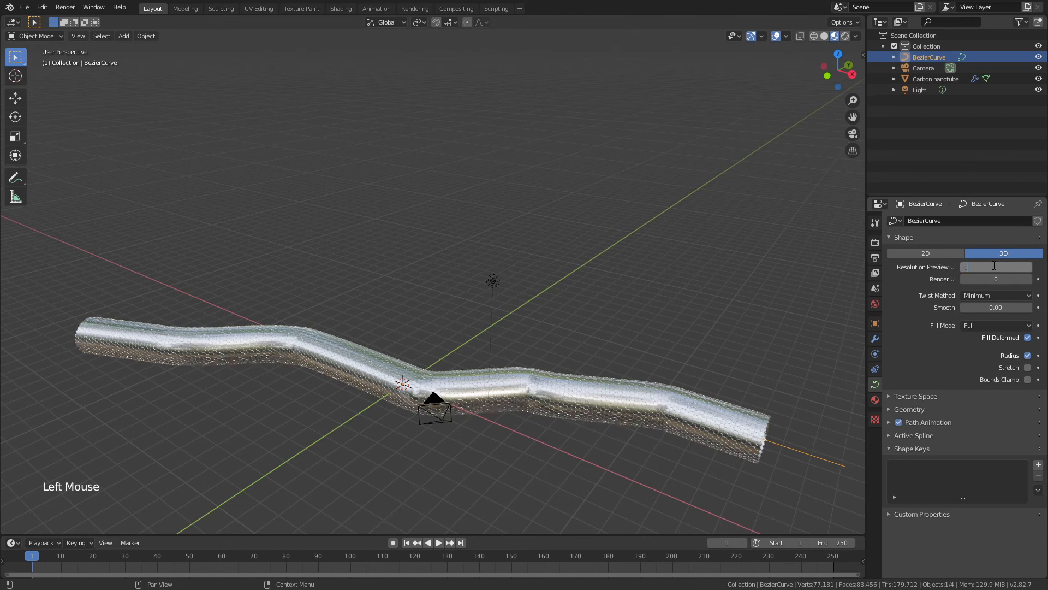
pyautogui.write('25')
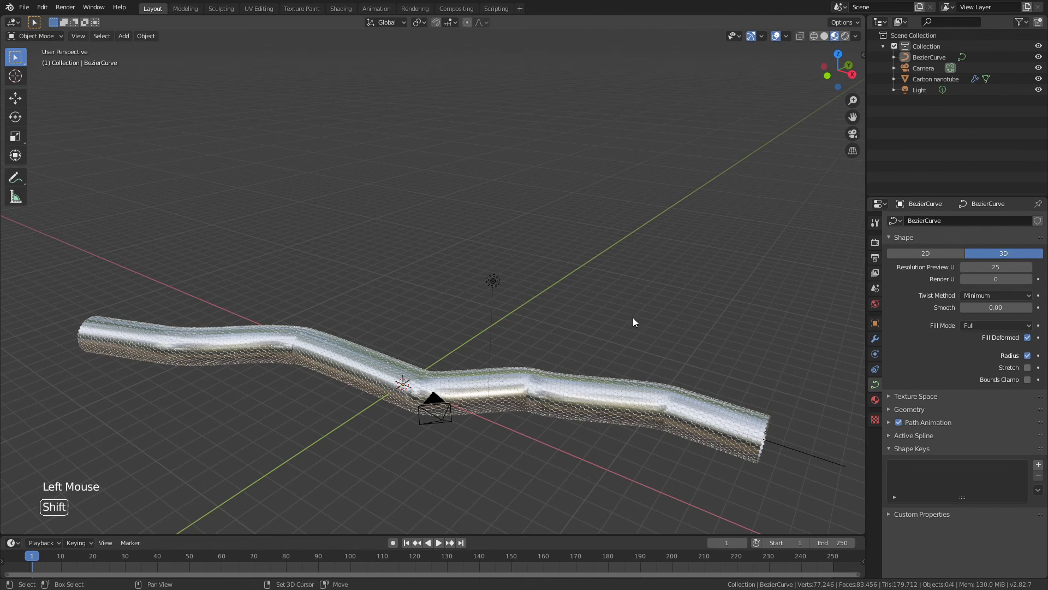
# Look down the nanotube's hexagonal tunnel through the camera placed inside it
pyautogui.press('KP_0')
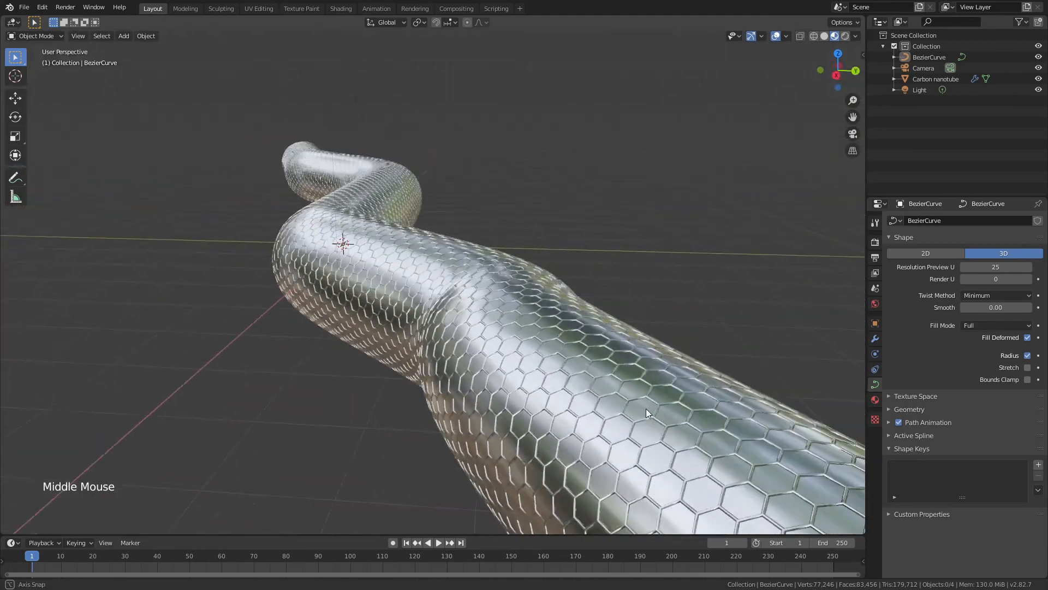
pyautogui.scroll(-3)
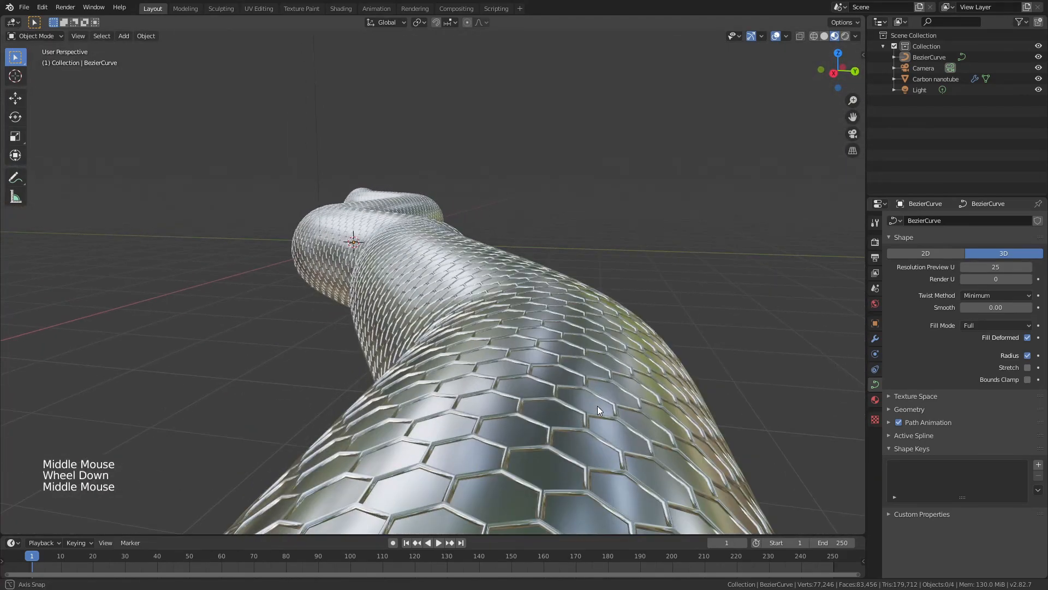
pyautogui.scroll(-3)
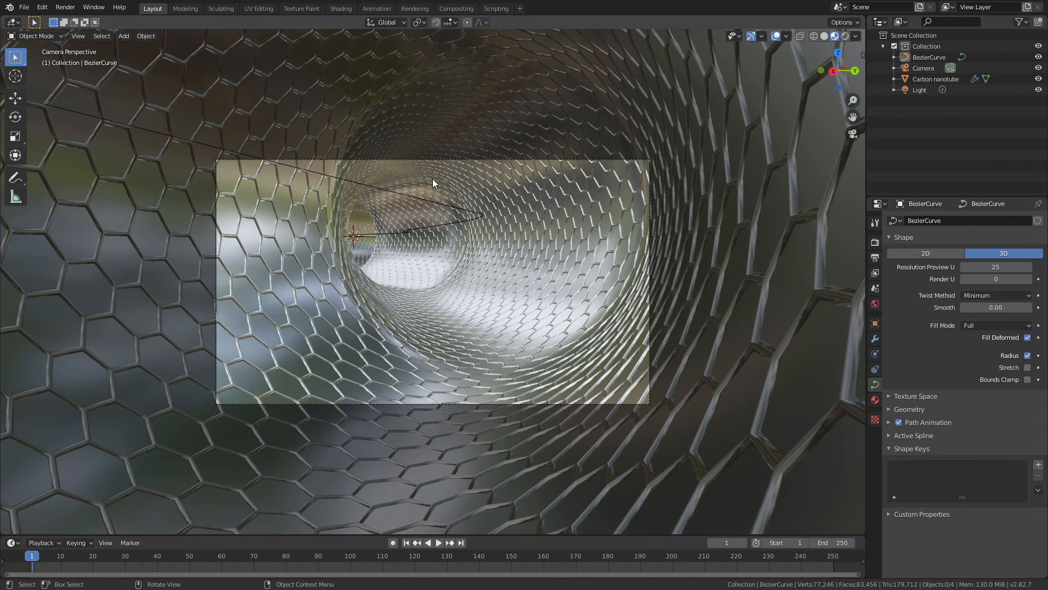
pyautogui.moveTo(431, 250)
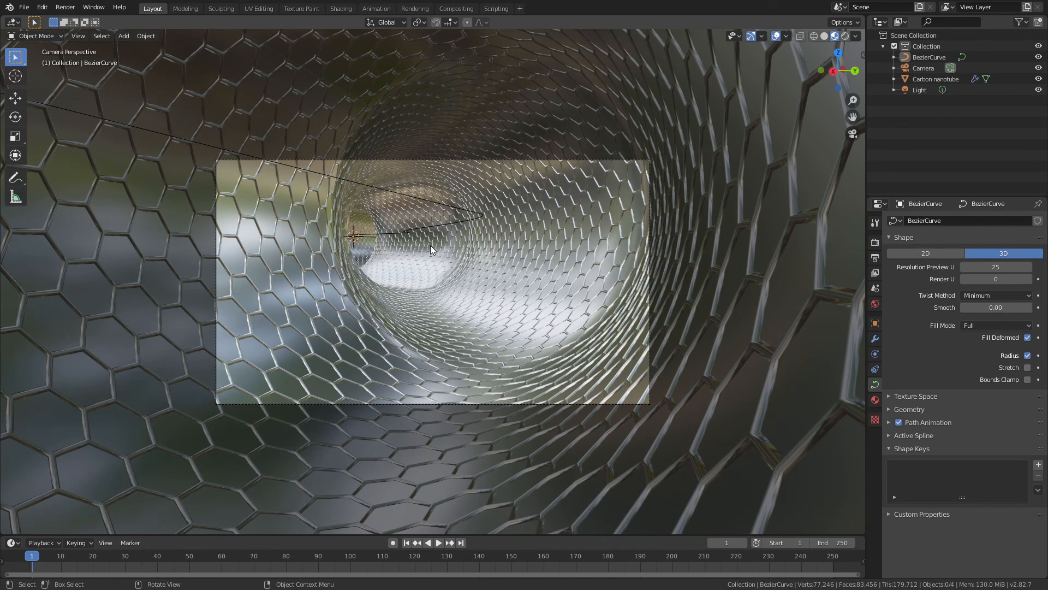
pyautogui.moveTo(422, 274)
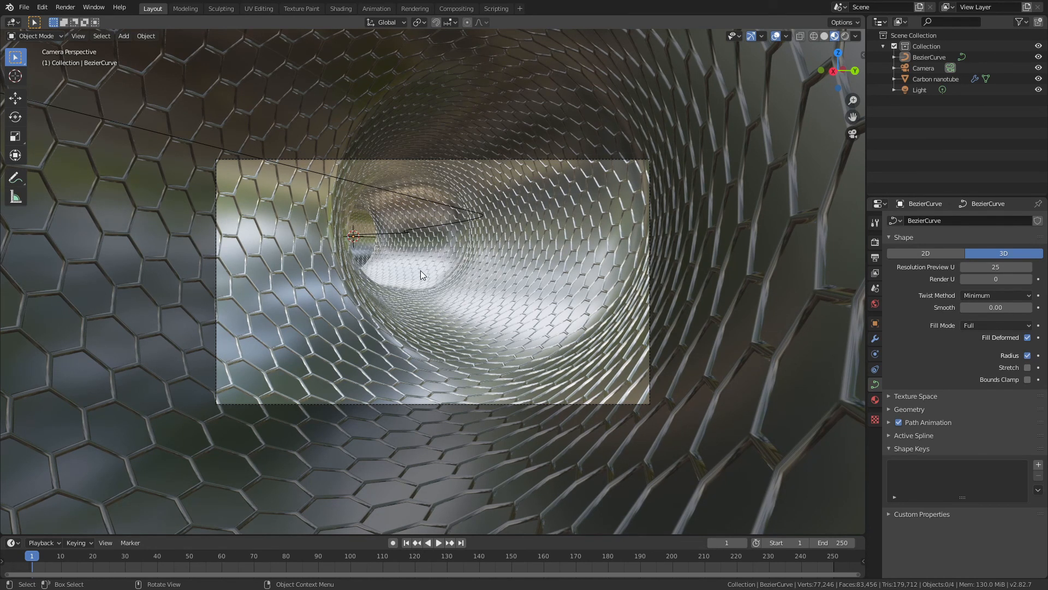